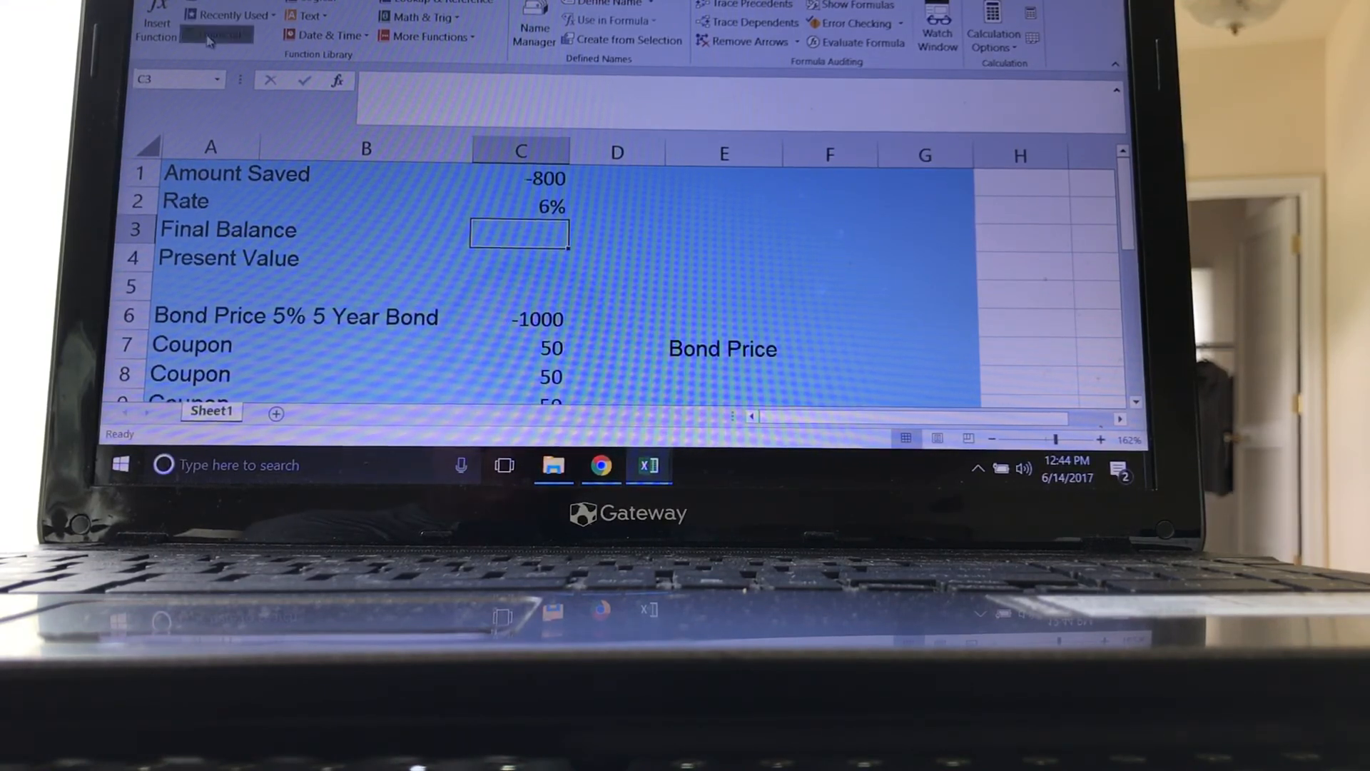
# - Enter an FV formula in Final Balance with rate C2, Pv C1 and 6 periods, giving $1,134.82
pyautogui.click(215, 34)
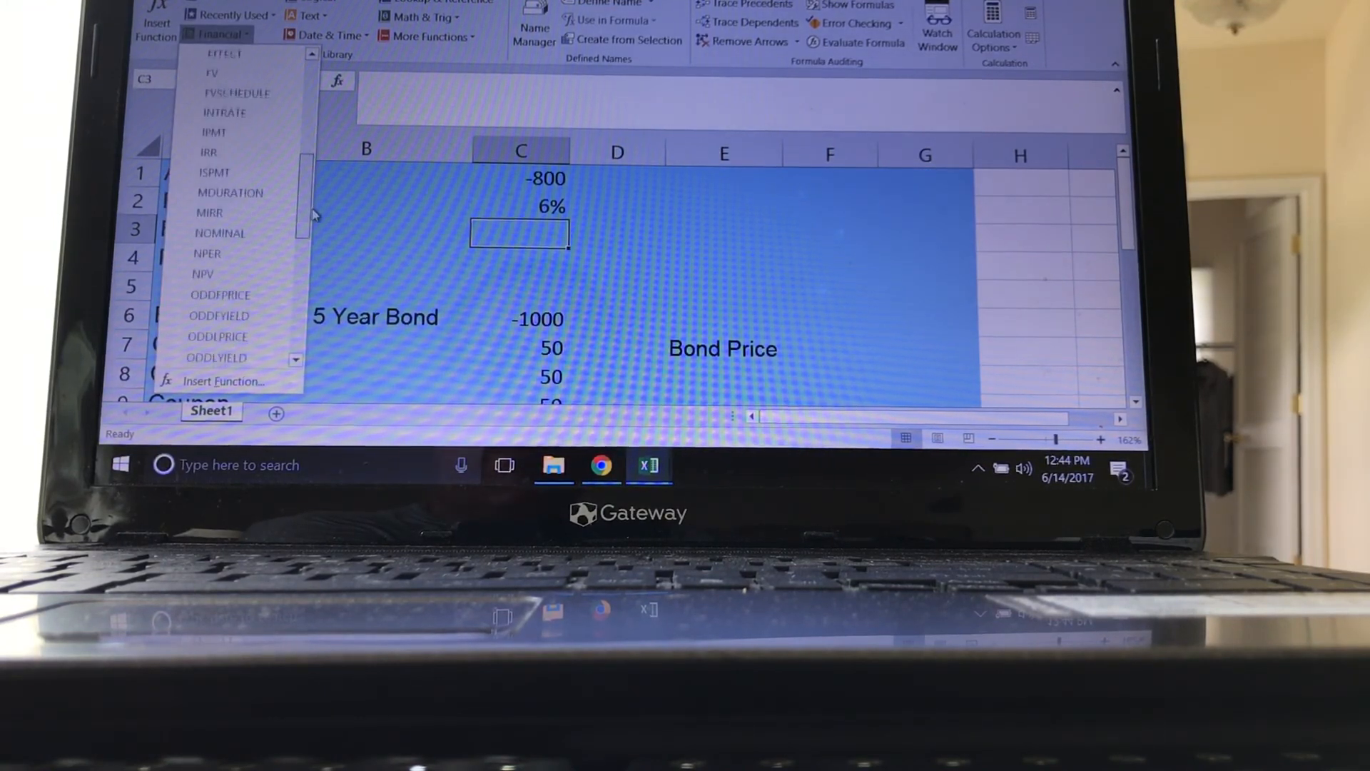
pyautogui.scroll(3)
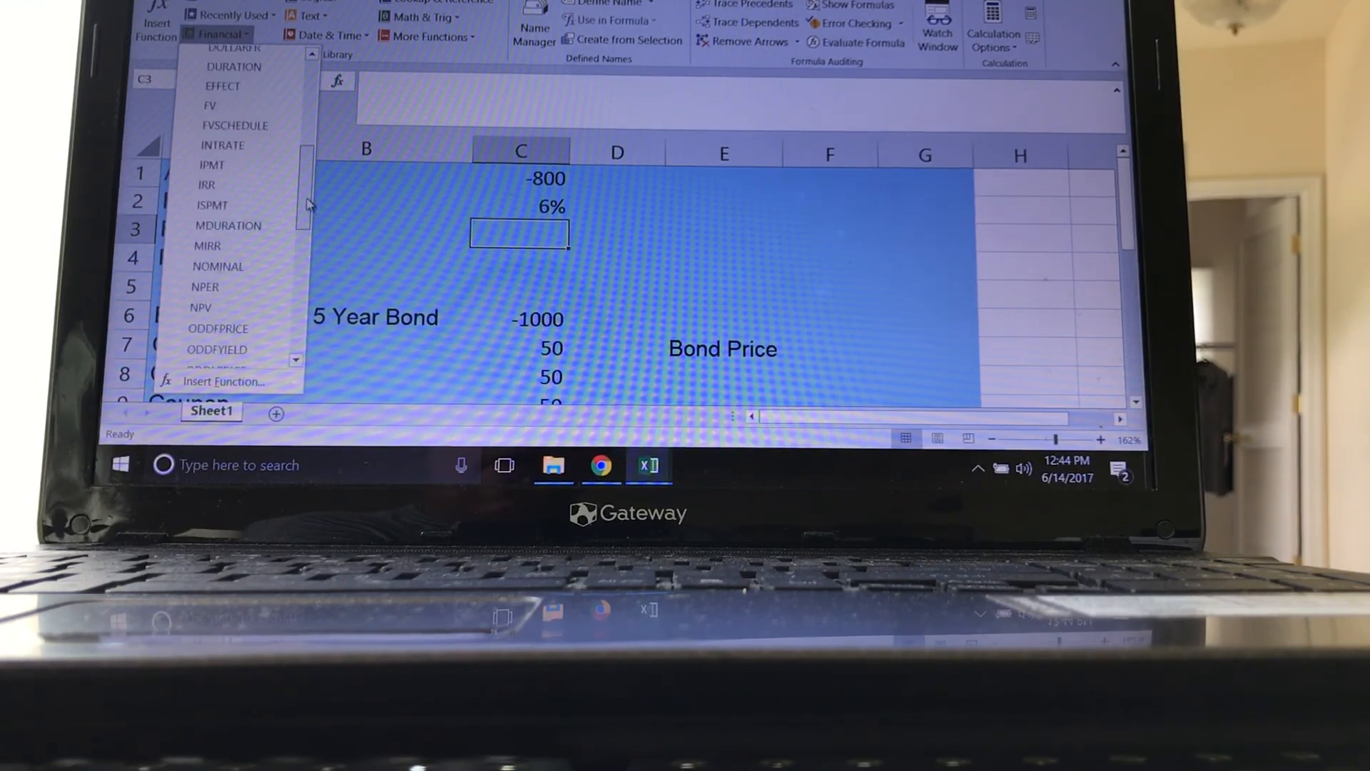
pyautogui.click(208, 105)
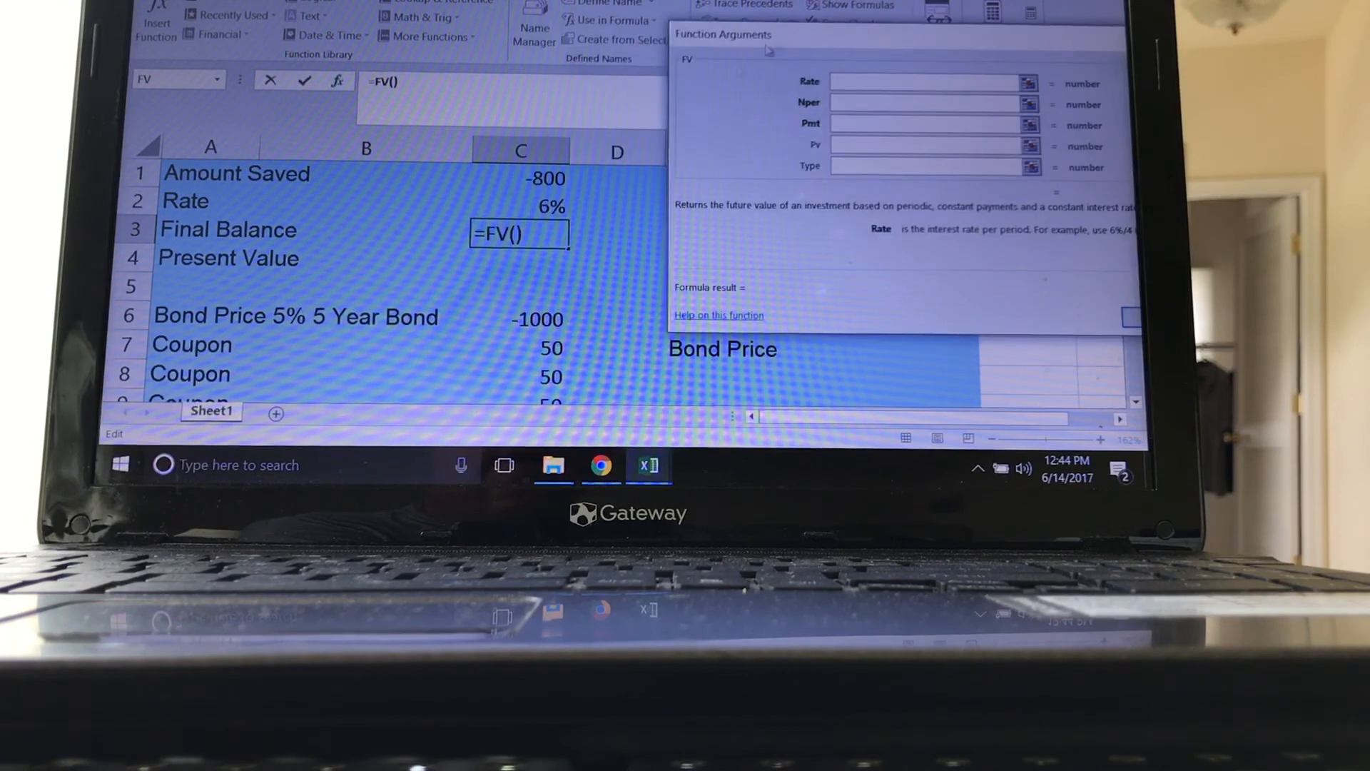
pyautogui.click(543, 205)
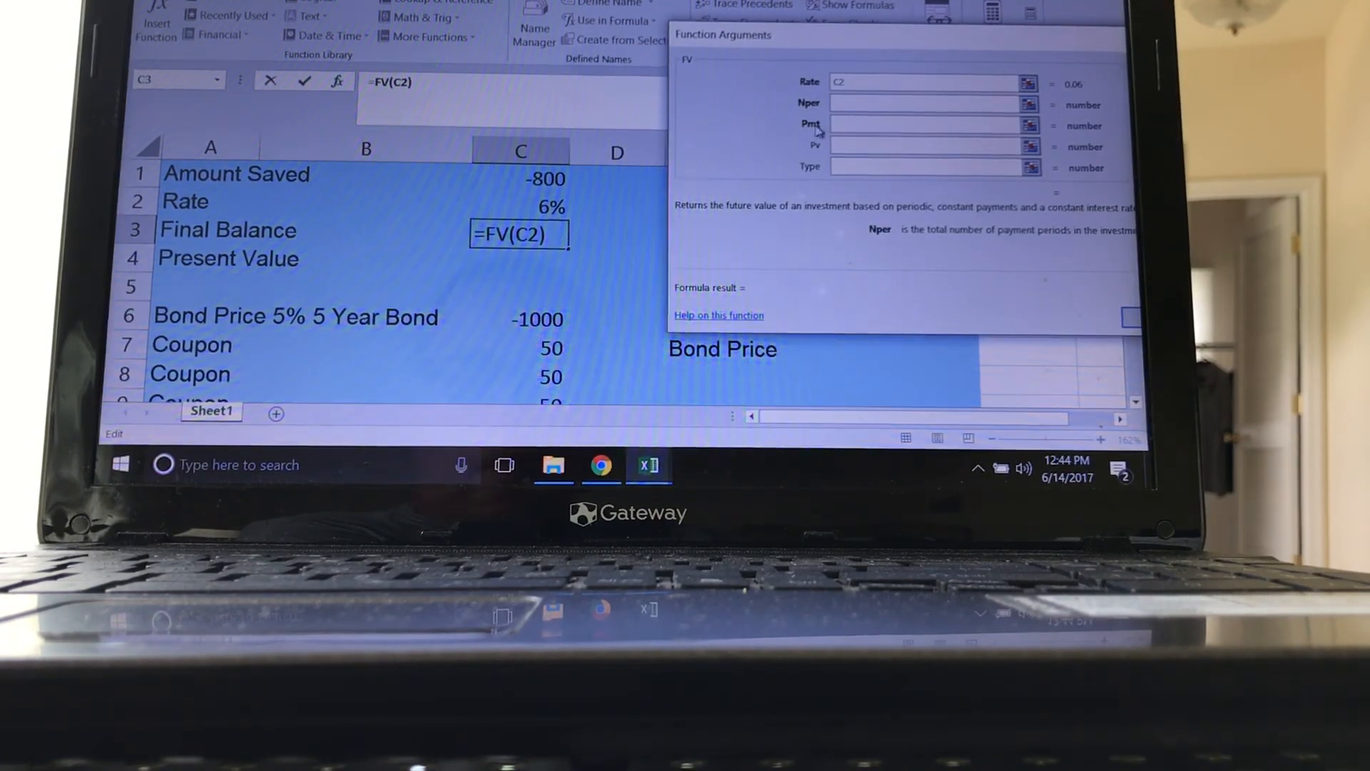
pyautogui.write('5')
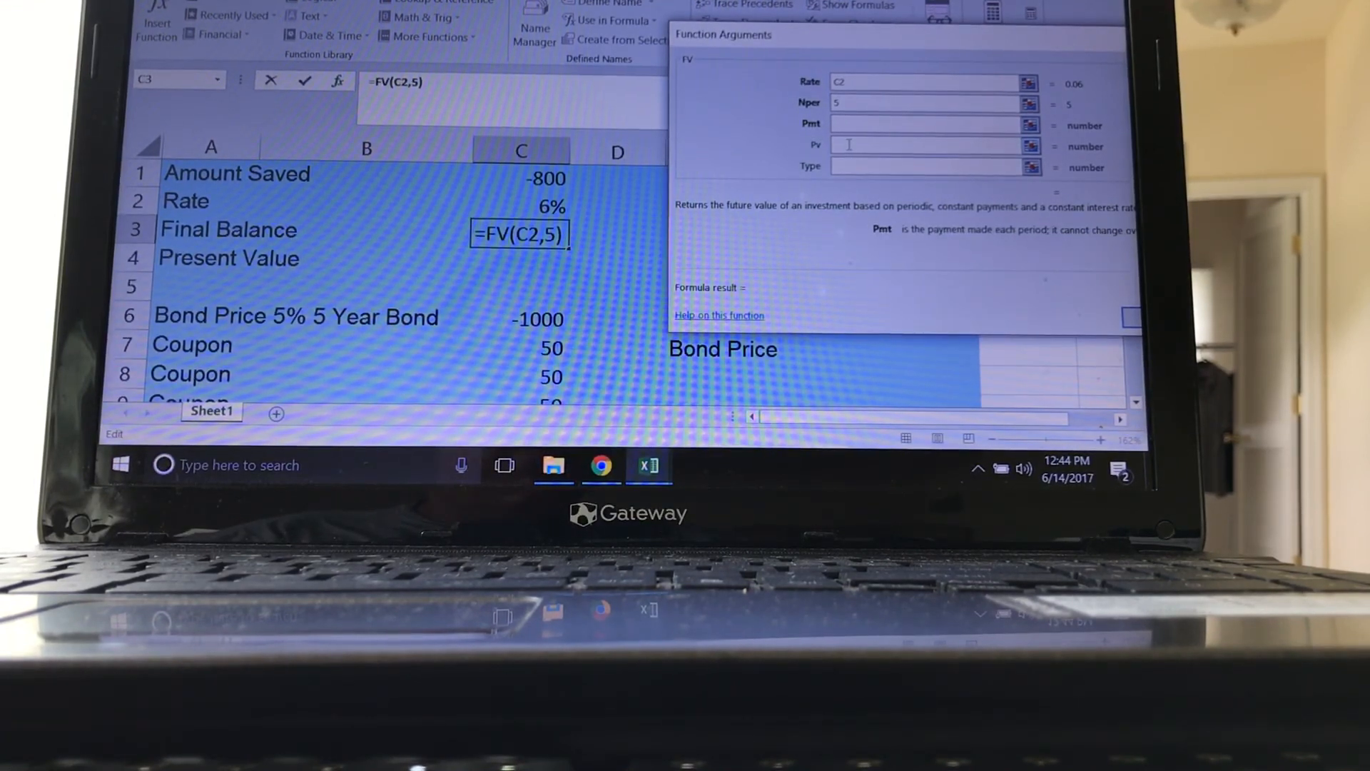
pyautogui.click(547, 179)
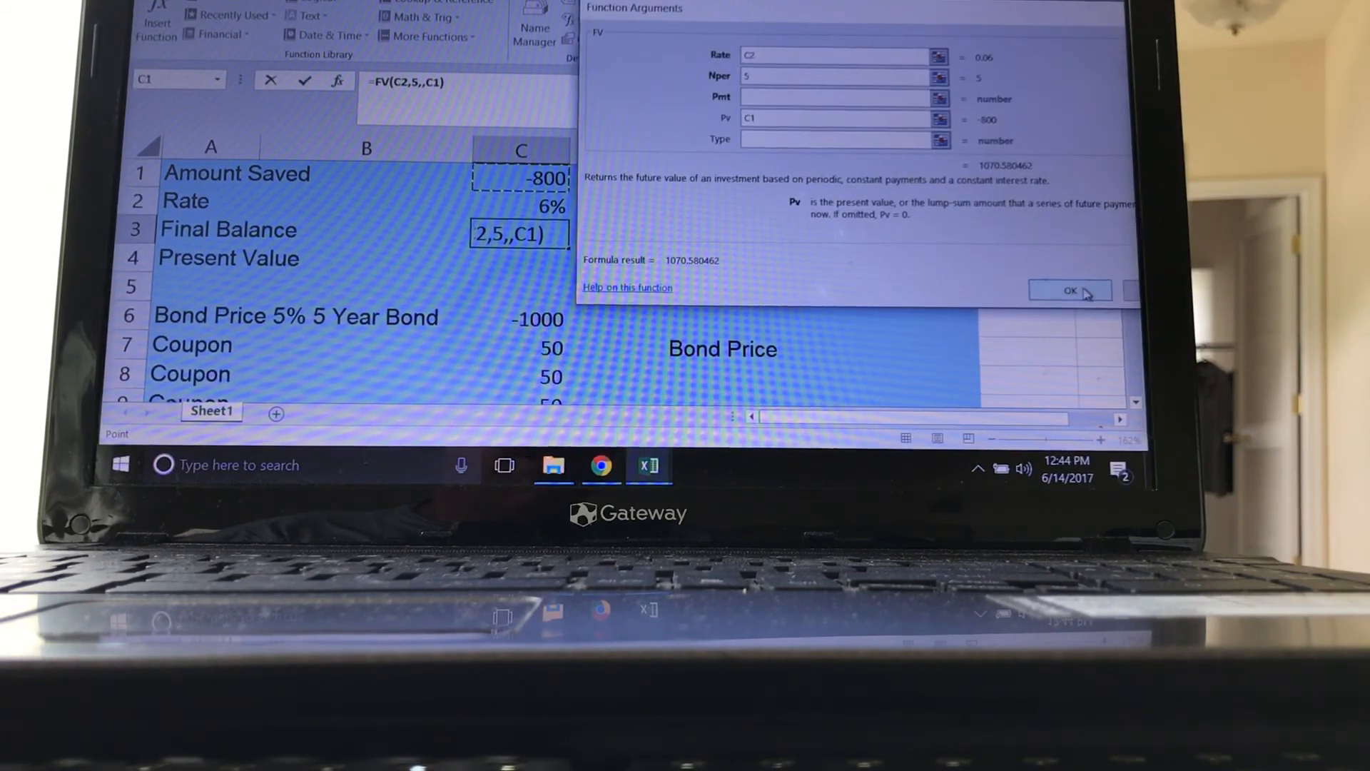
pyautogui.click(1069, 289)
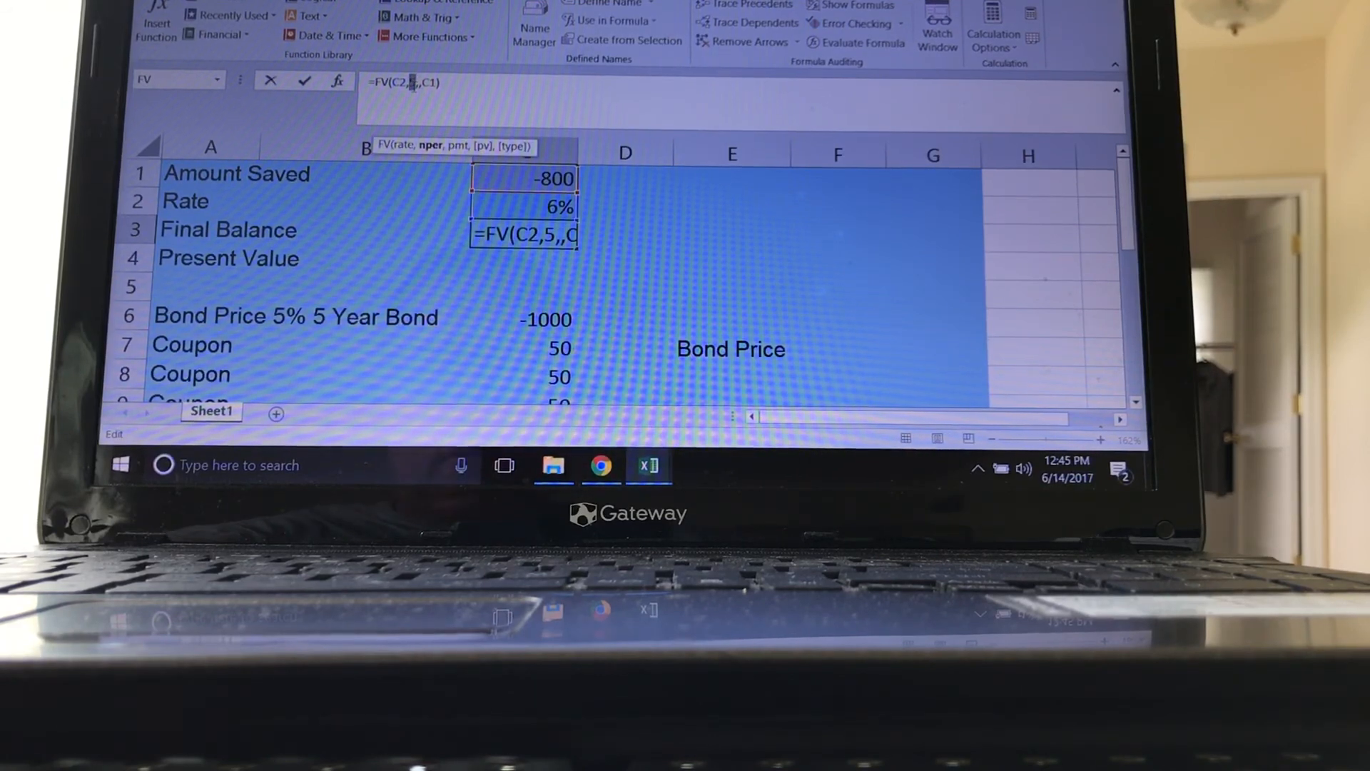
pyautogui.write('6')
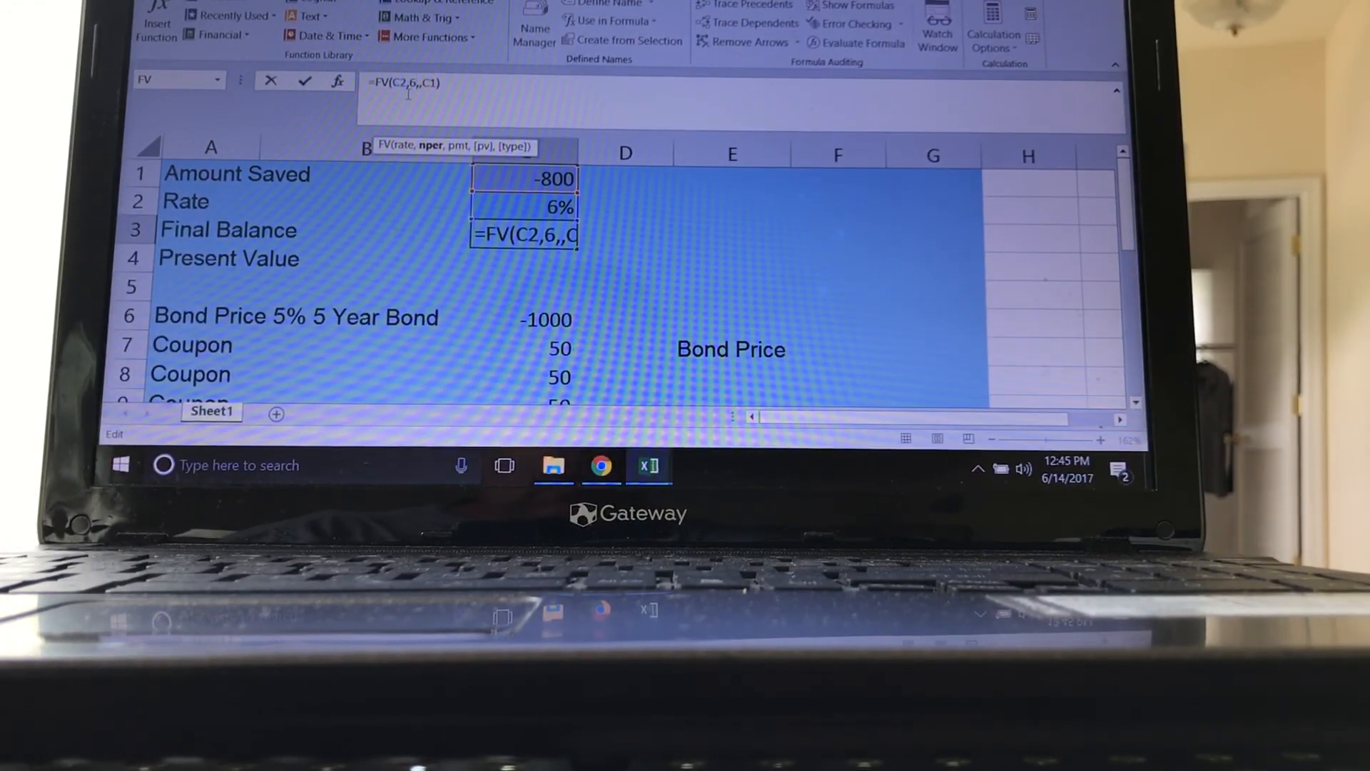
pyautogui.press('Return')
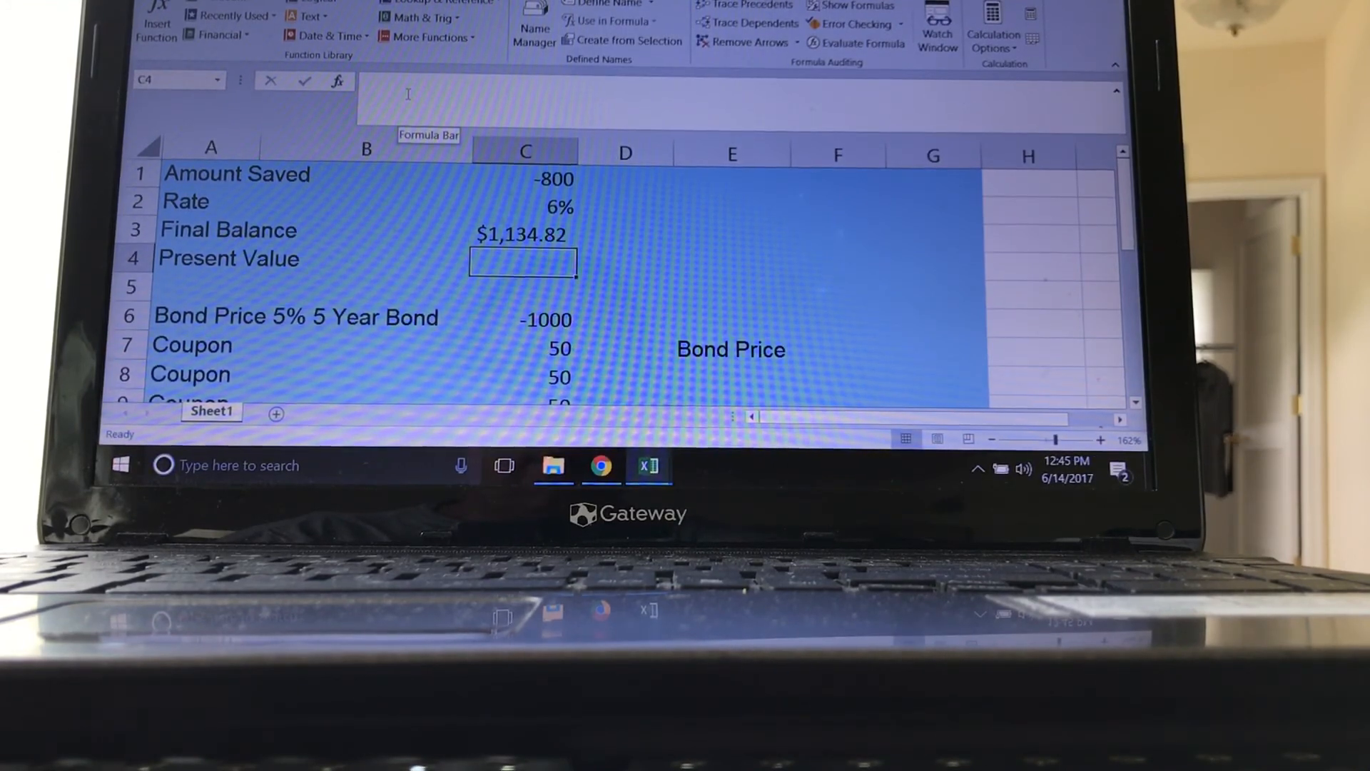
# - Change the Rate cell from 6% to 10% so Final Balance becomes $1,417.25
pyautogui.click(523, 236)
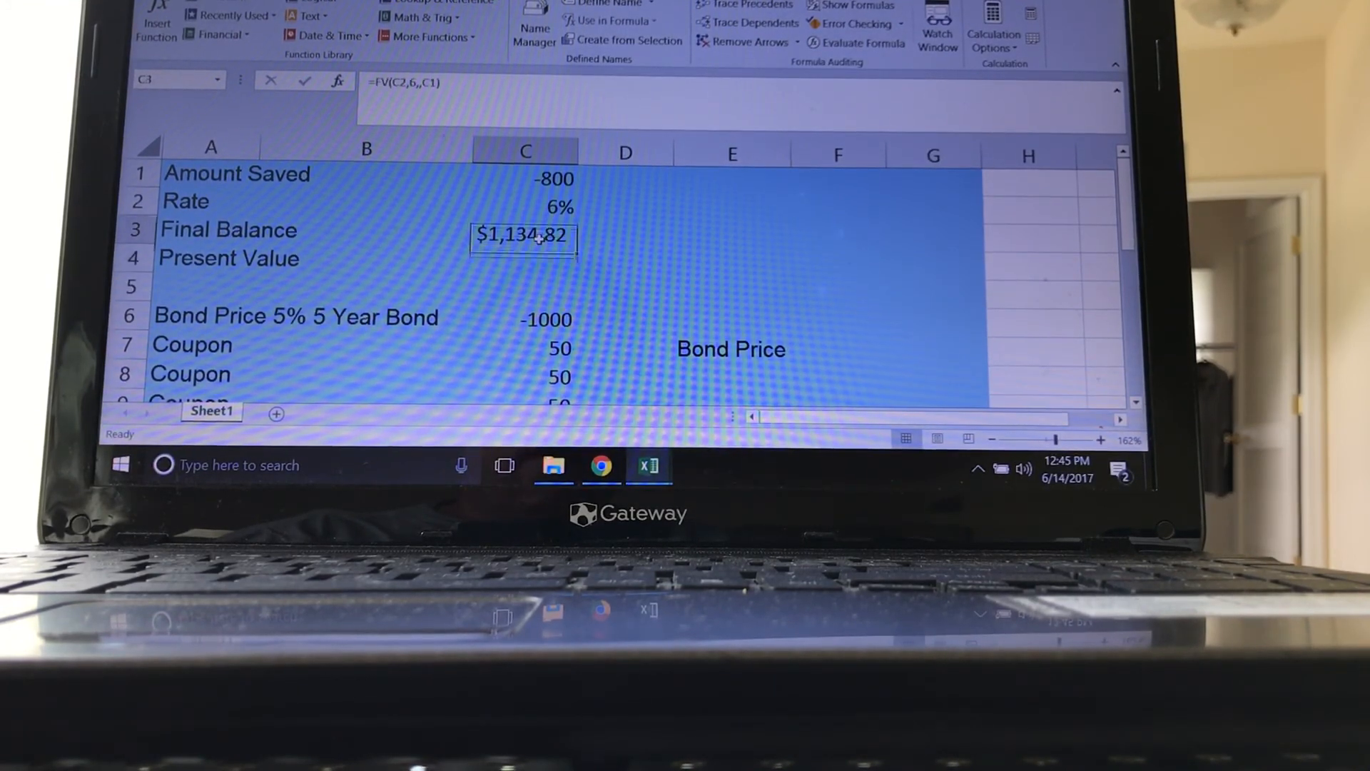
pyautogui.click(523, 207)
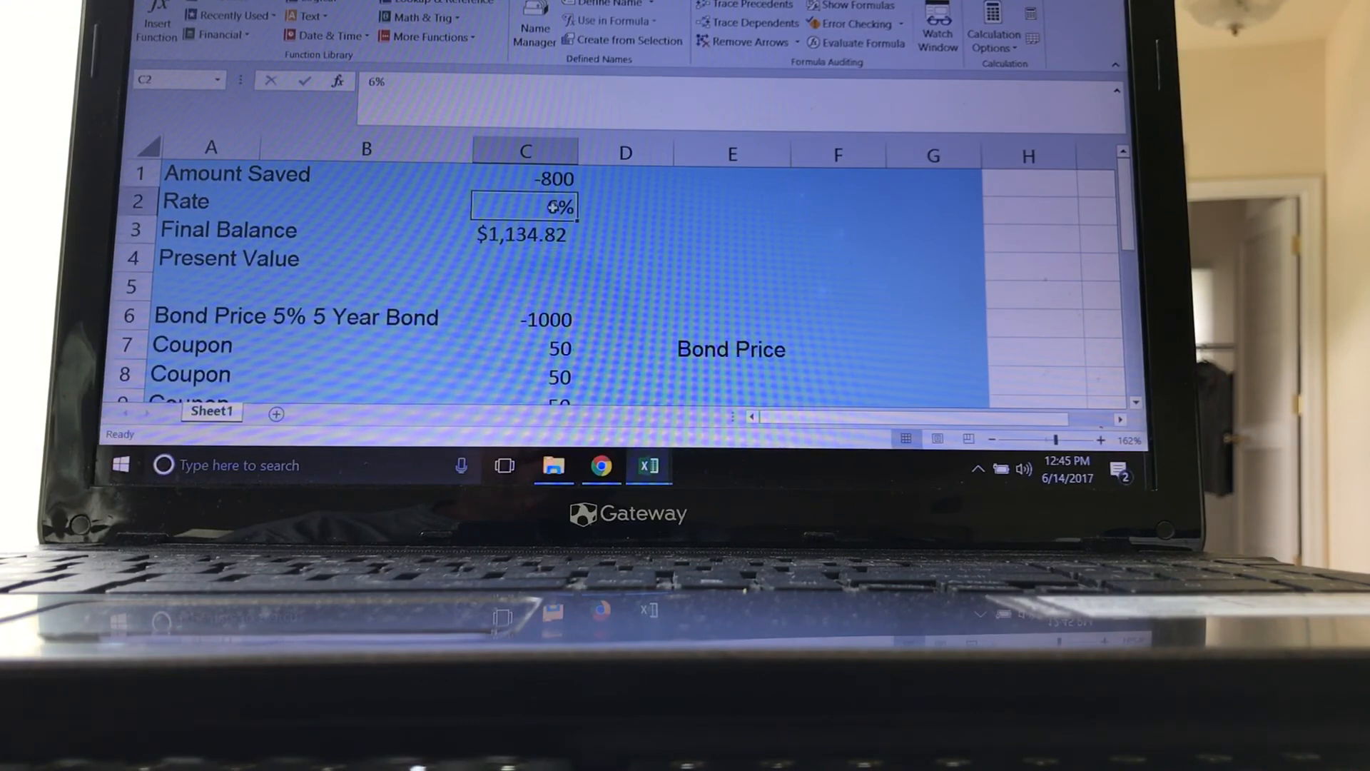
pyautogui.doubleClick(524, 207)
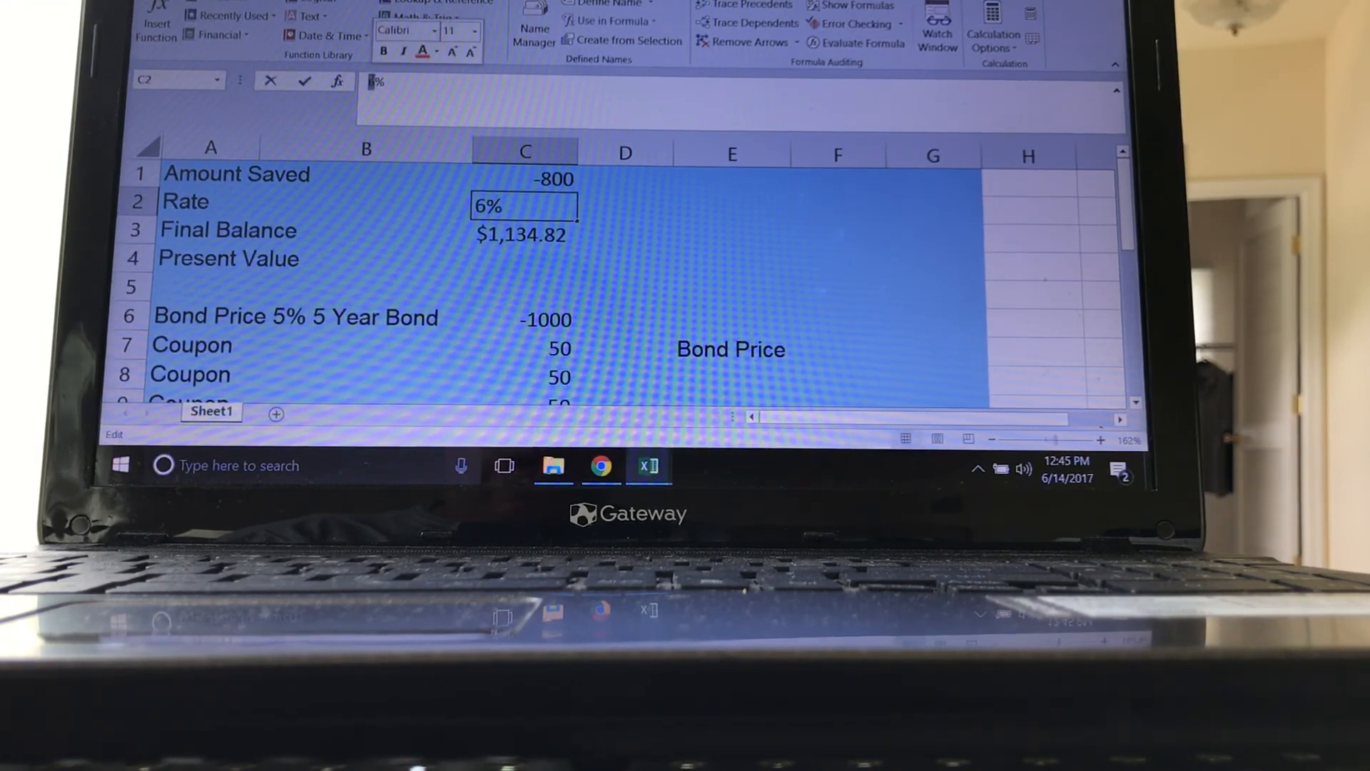
pyautogui.write('10%')
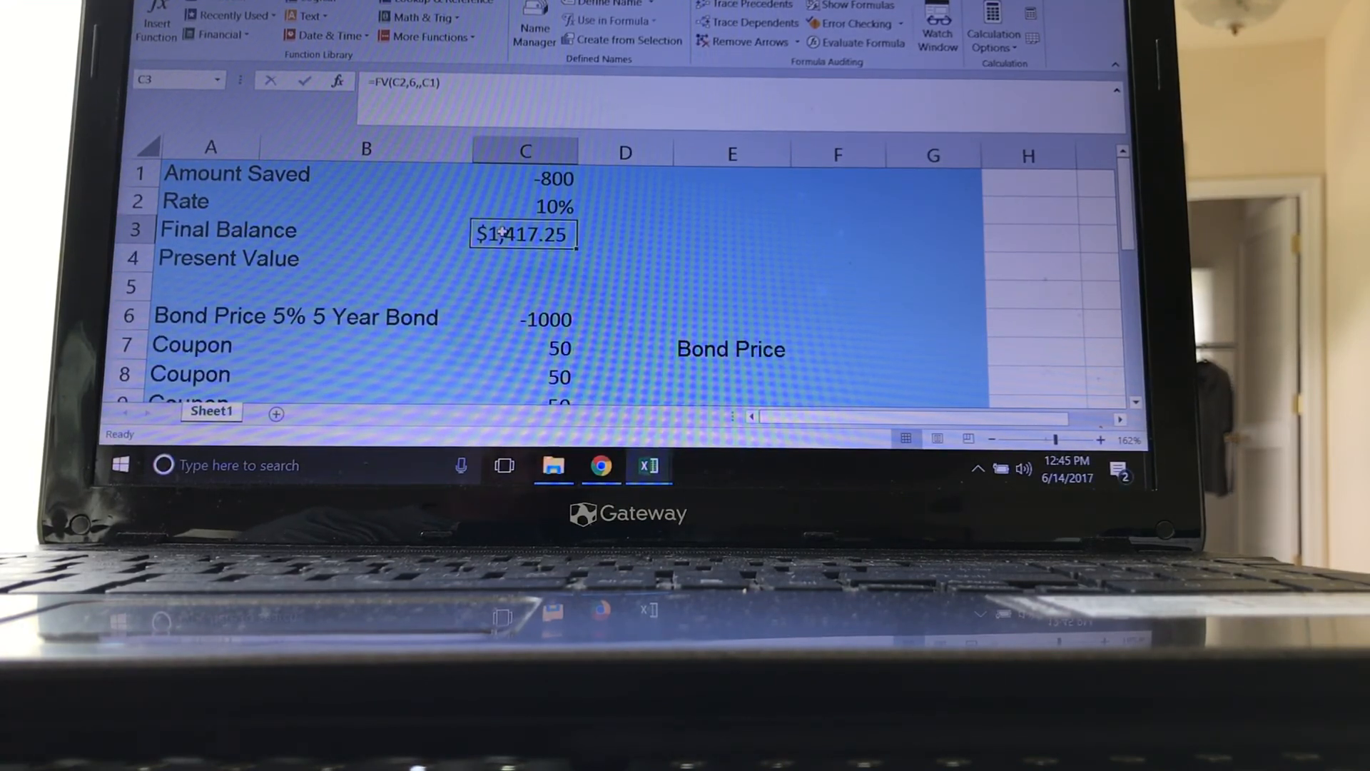
pyautogui.scroll(-3)
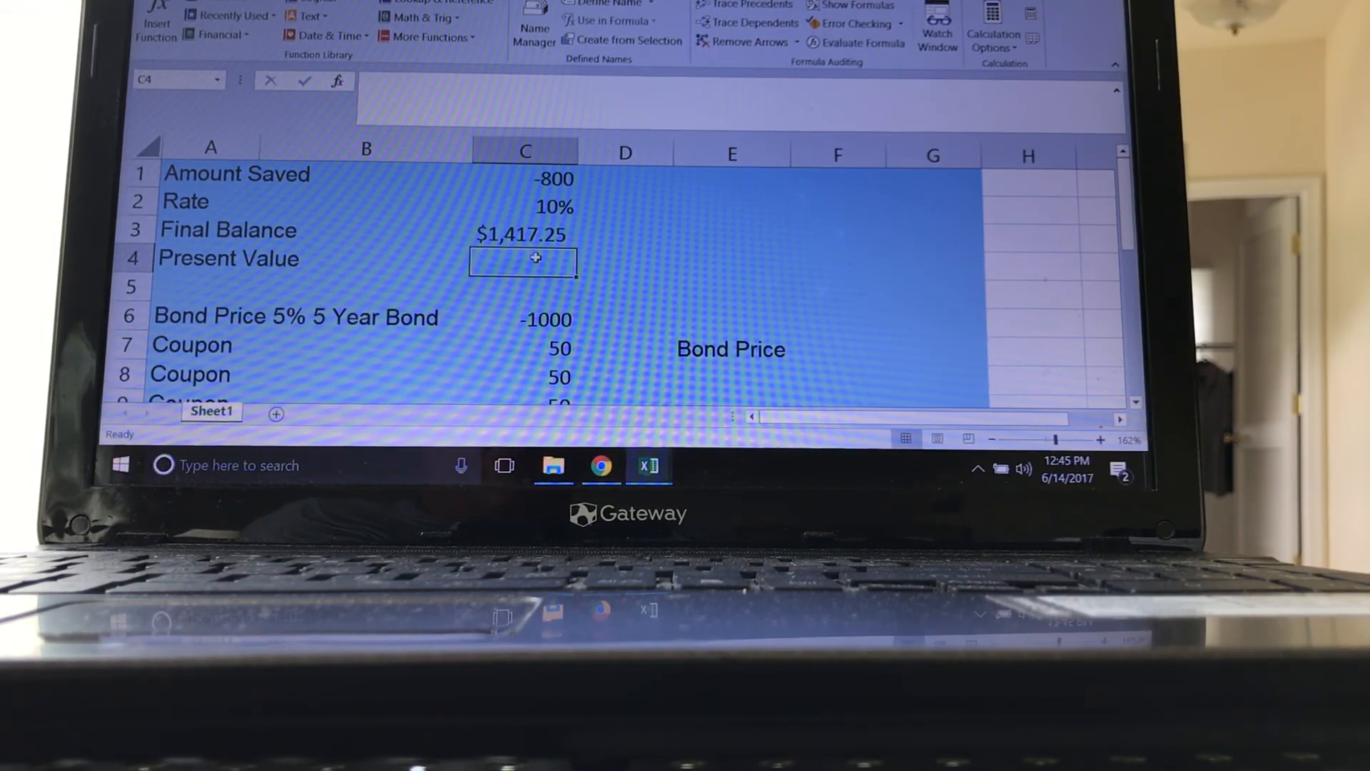
# - Enter a PV formula with rate C2, 10 periods, Pmt 0 and Fv 50000, giving ($19,277.16)
pyautogui.click(220, 34)
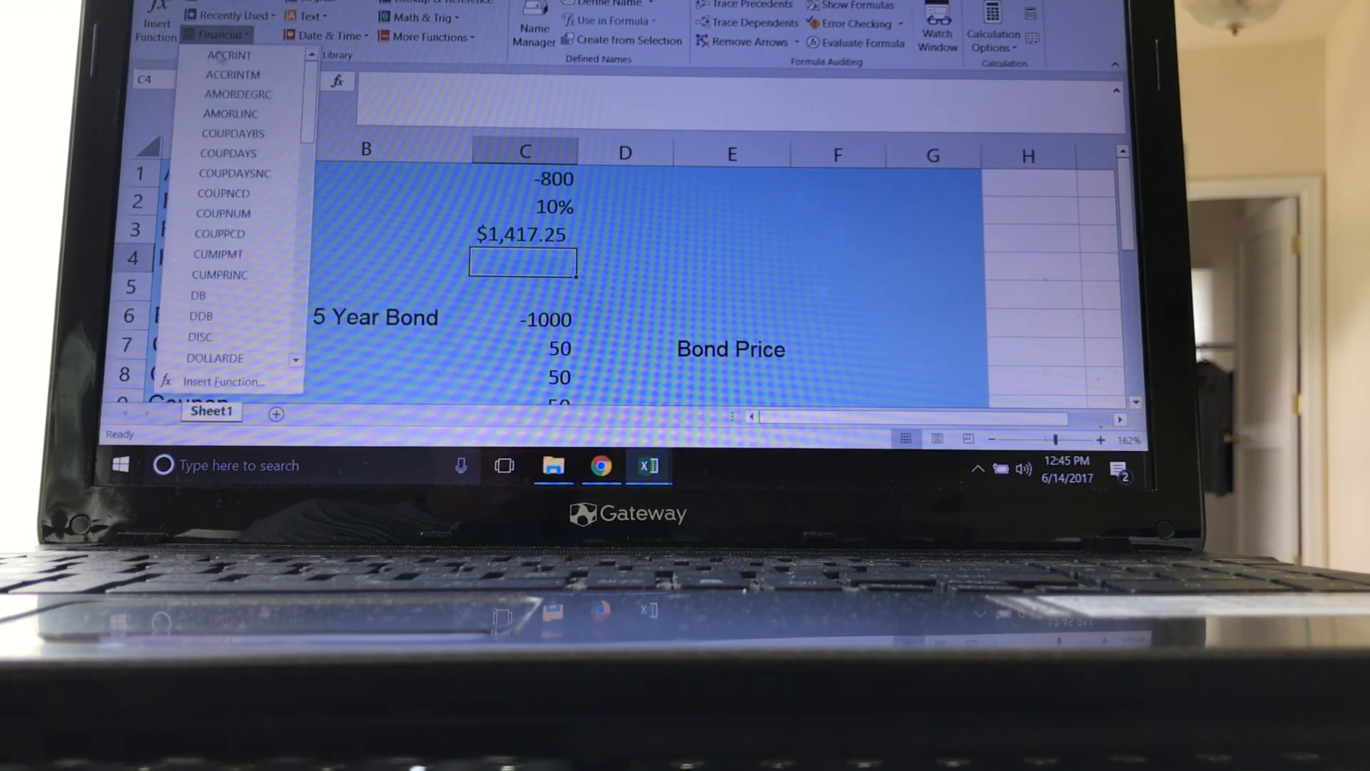
pyautogui.scroll(-3)
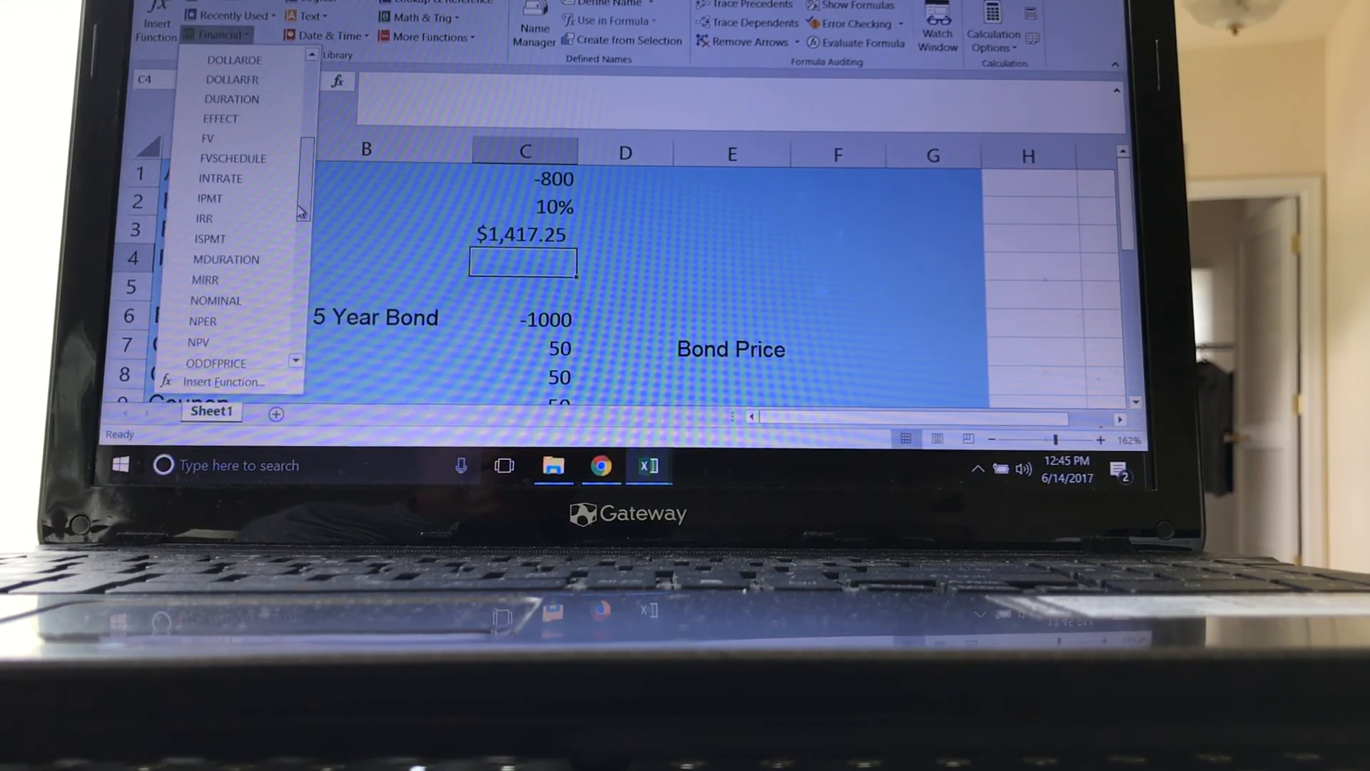
pyautogui.scroll(-3)
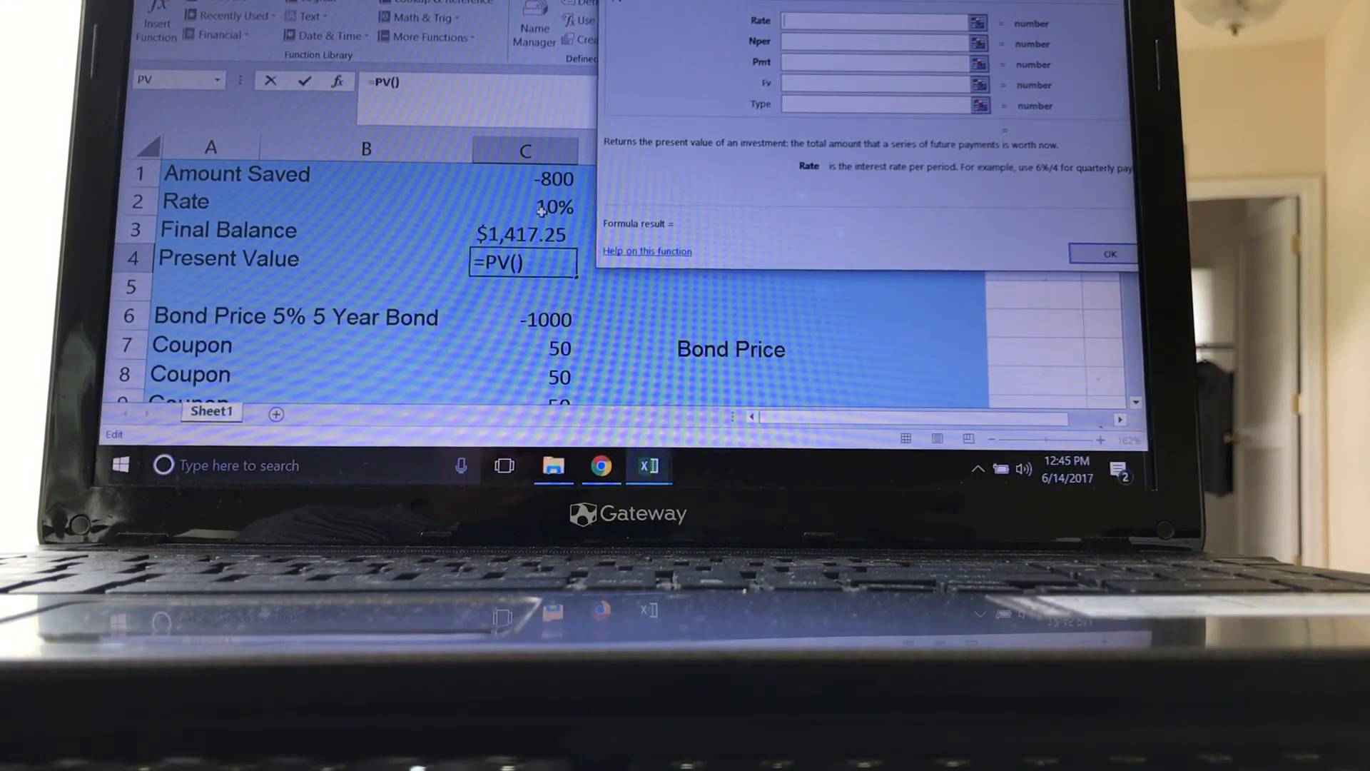
pyautogui.click(554, 207)
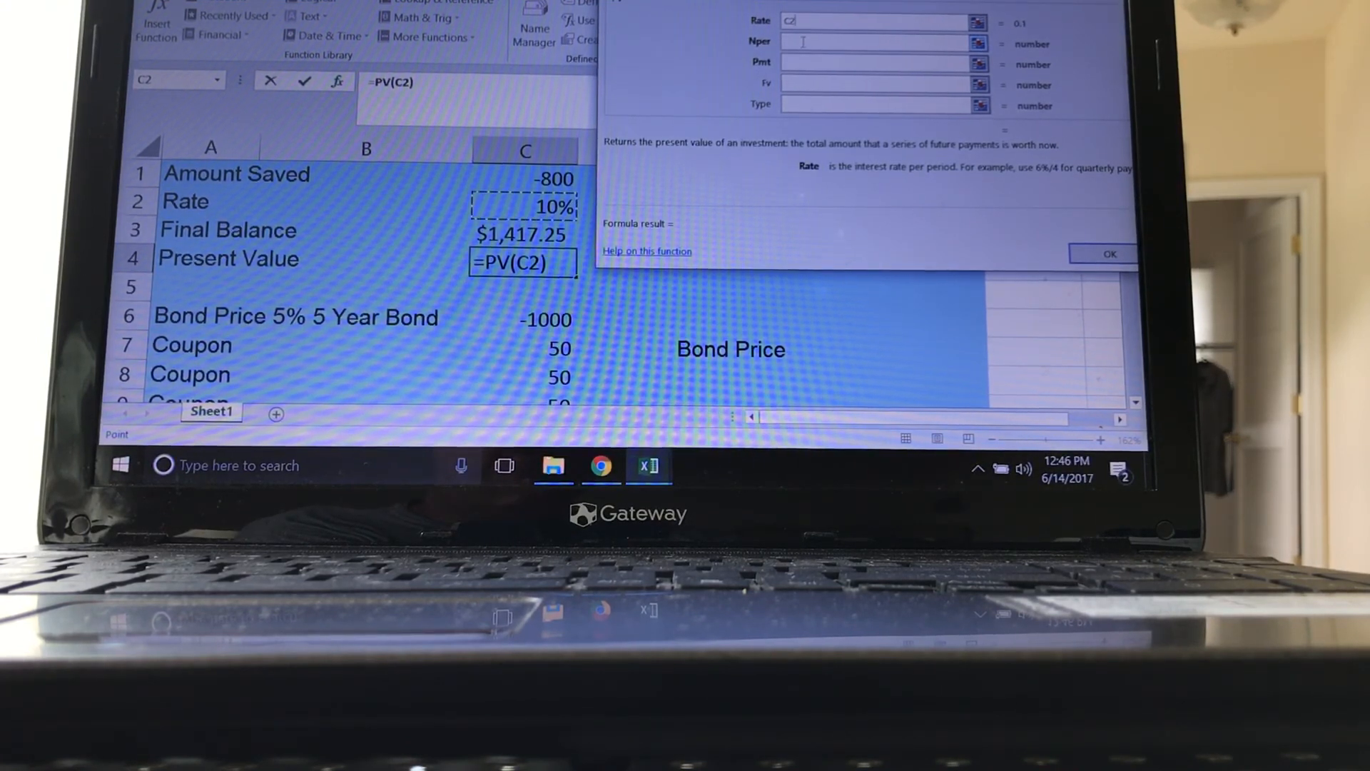
pyautogui.click(881, 41)
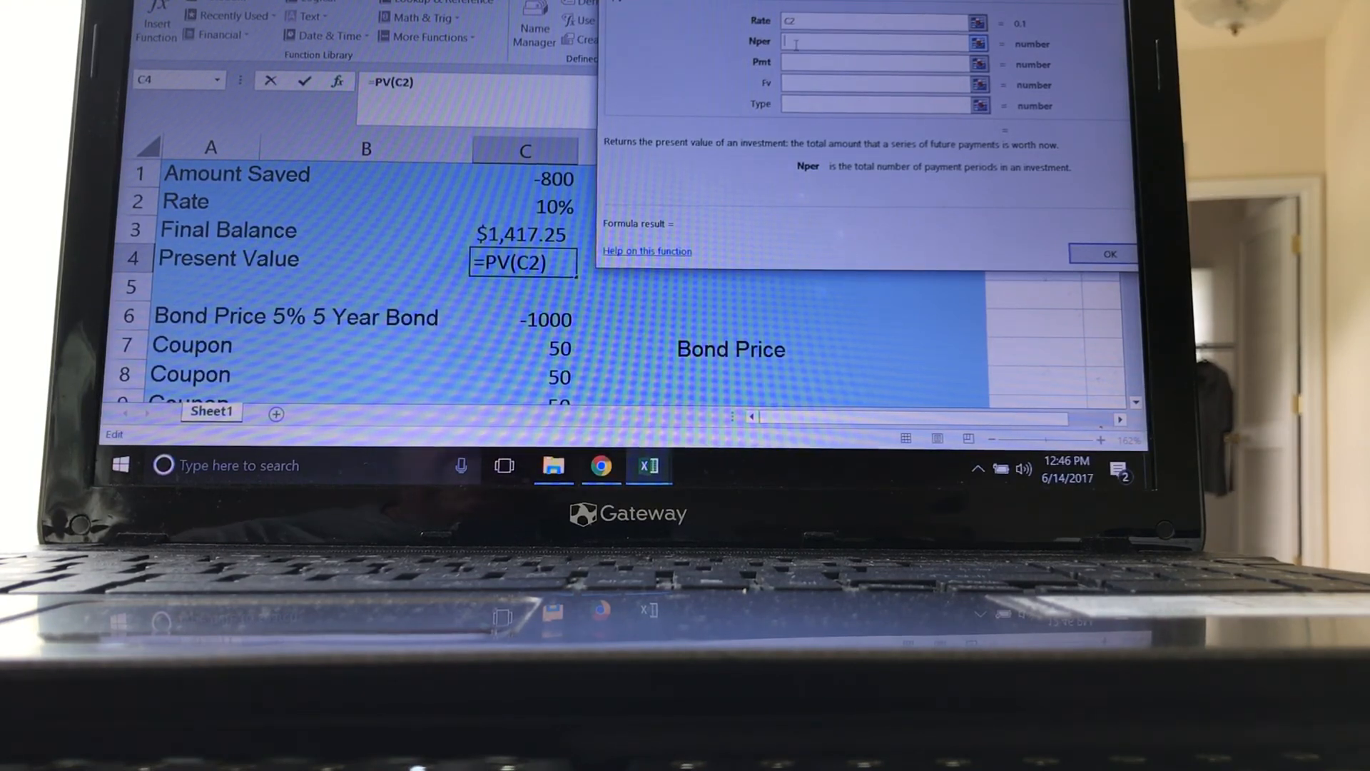
pyautogui.write('1')
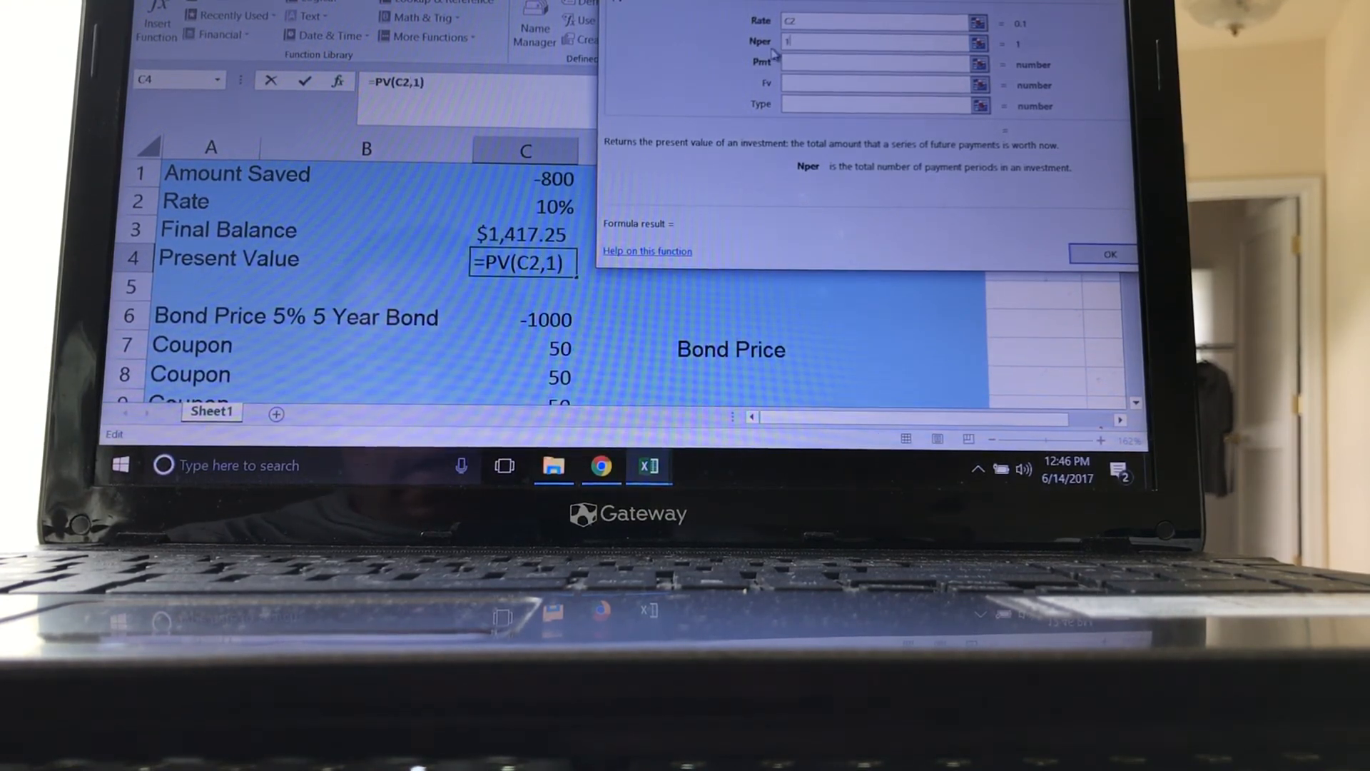
pyautogui.write('0')
pyautogui.click(876, 83)
pyautogui.write('5000')
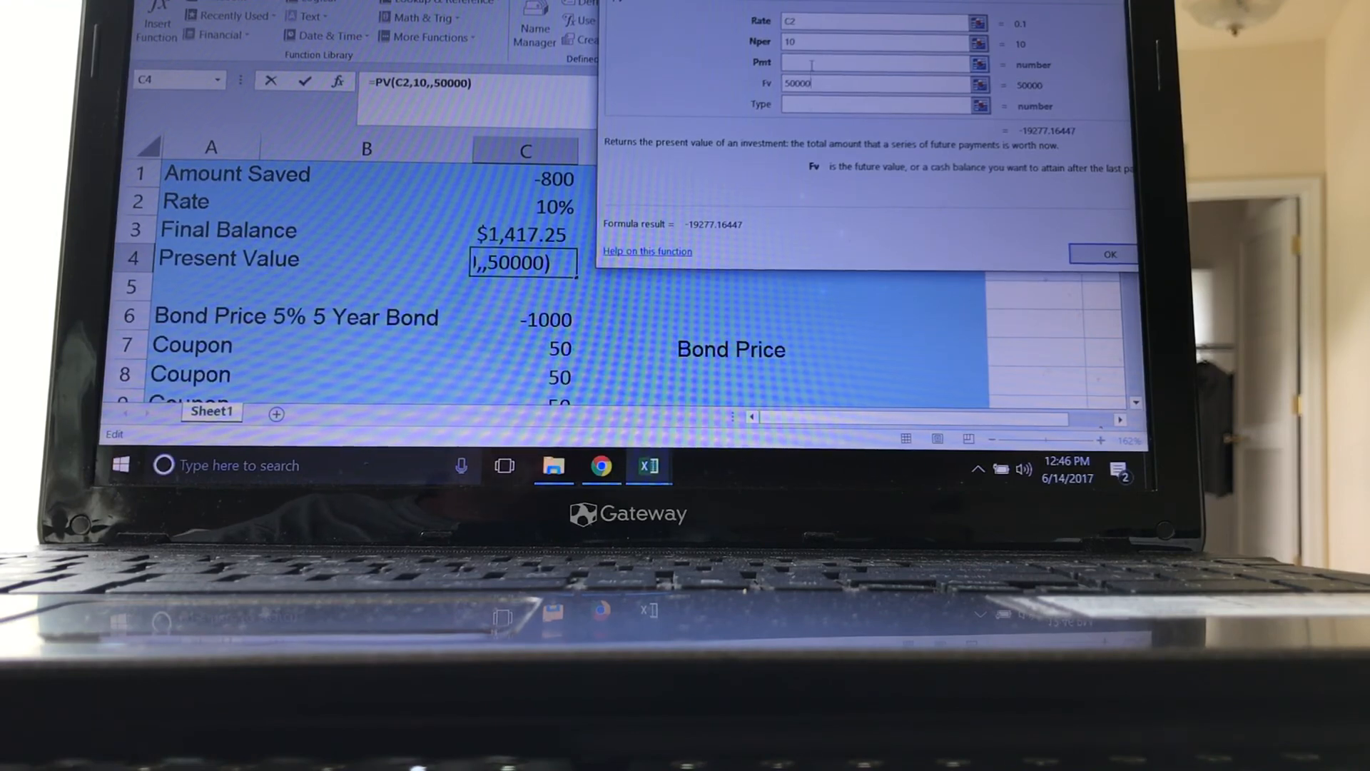
pyautogui.write('0')
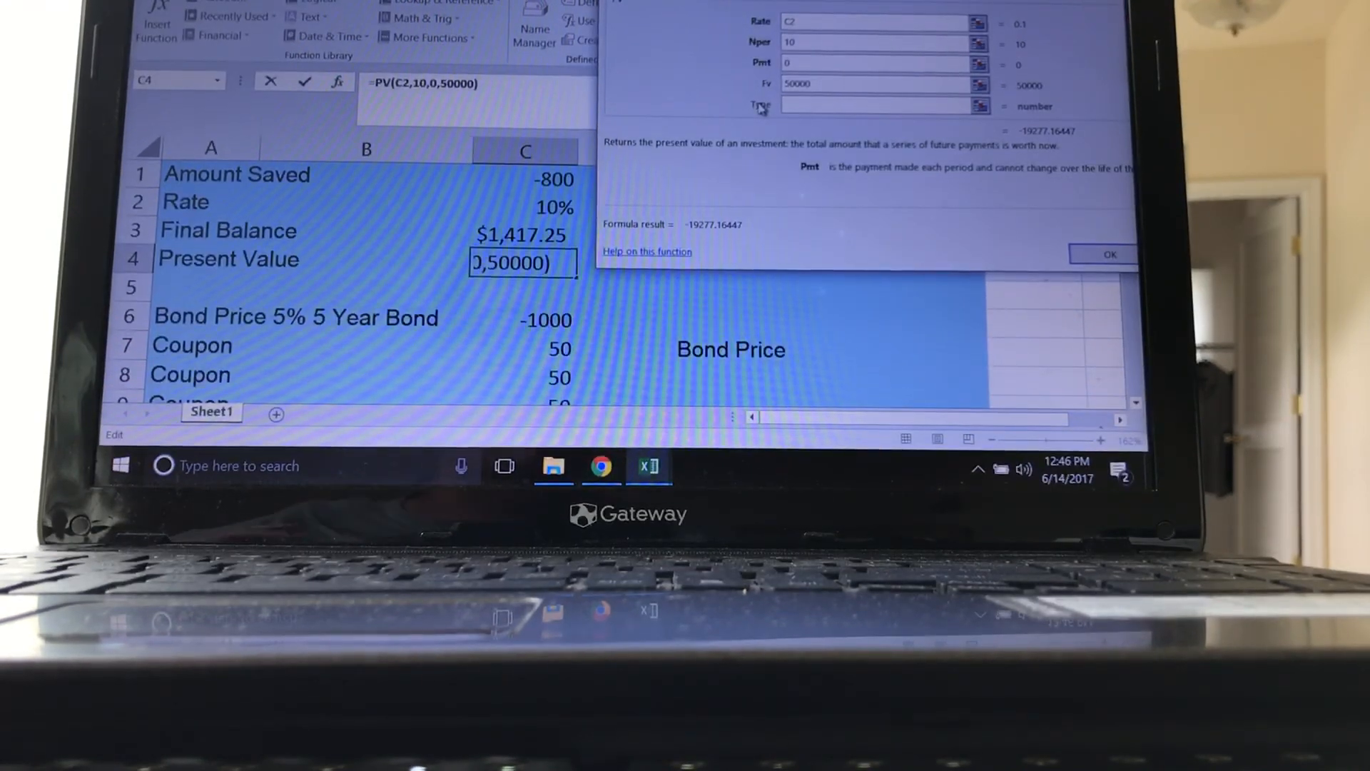
pyautogui.click(1107, 254)
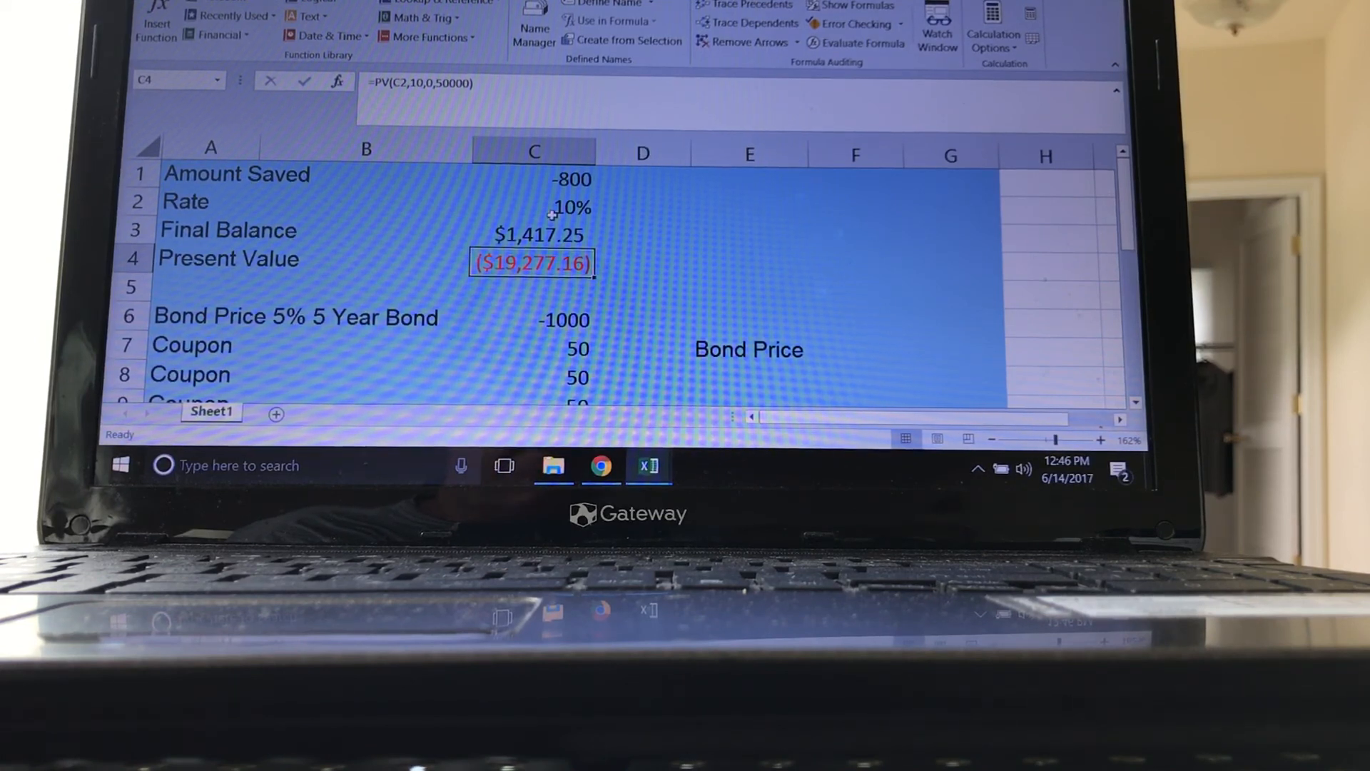
# - Try the rate at 5%, then set it back to 10%, restoring $1,417.25 and ($19,277.16)
pyautogui.click(534, 207)
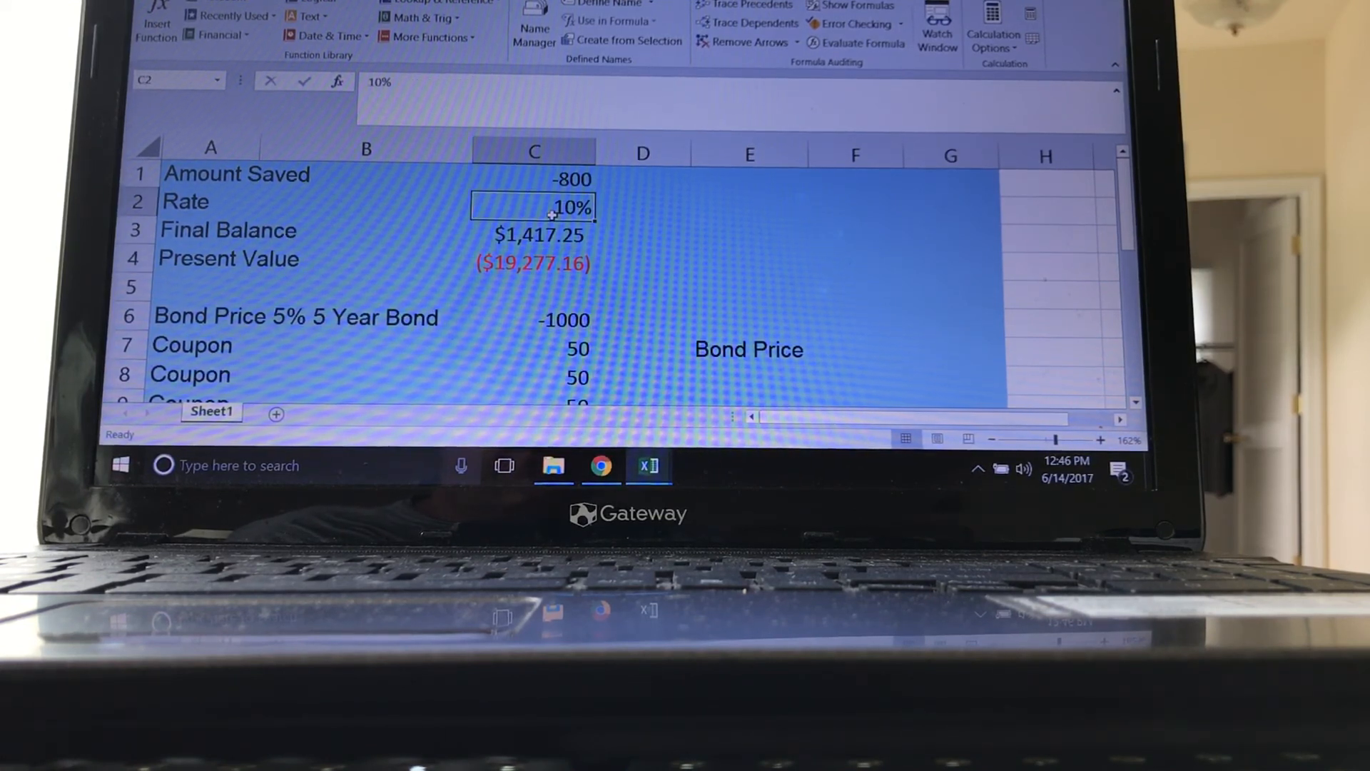
pyautogui.write('5%')
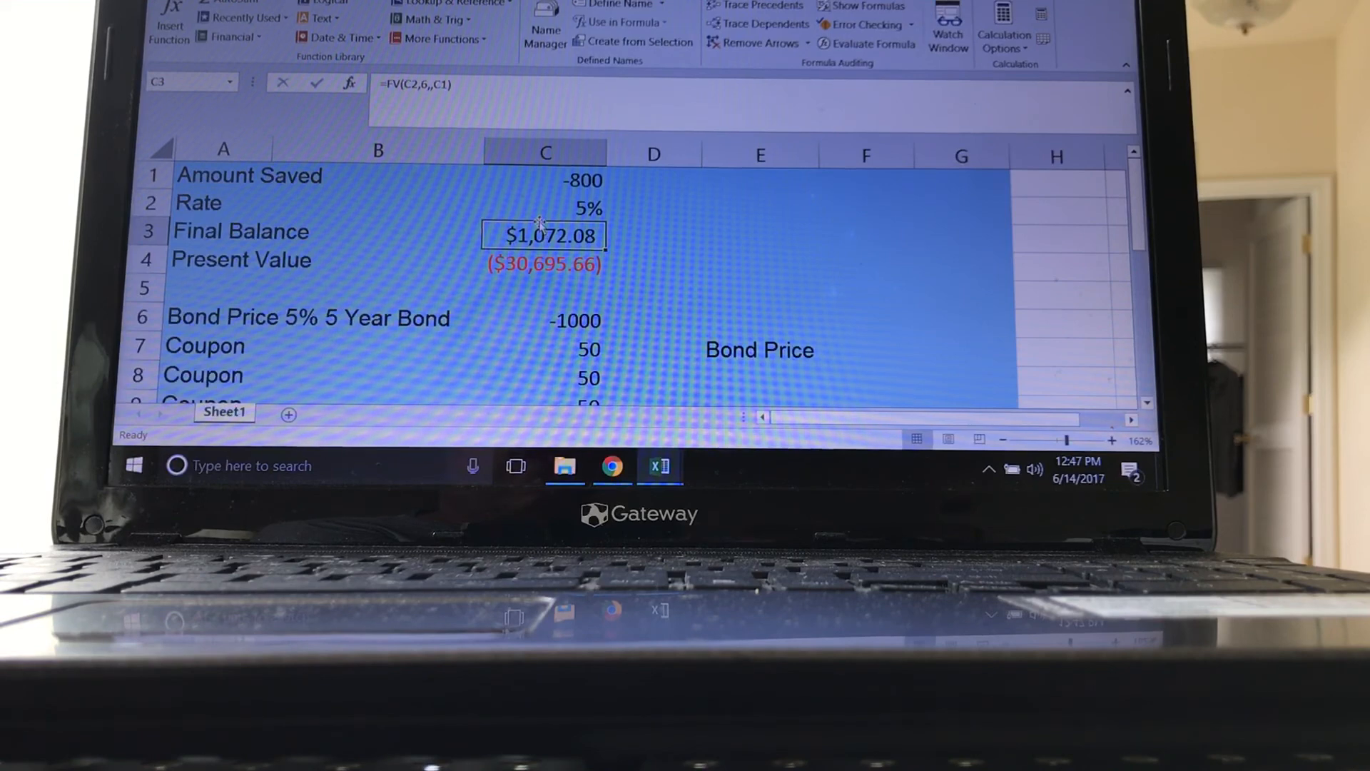
pyautogui.click(545, 203)
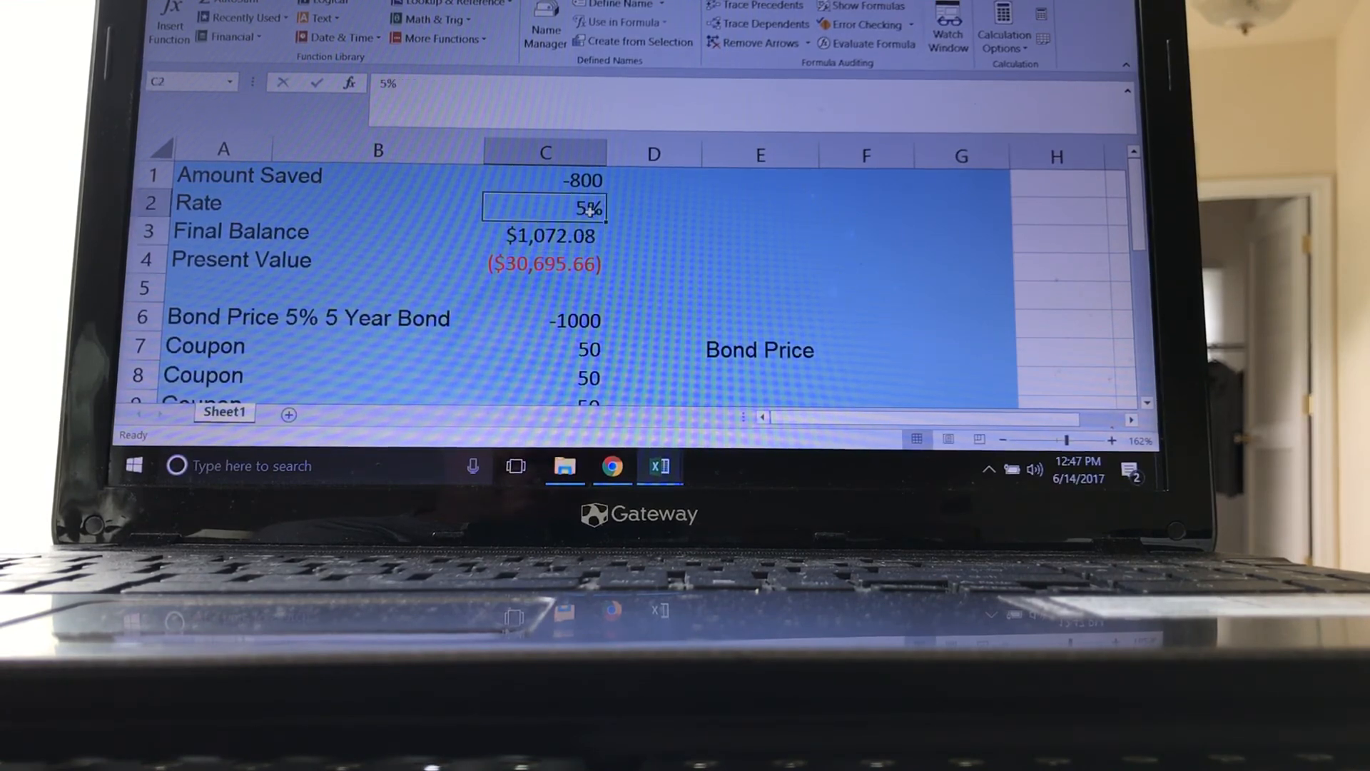
pyautogui.write('10%')
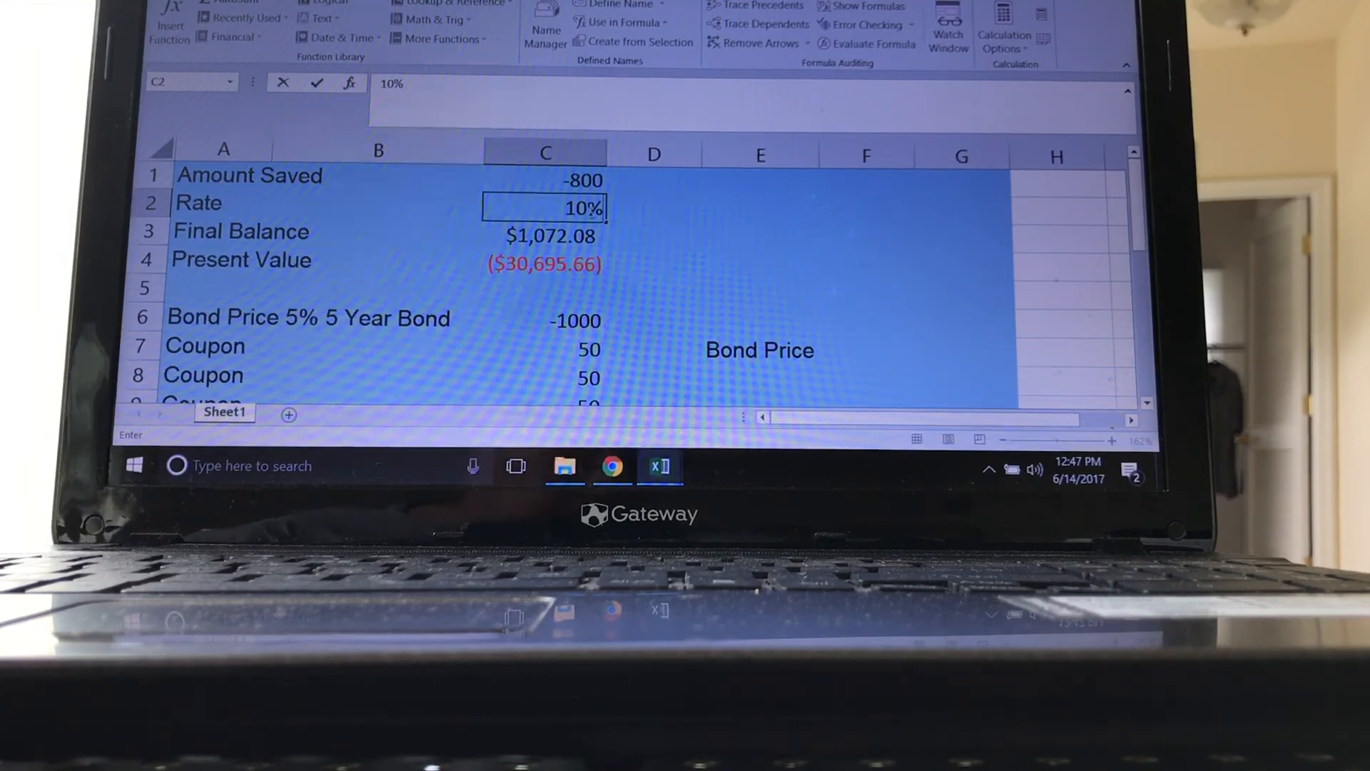
pyautogui.press('Return')
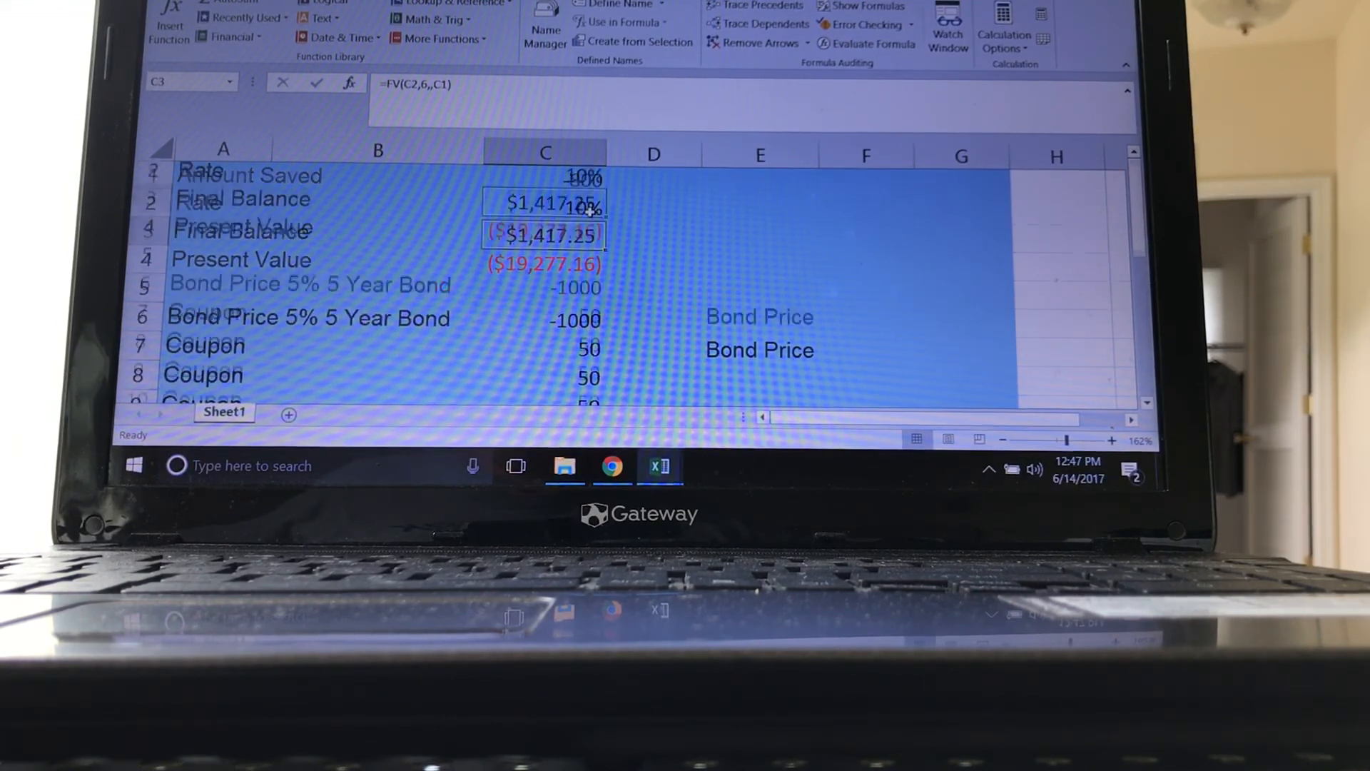
# - Select the empty Bond Price cell F7 beside the coupon cash flows
pyautogui.click(866, 265)
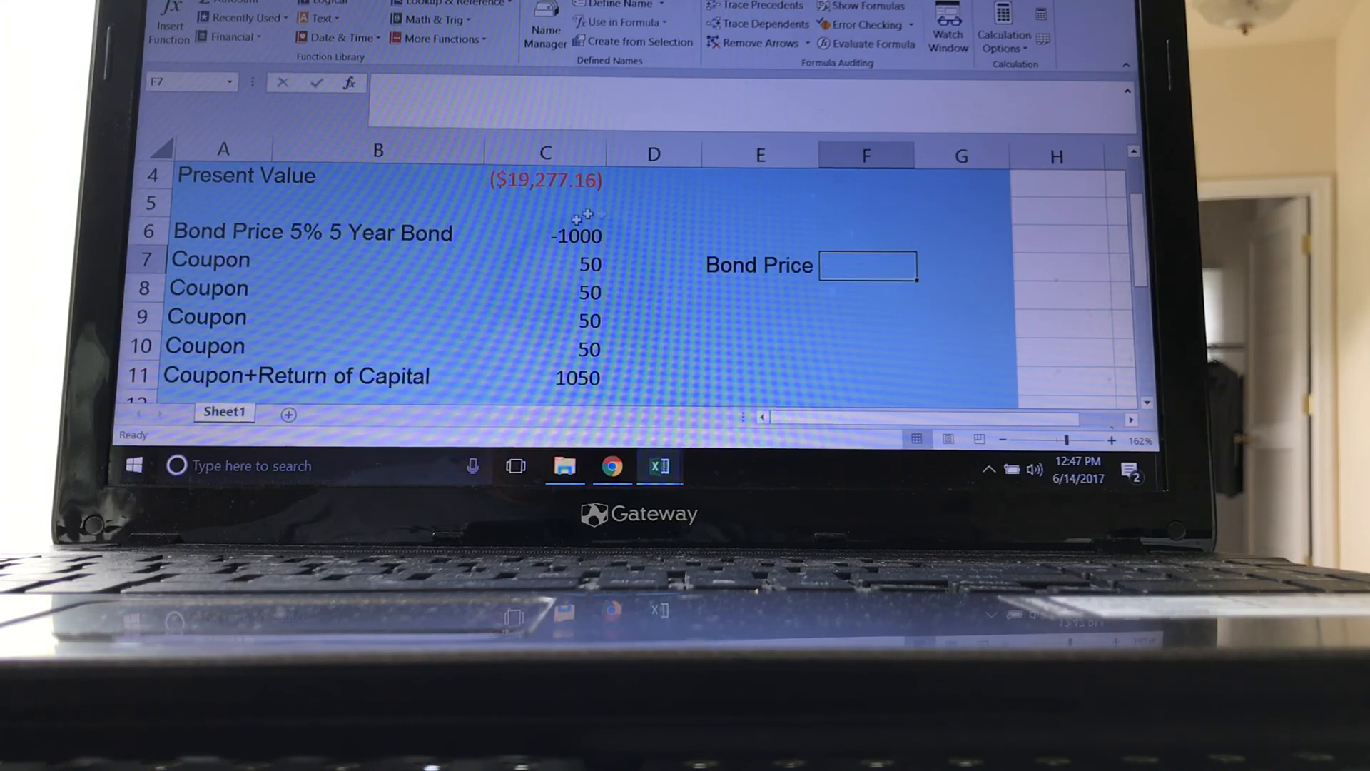
pyautogui.moveTo(612, 364)
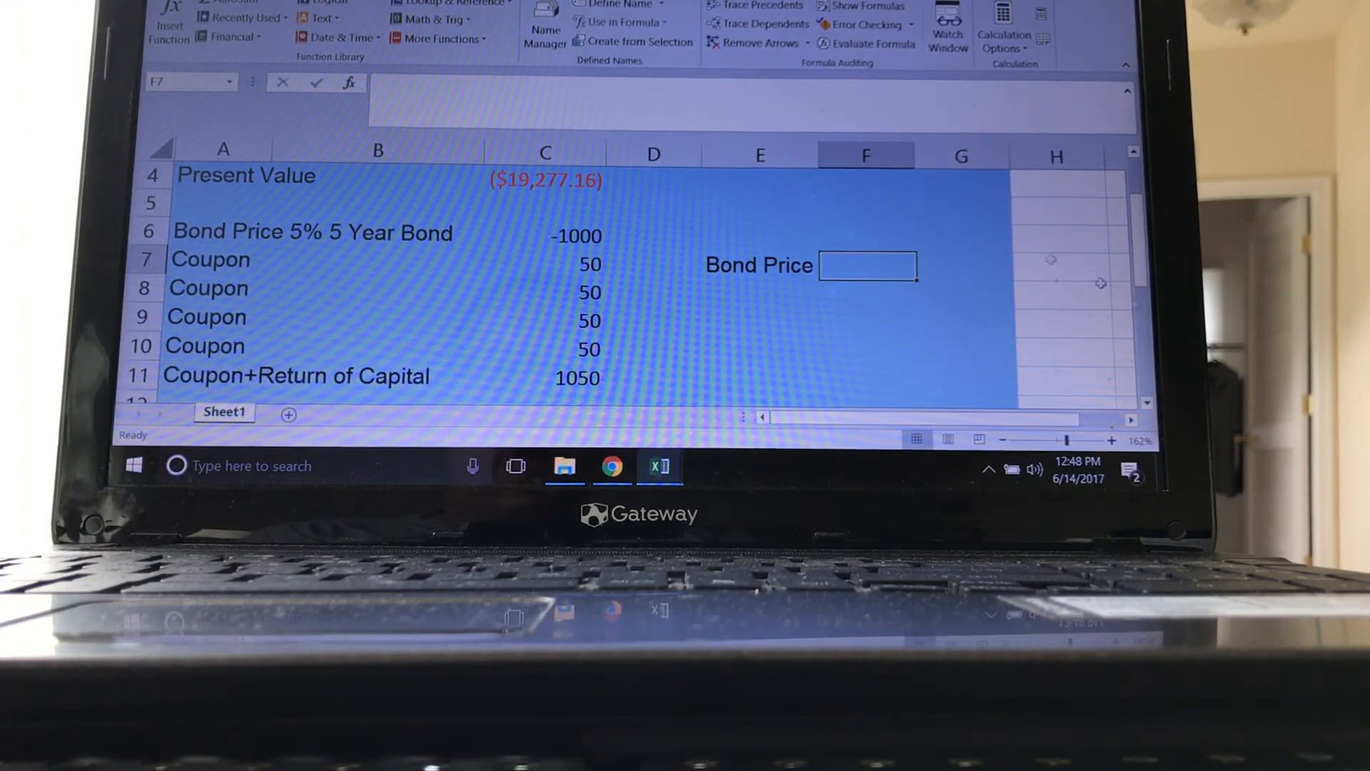
# - Price the bond with an NPV formula at 7% over cash flows C7:C11, giving $918.00
pyautogui.click(229, 37)
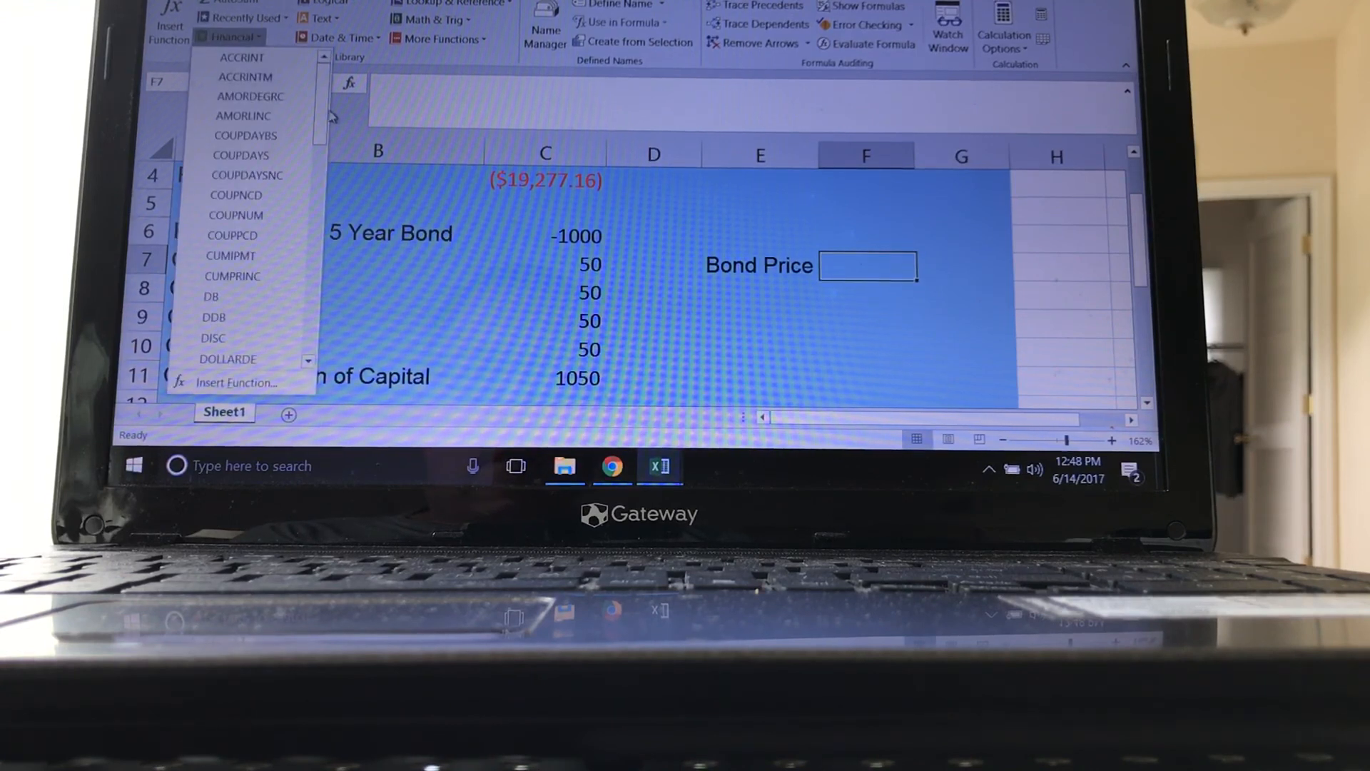
pyautogui.scroll(-3)
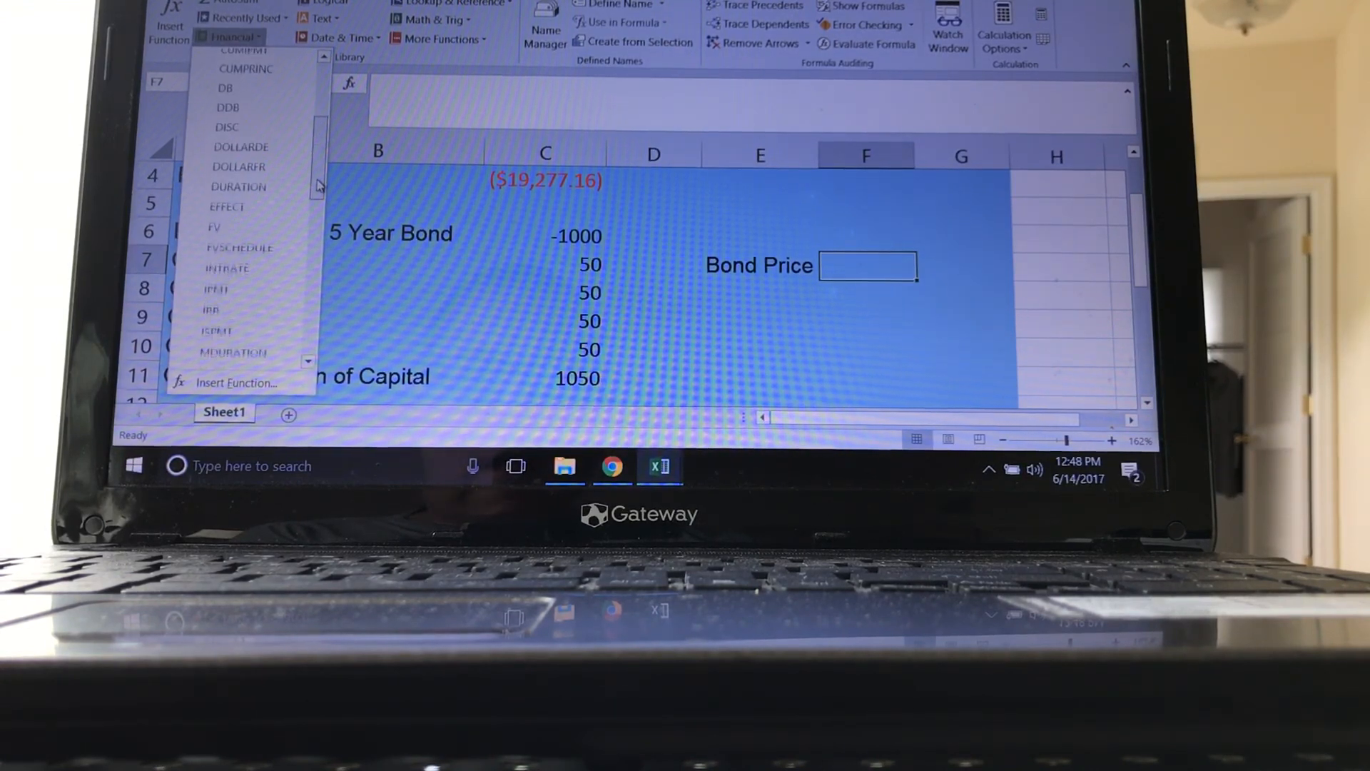
pyautogui.scroll(-3)
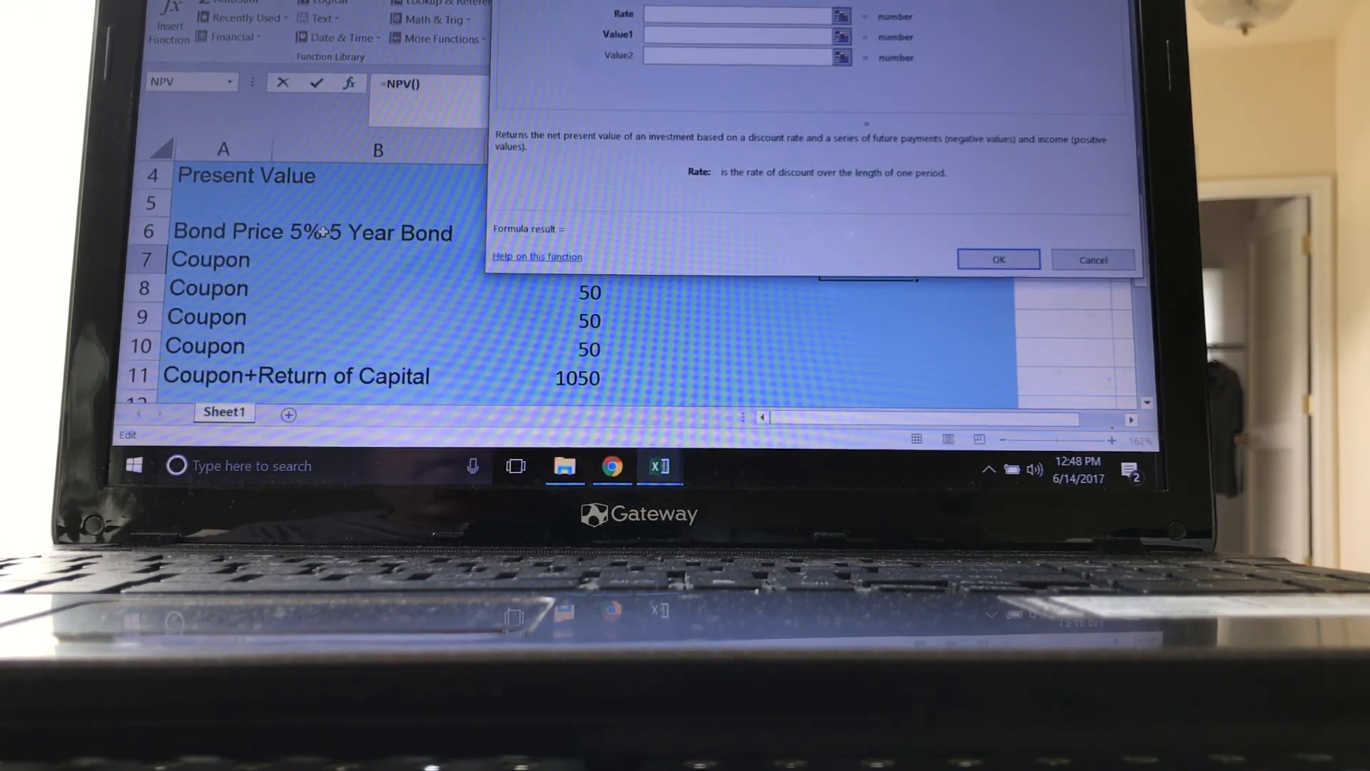
pyautogui.write('7')
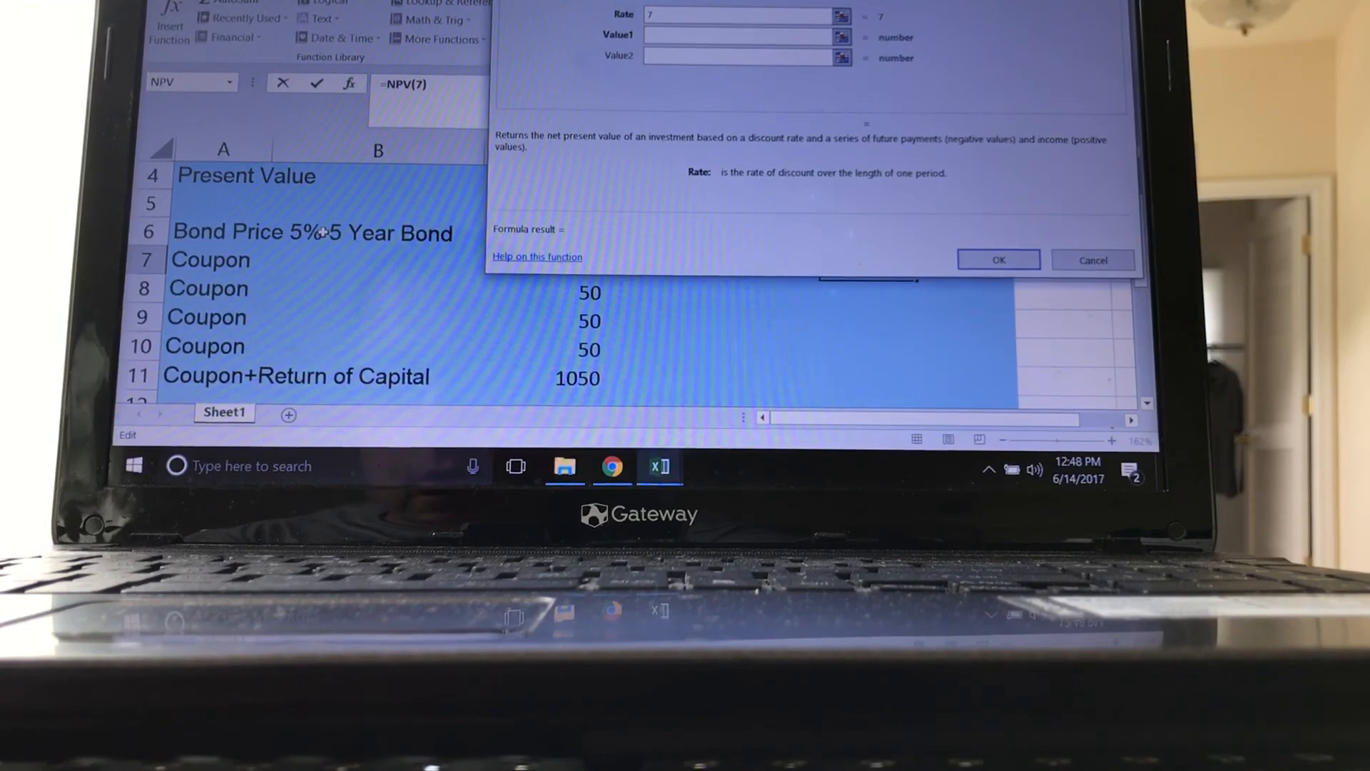
pyautogui.write('%')
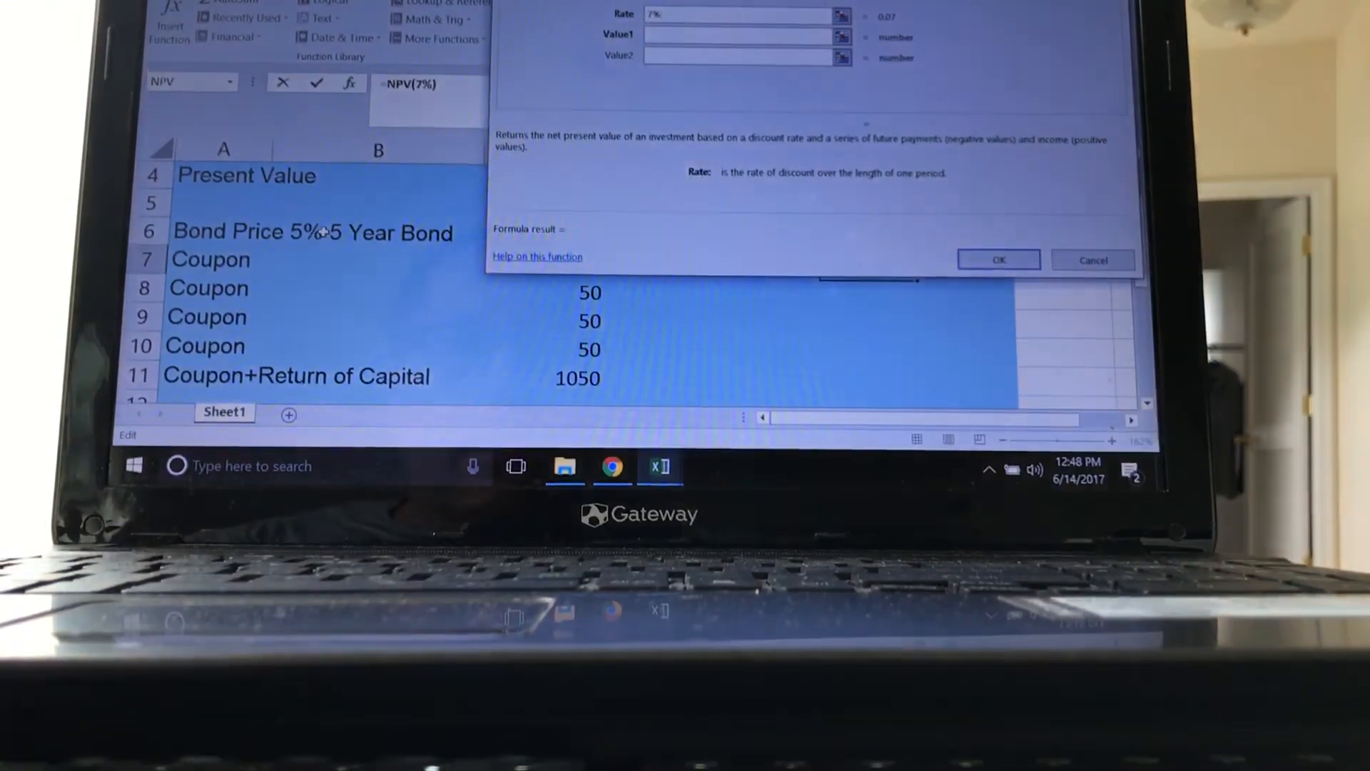
pyautogui.click(746, 36)
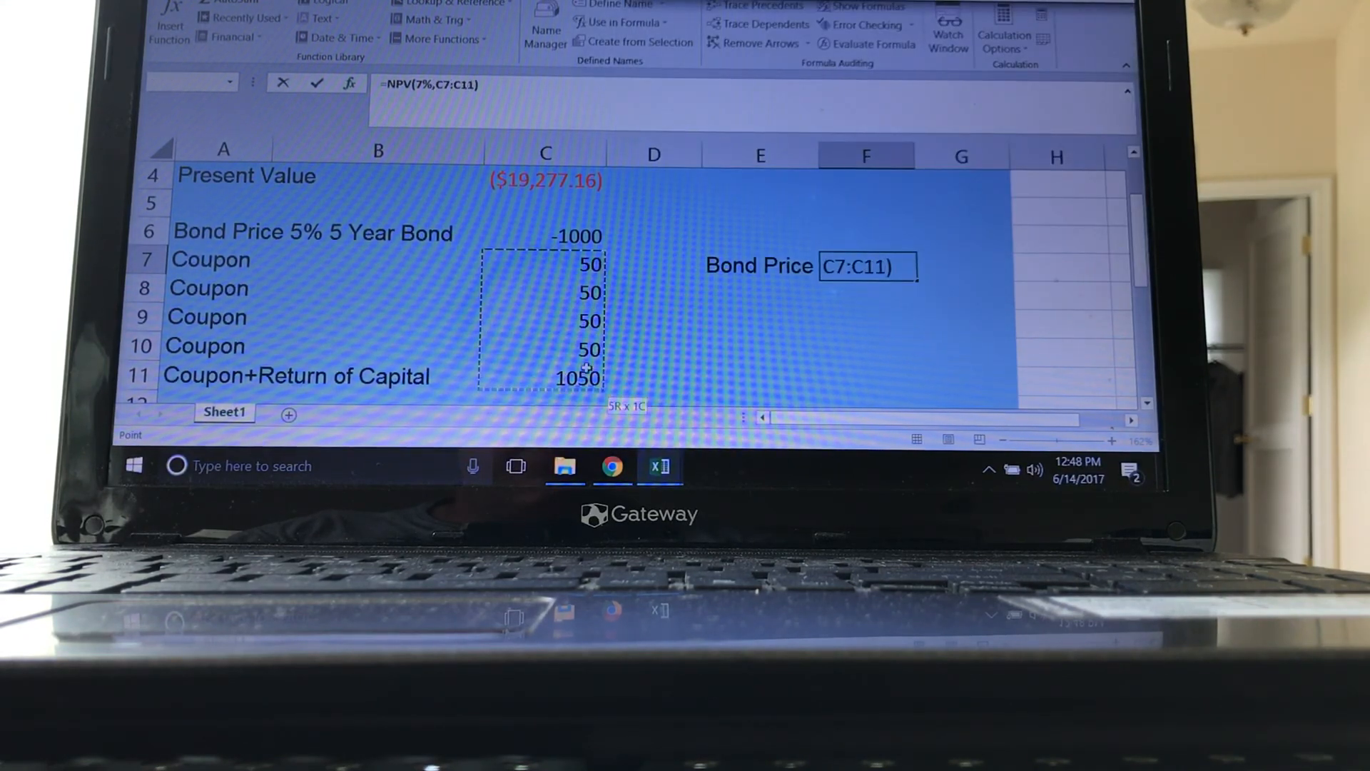
pyautogui.click(348, 83)
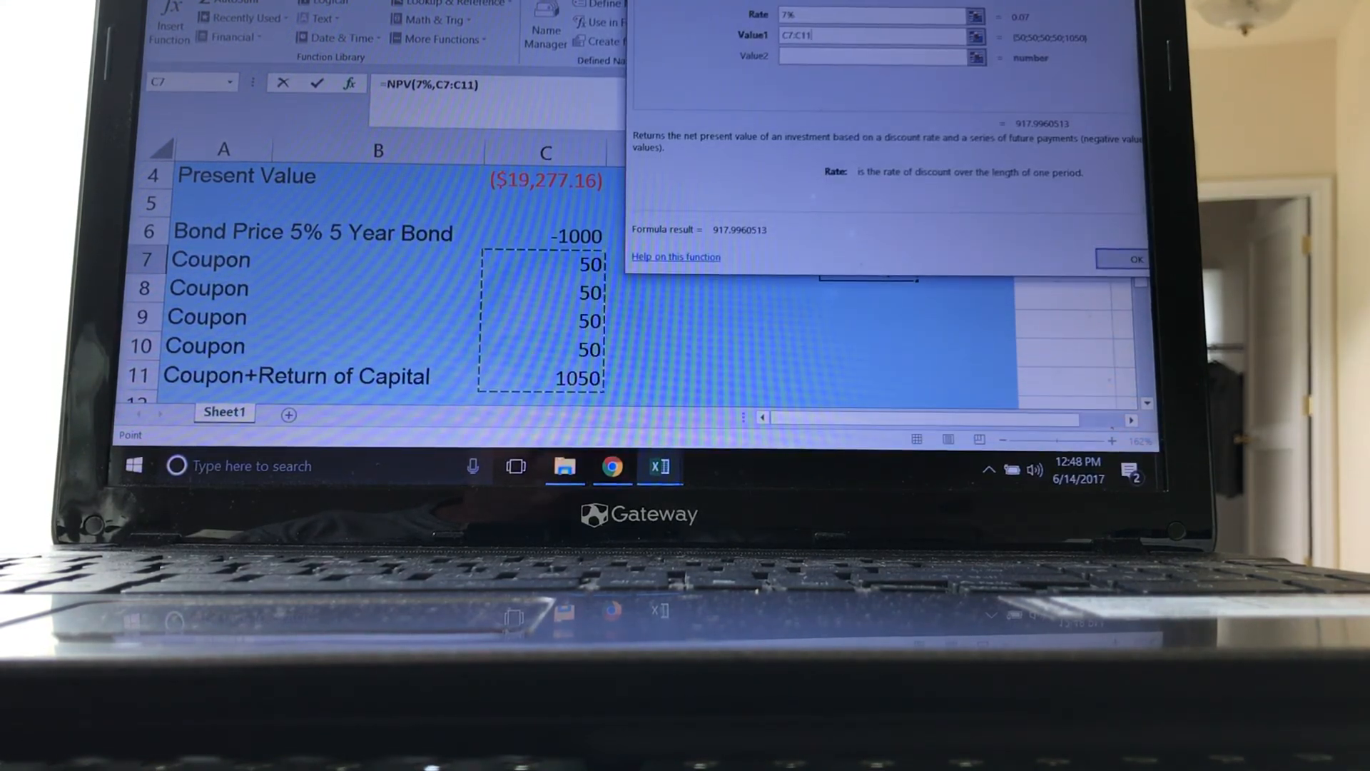
pyautogui.click(1134, 258)
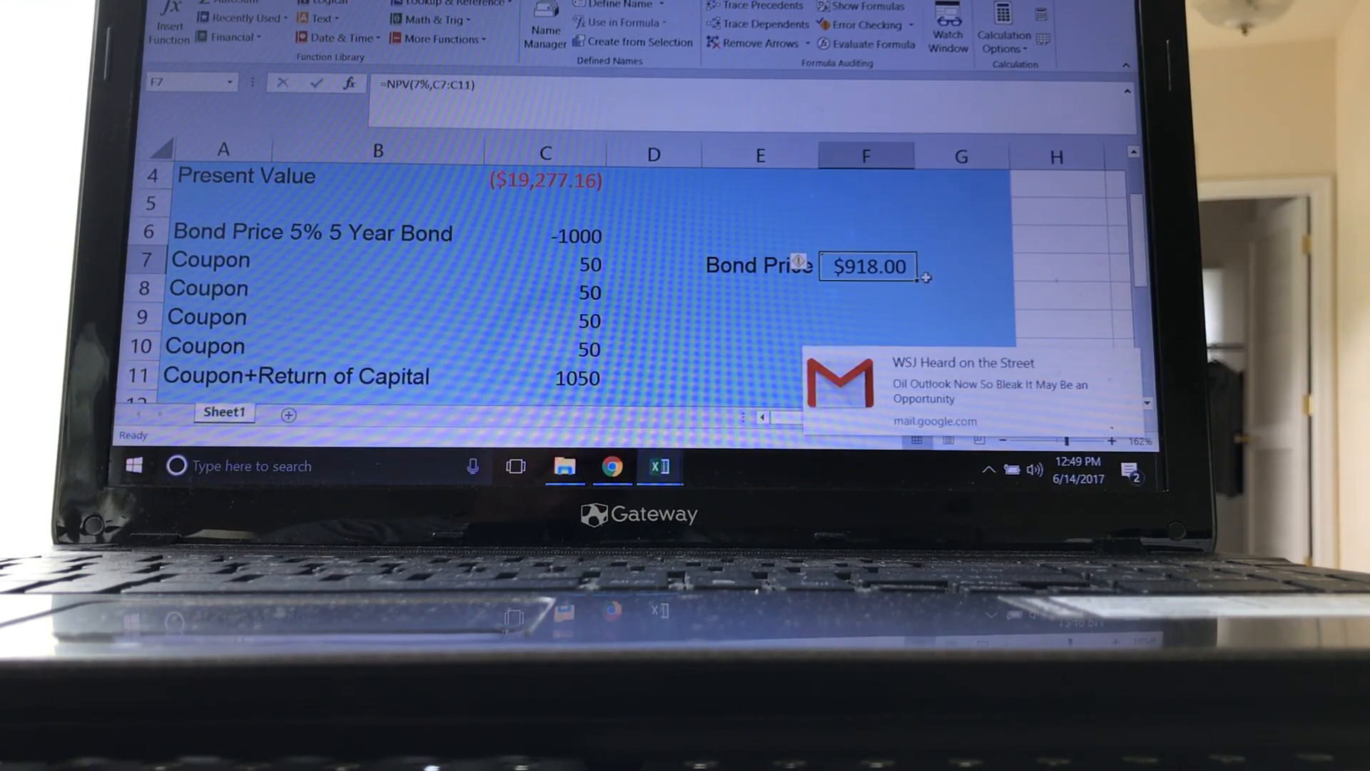
pyautogui.moveTo(1130, 361)
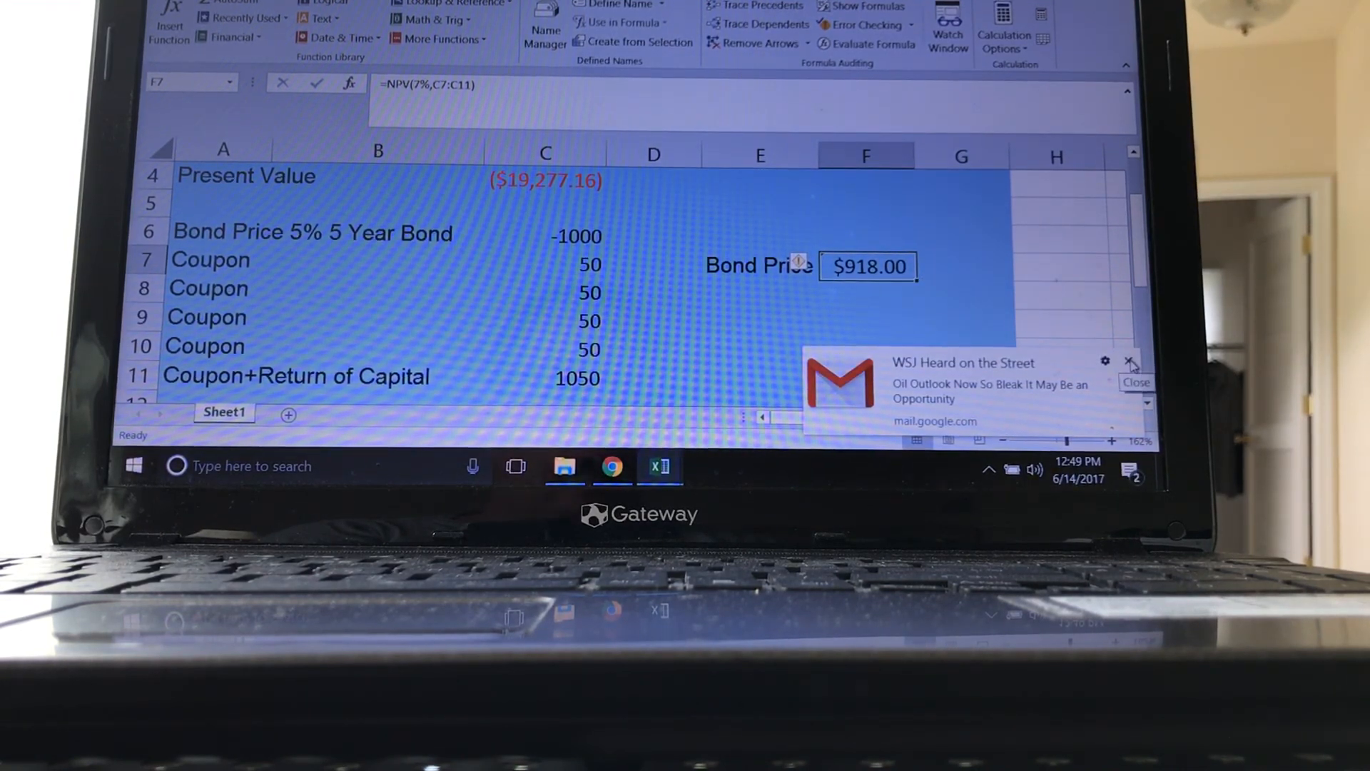
pyautogui.click(1130, 359)
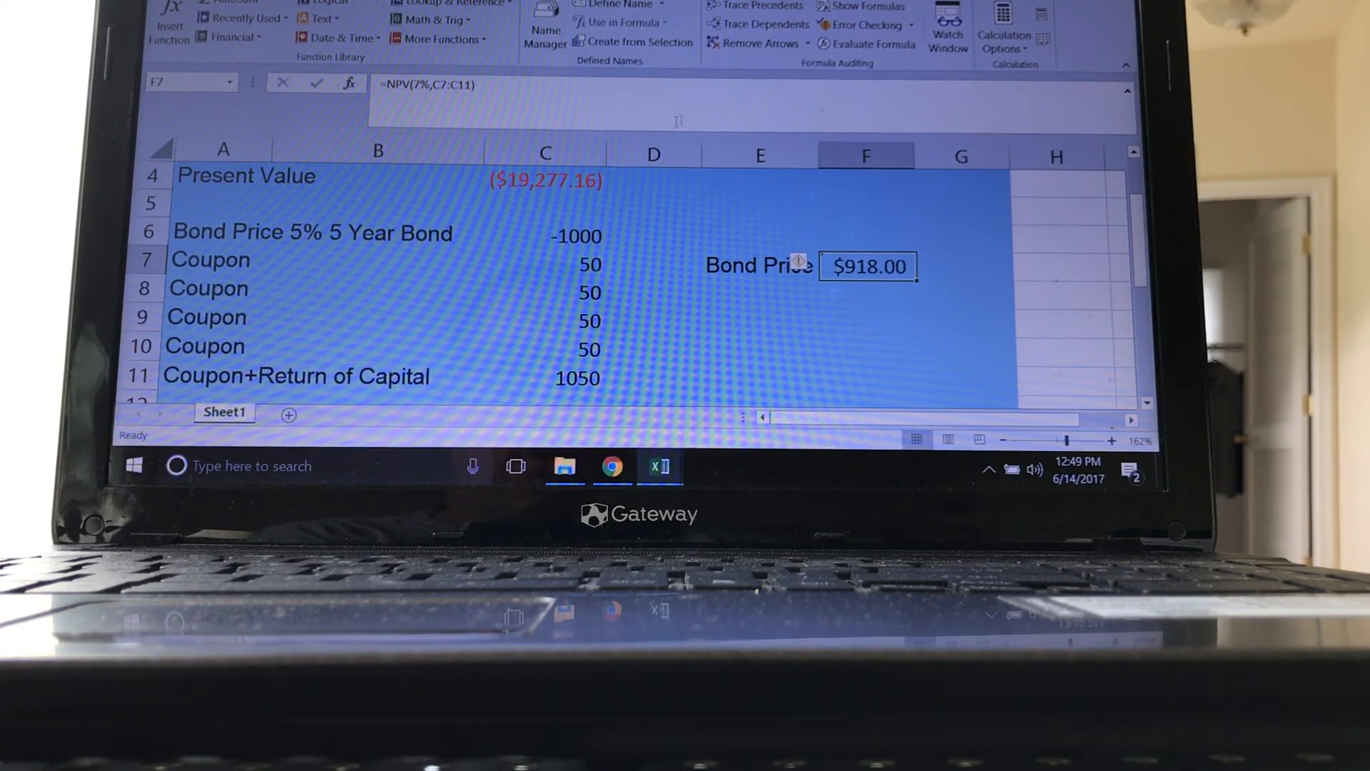
pyautogui.moveTo(451, 114)
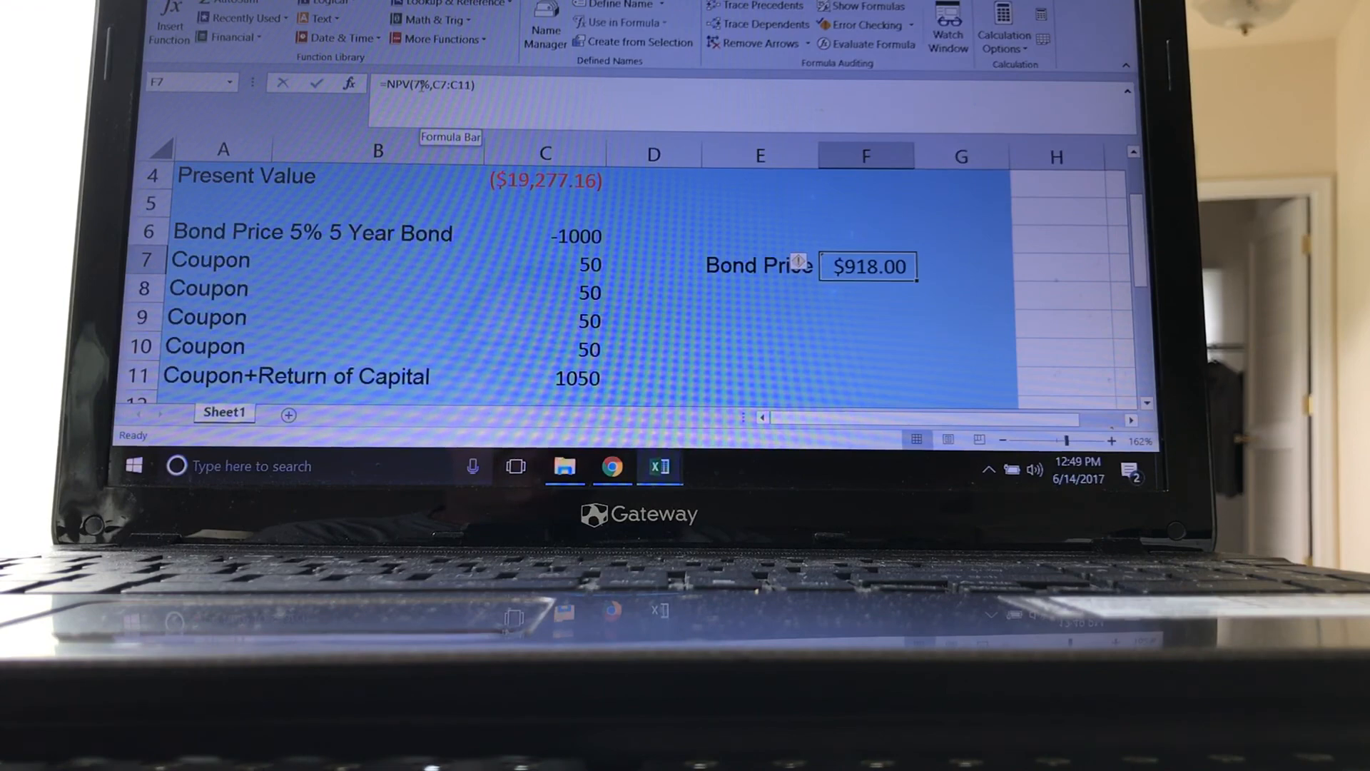
# - Change the NPV discount rate to 3% ($1,091.59) and then 5% ($1,000.00)
pyautogui.doubleClick(866, 265)
pyautogui.write('3')
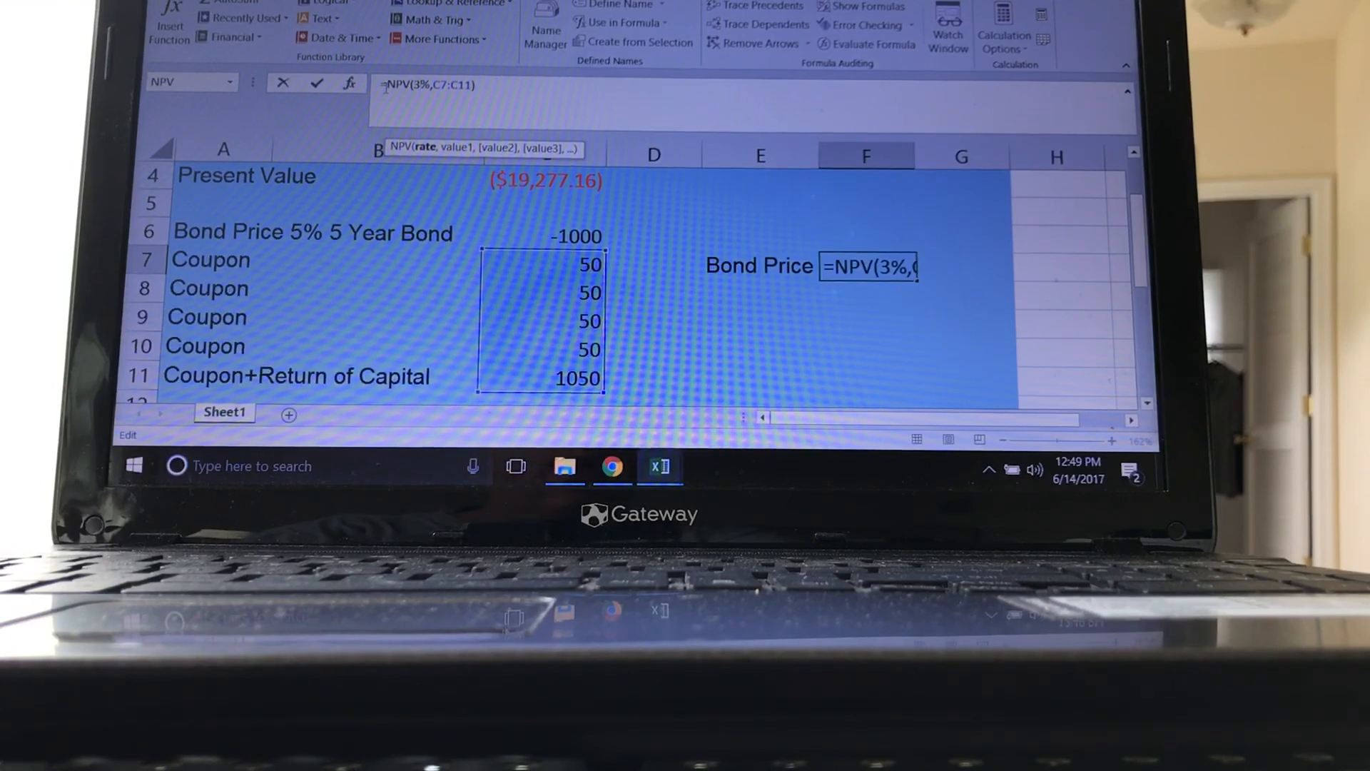
pyautogui.press('Return')
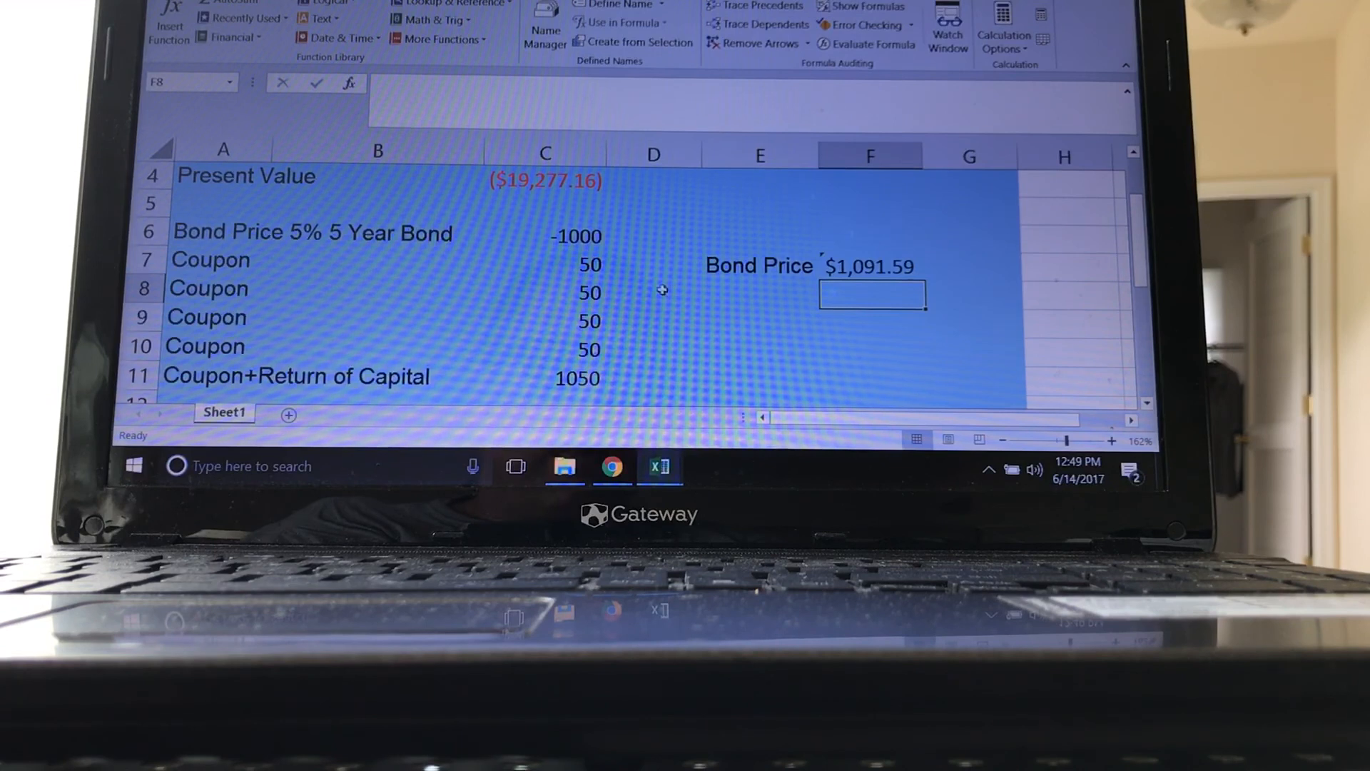
pyautogui.moveTo(630, 344)
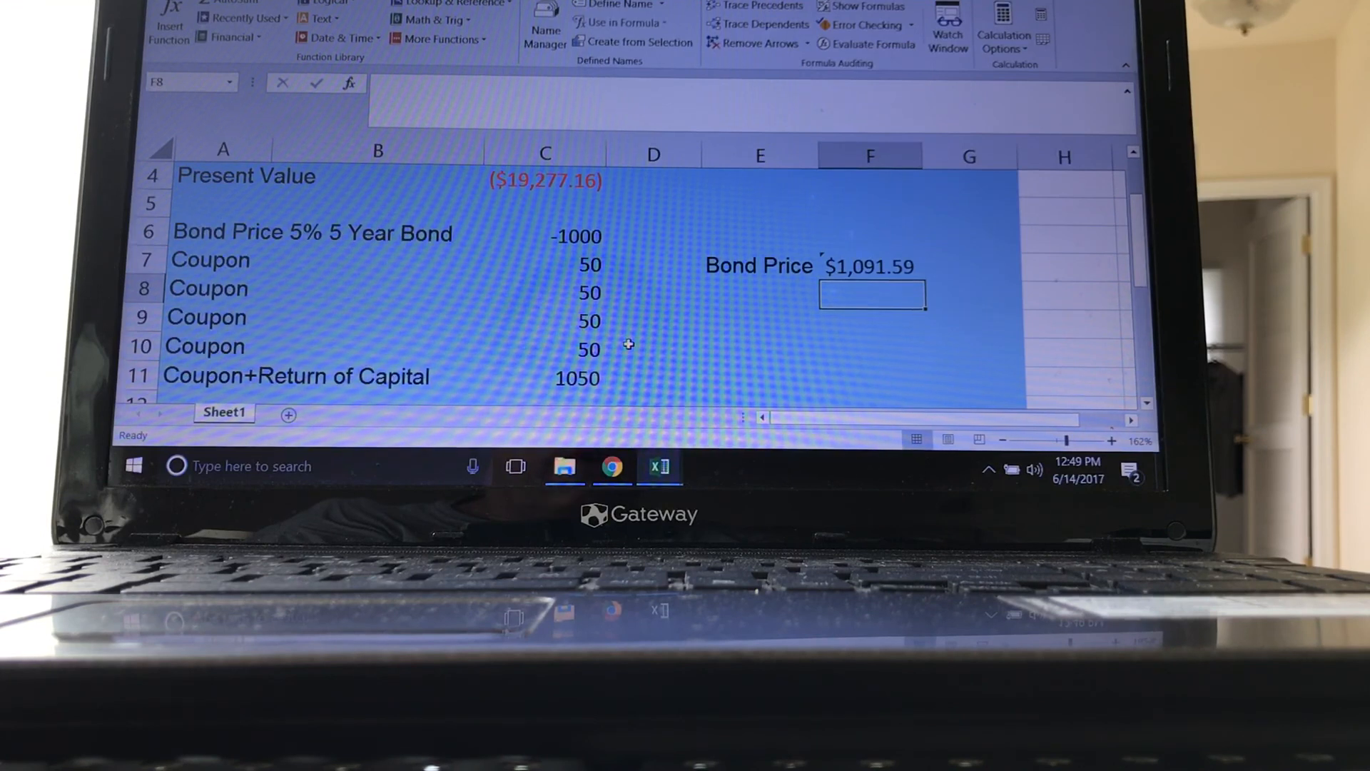
pyautogui.click(871, 265)
pyautogui.write('=NPV(5%,C7:C11)')
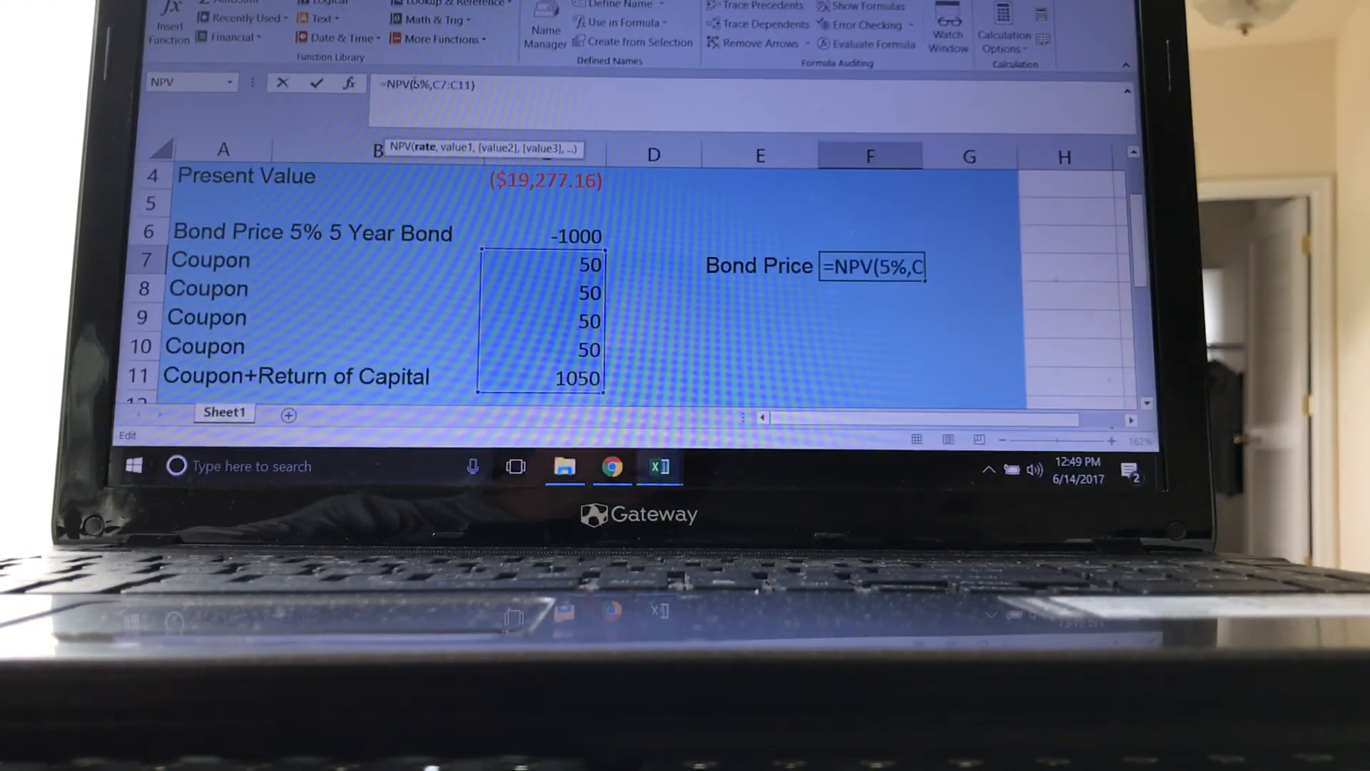
pyautogui.press('Return')
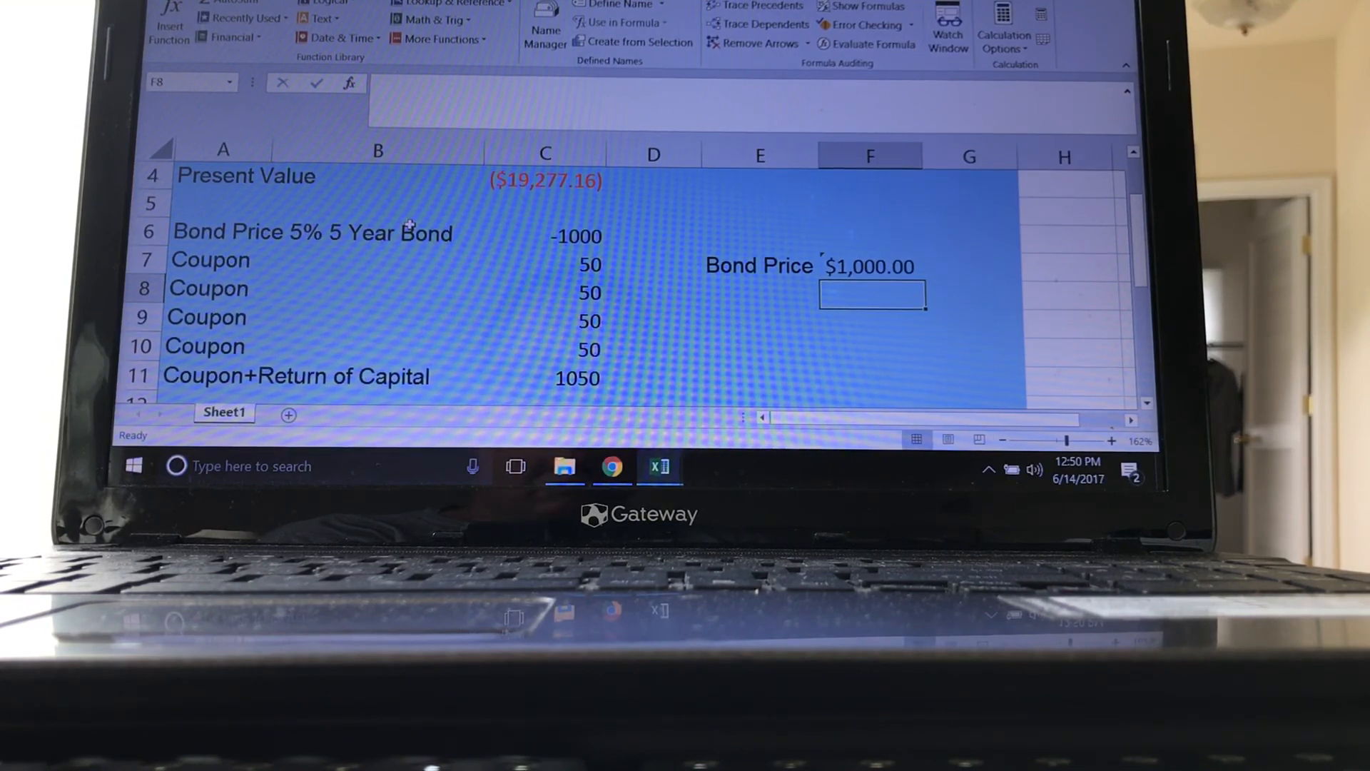
# - Enter an FV formula with rate C14, 5 periods, Pmt C13 and Pv 0, giving ($4,106.62)
pyautogui.scroll(-3)
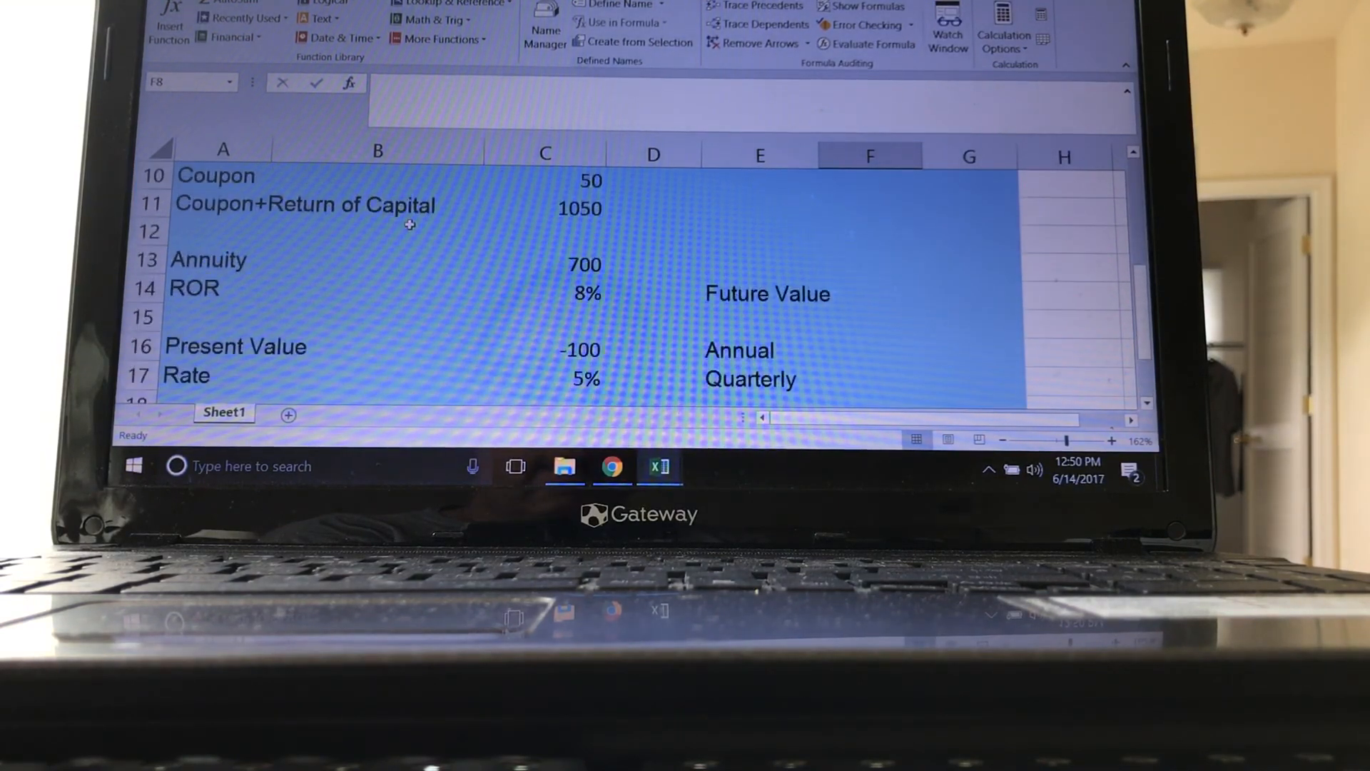
pyautogui.moveTo(226, 304)
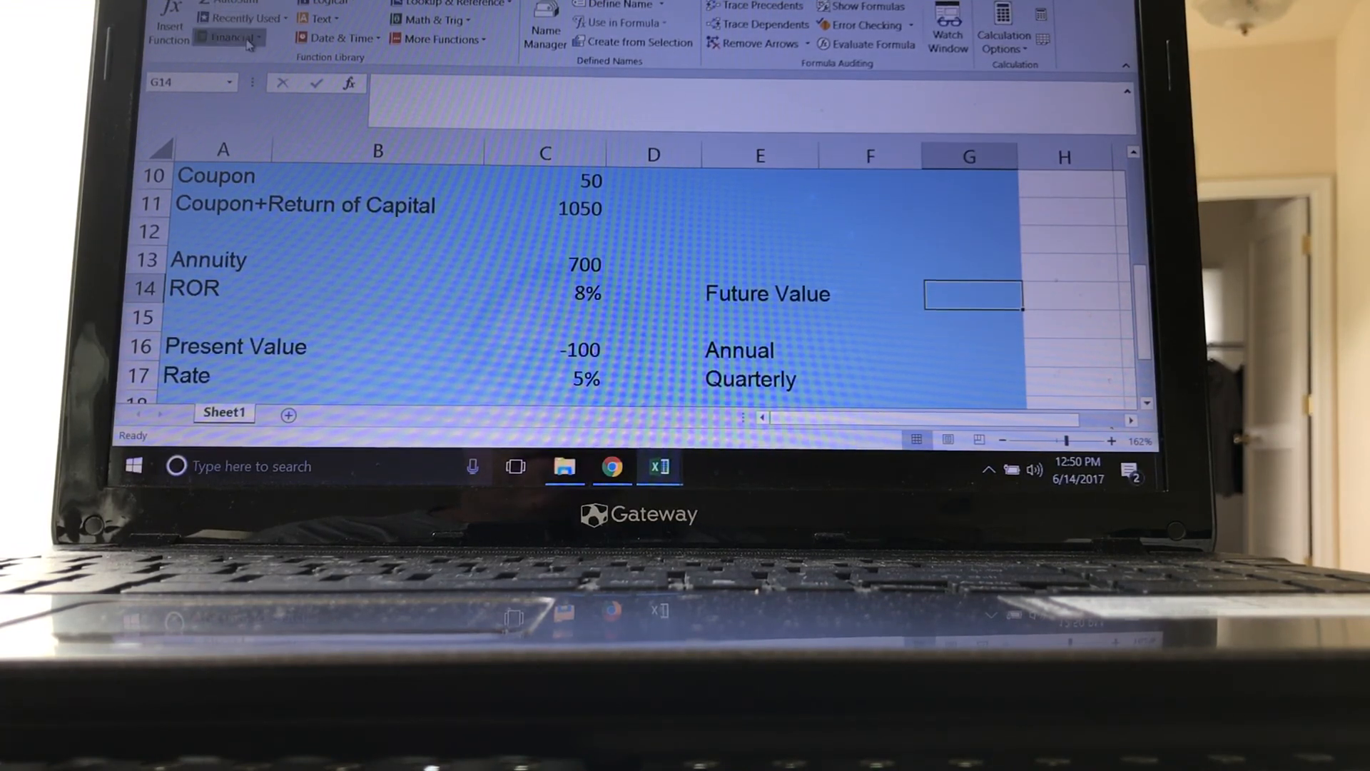
pyautogui.click(228, 38)
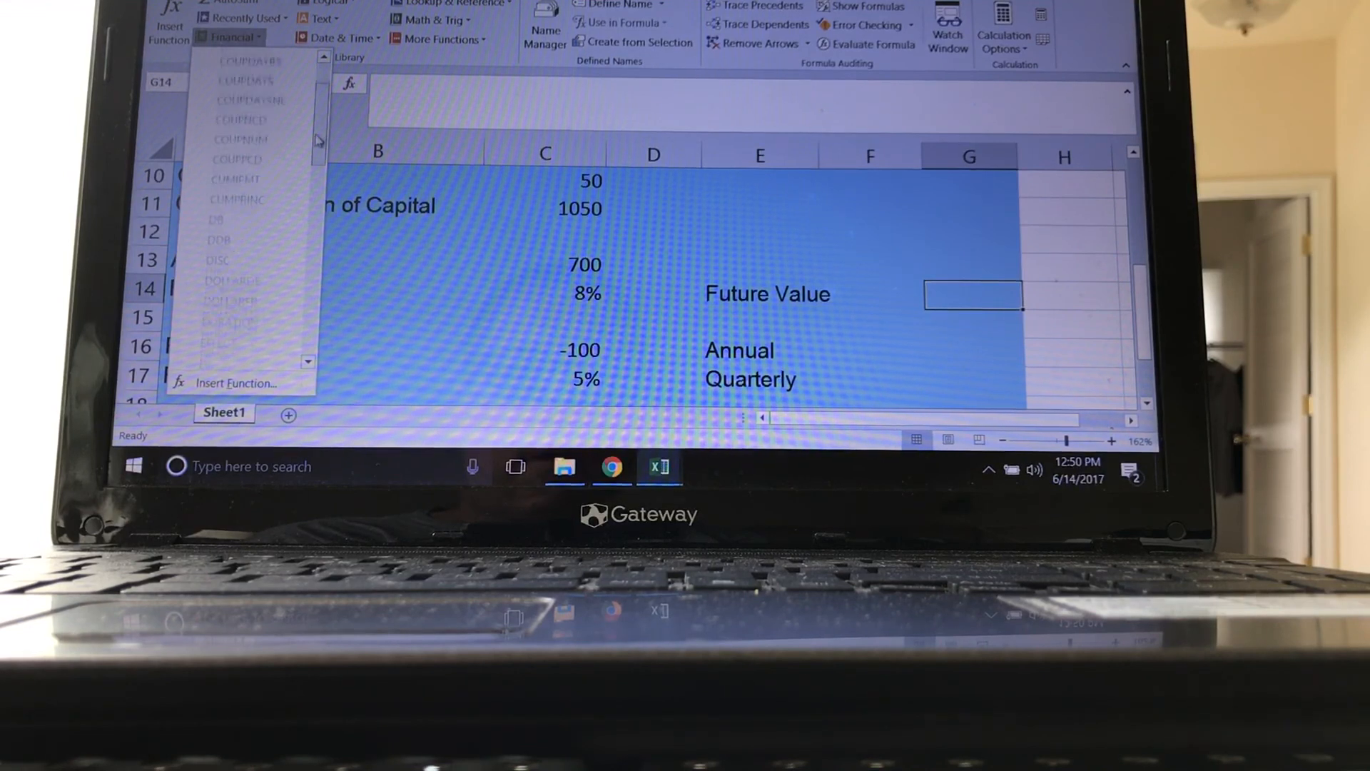
pyautogui.scroll(-3)
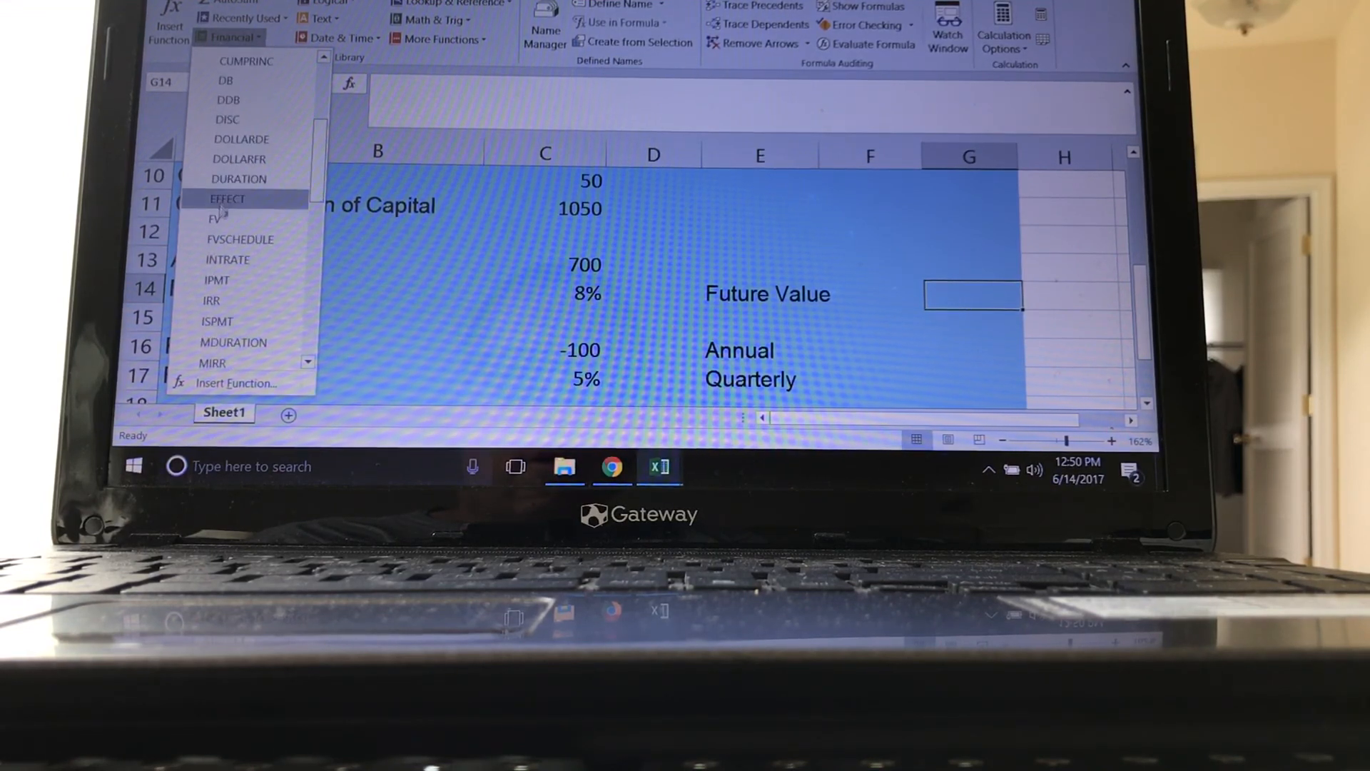
pyautogui.click(220, 218)
pyautogui.write('C14')
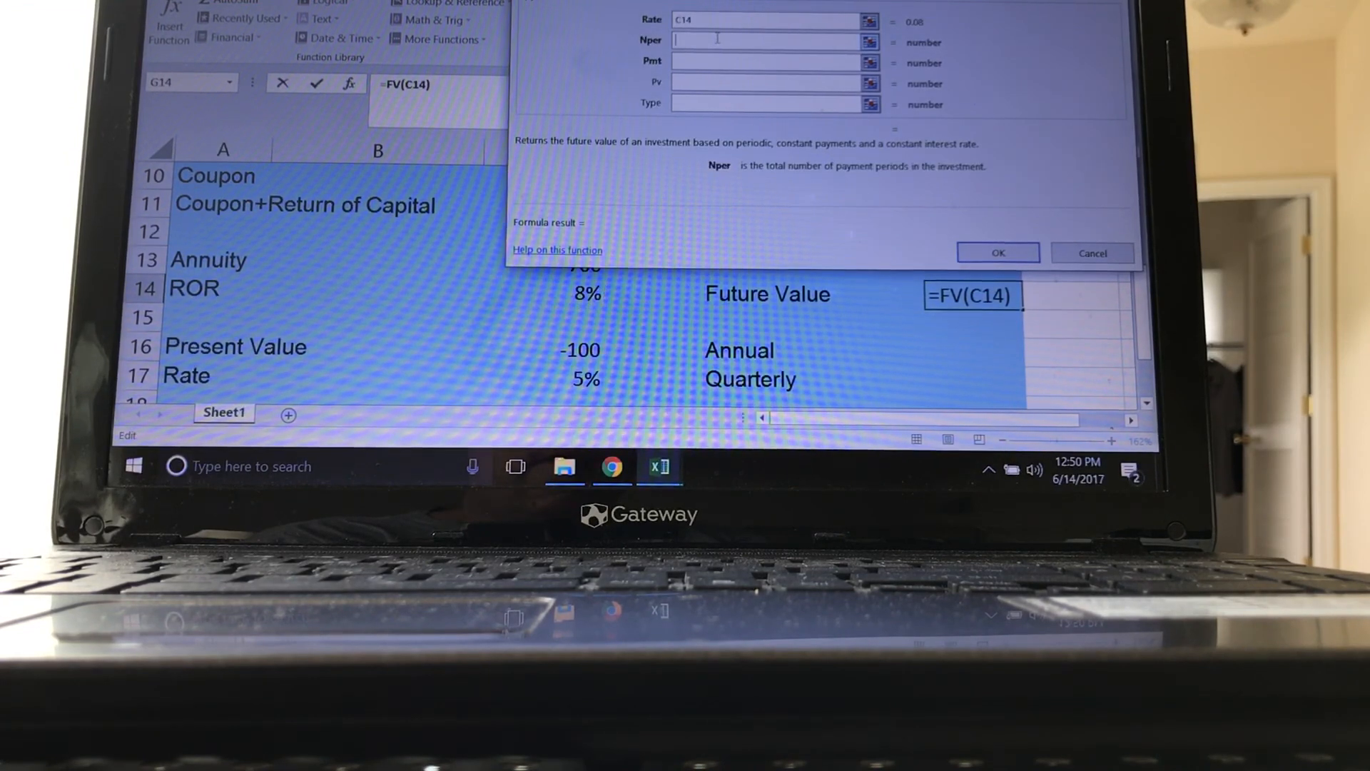
pyautogui.write('5')
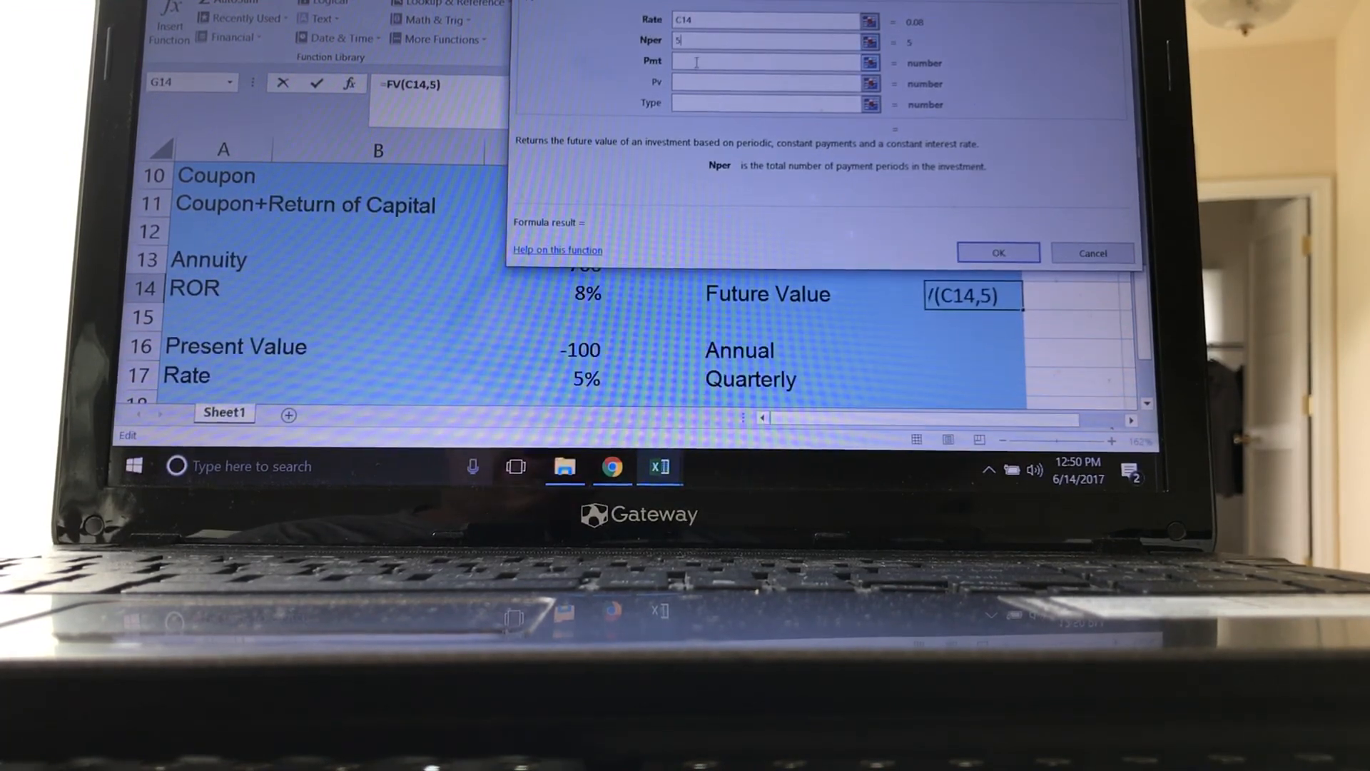
pyautogui.click(772, 62)
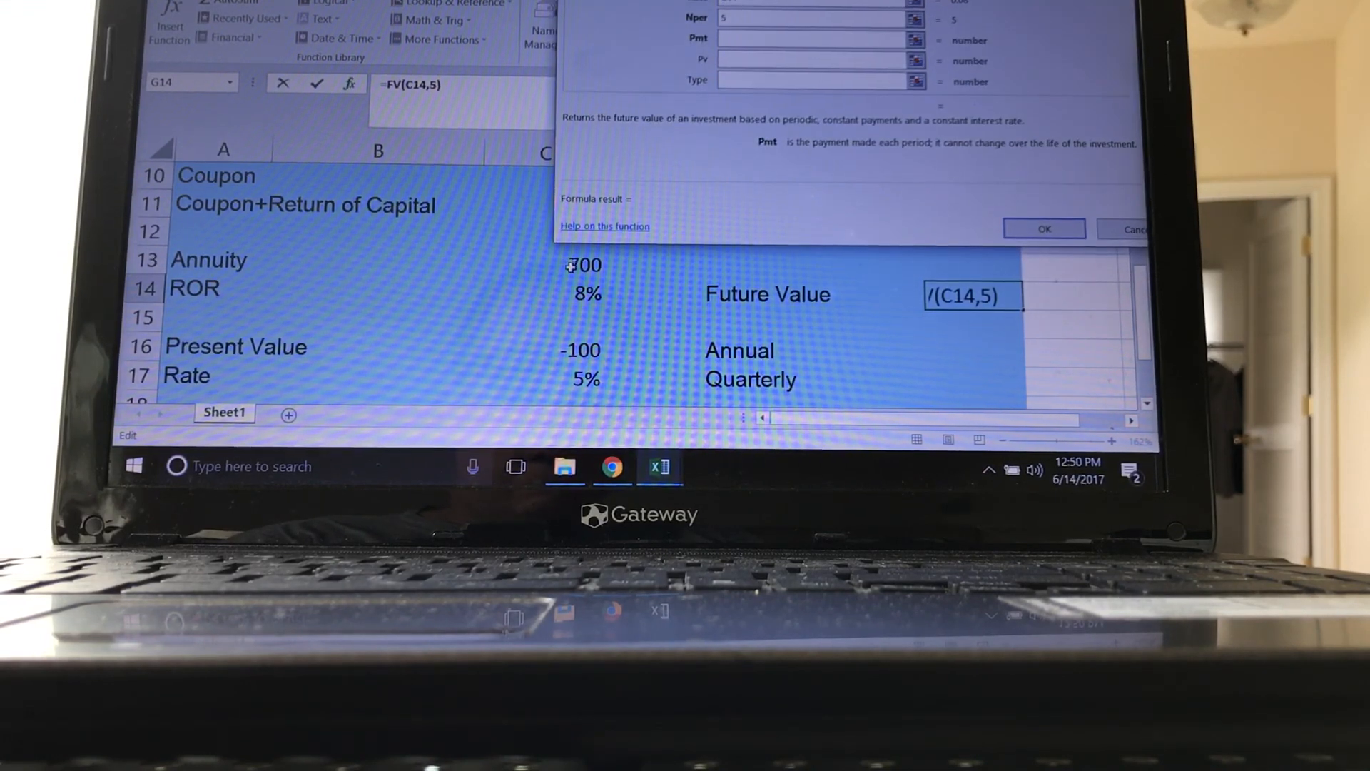
pyautogui.click(581, 262)
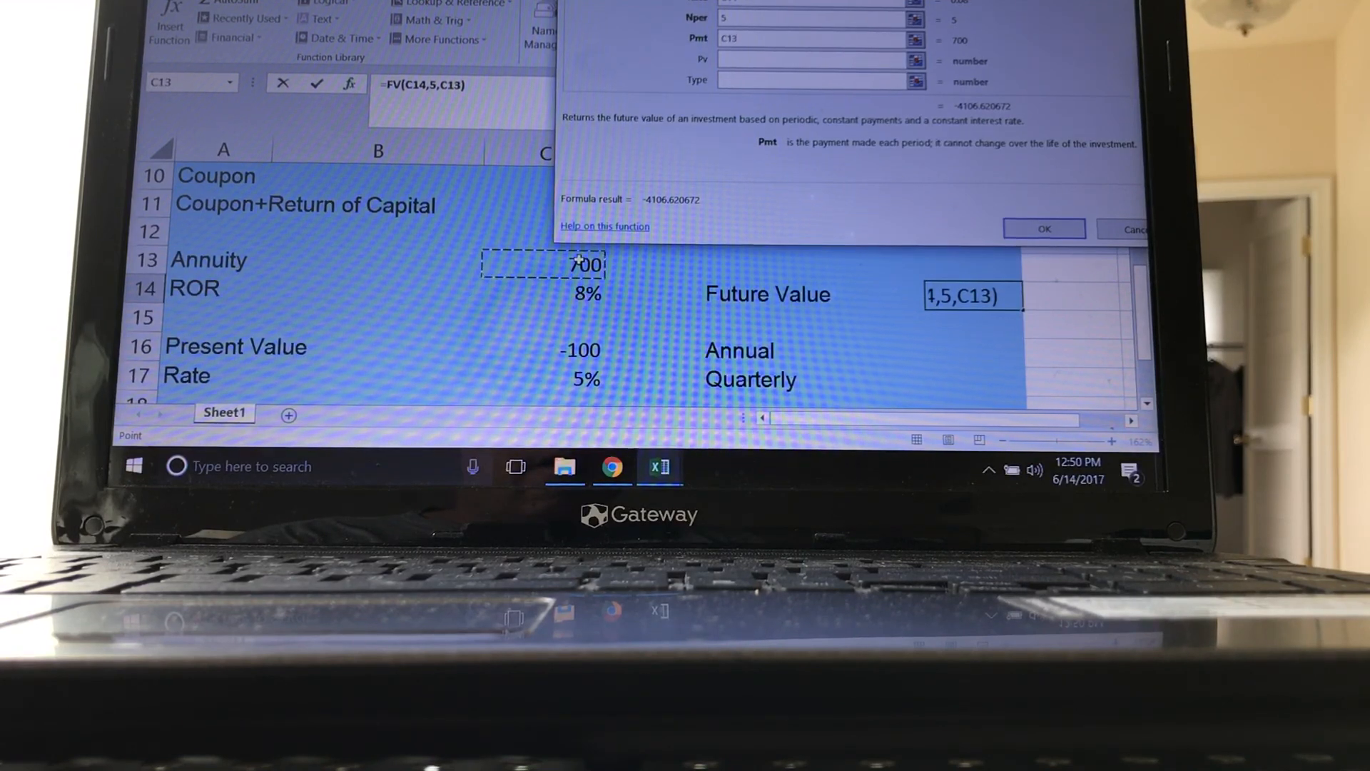
pyautogui.click(822, 60)
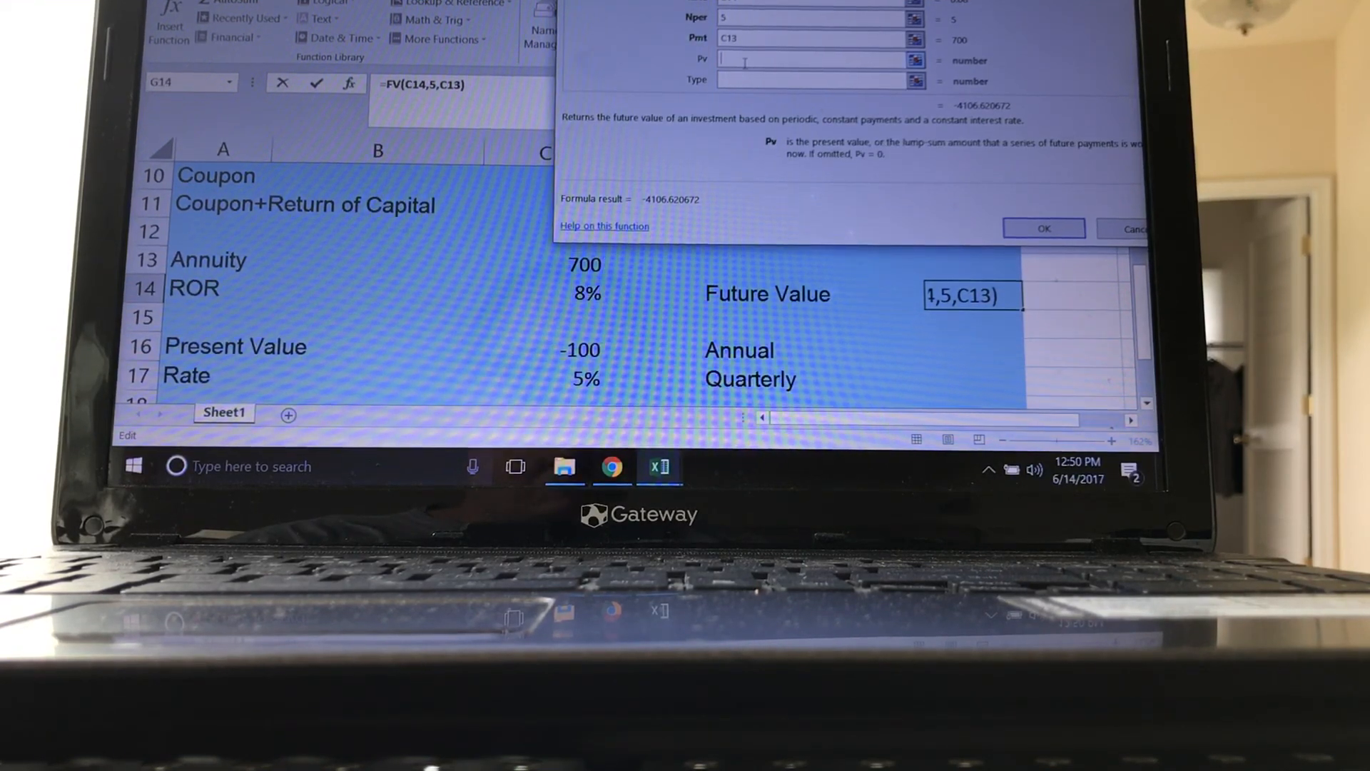
pyautogui.write('0')
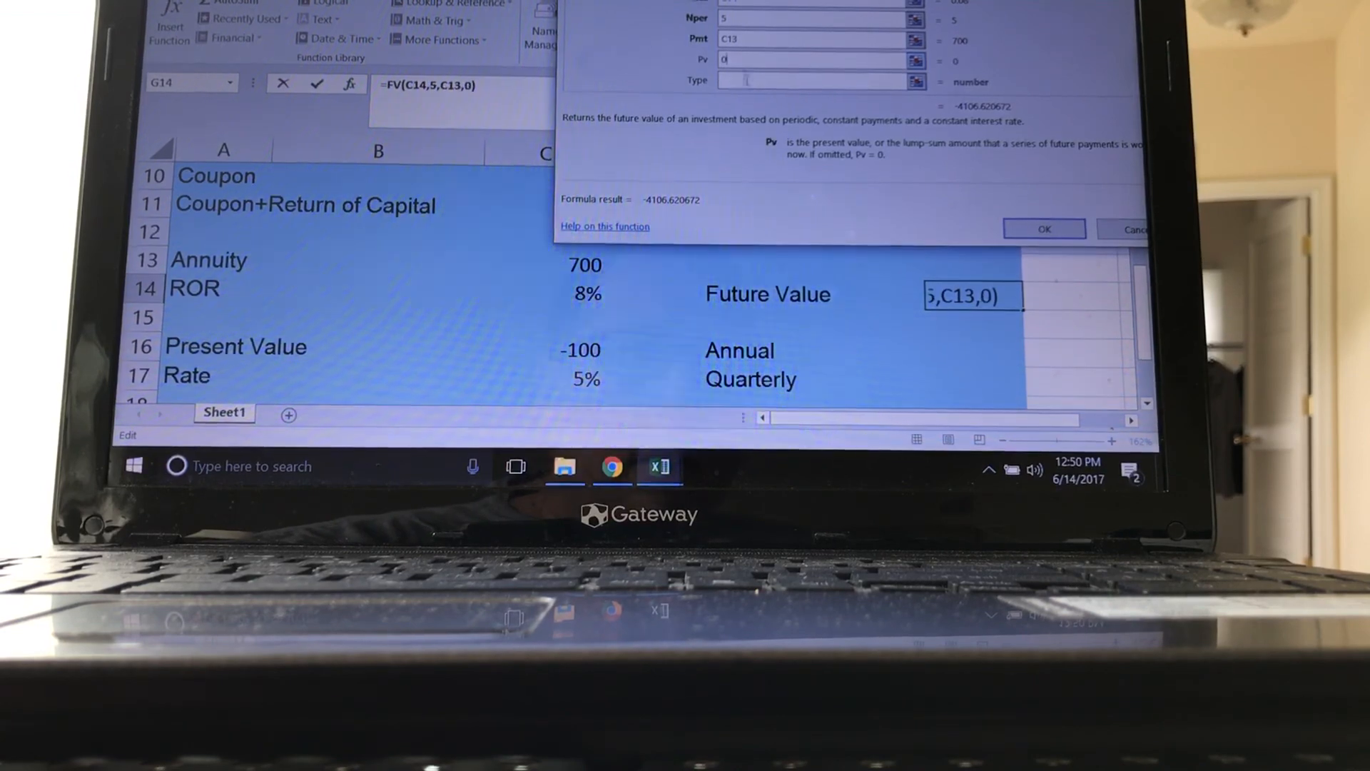
pyautogui.click(1042, 229)
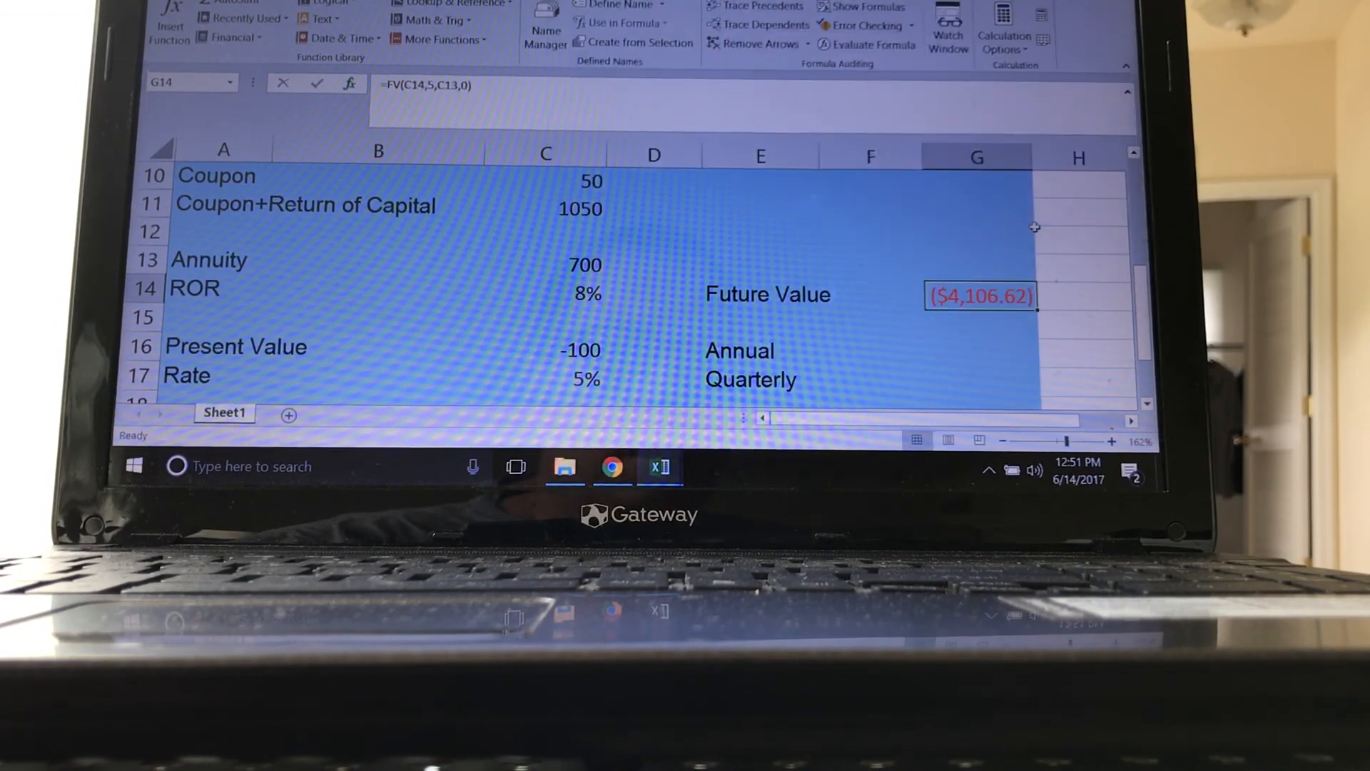
pyautogui.moveTo(992, 301)
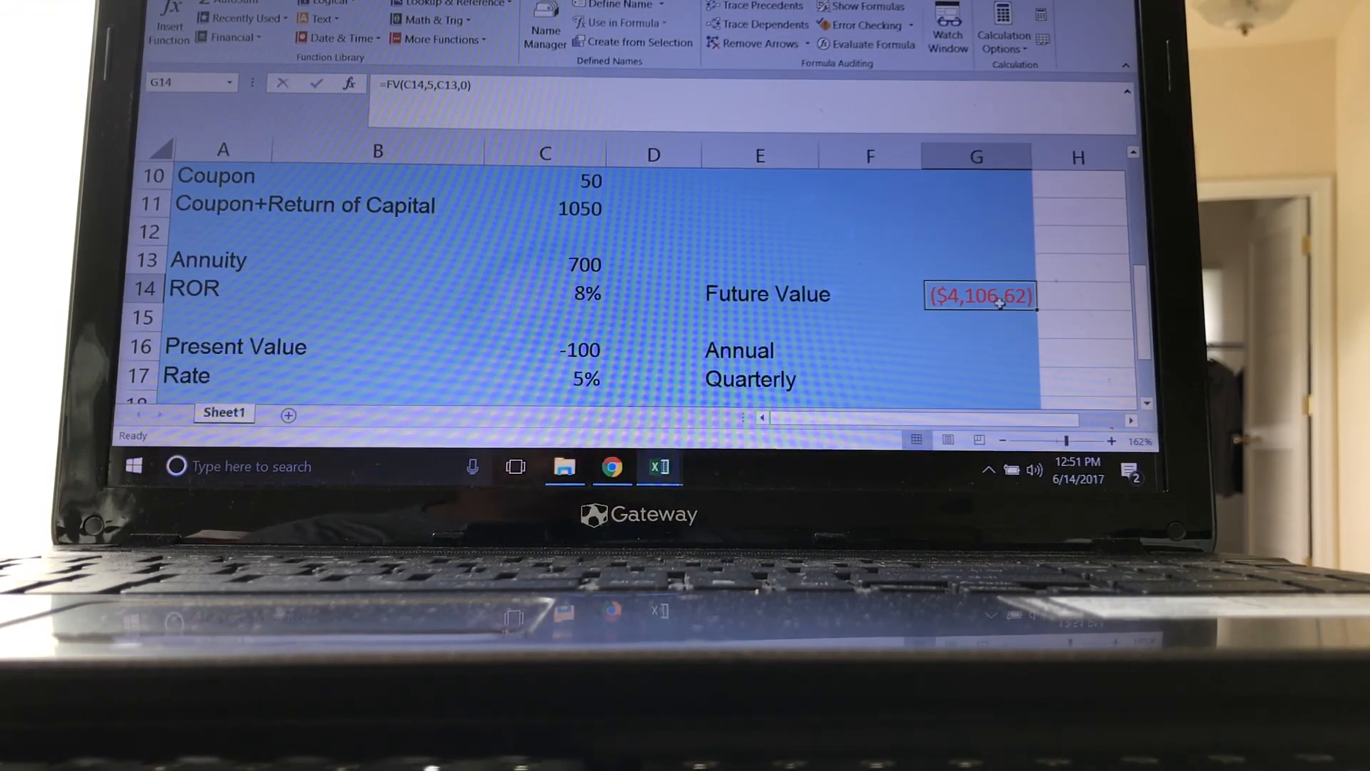
pyautogui.moveTo(873, 275)
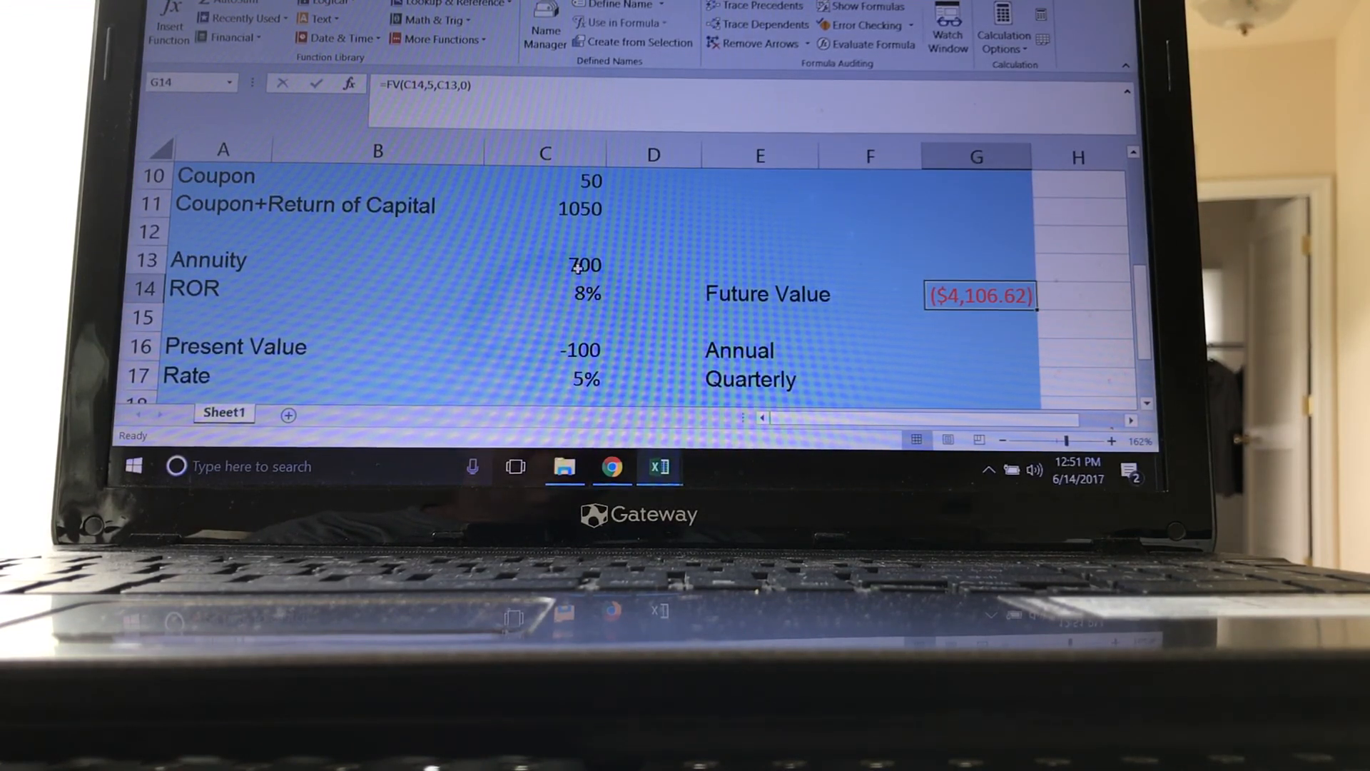
# - Make the annuity -700 and try ROR 6%, then 10%, giving a future value of $4,273.57
pyautogui.click(579, 264)
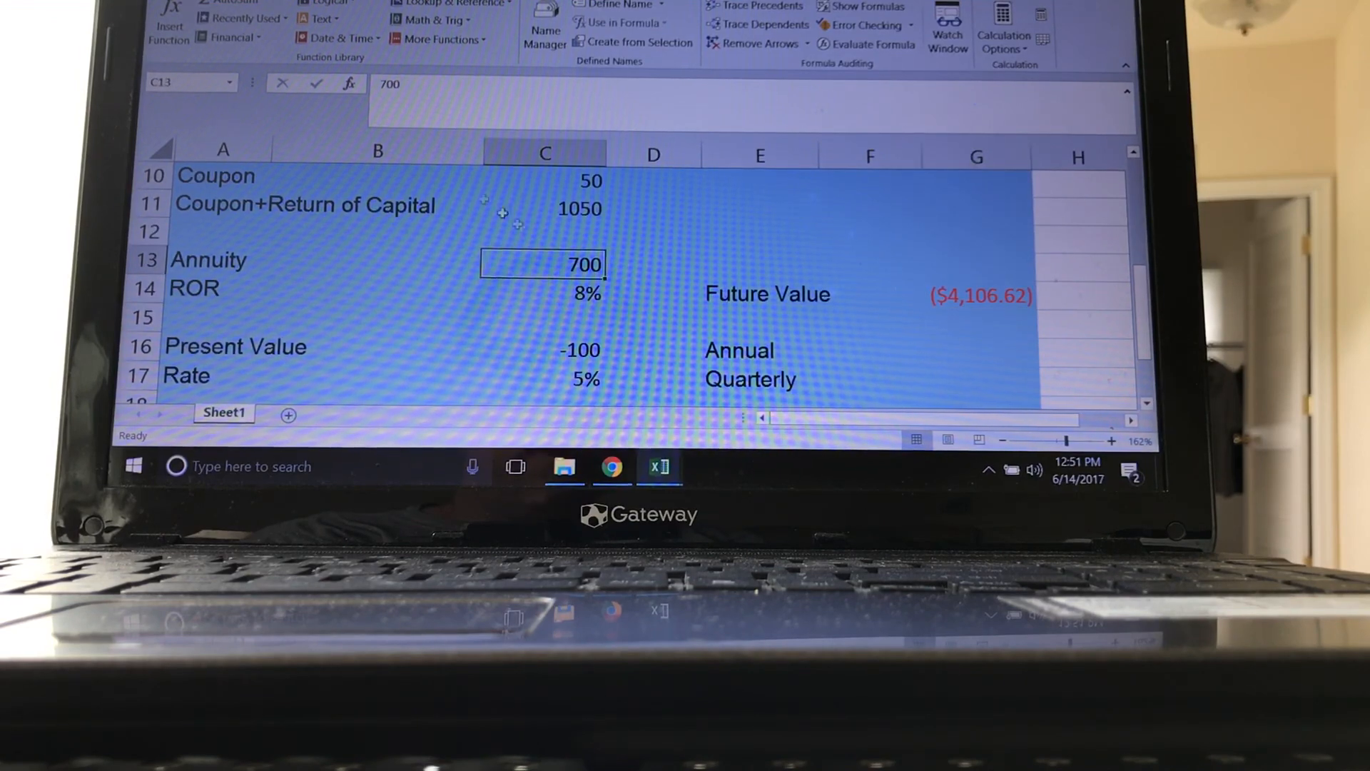
pyautogui.doubleClick(543, 264)
pyautogui.write('-700')
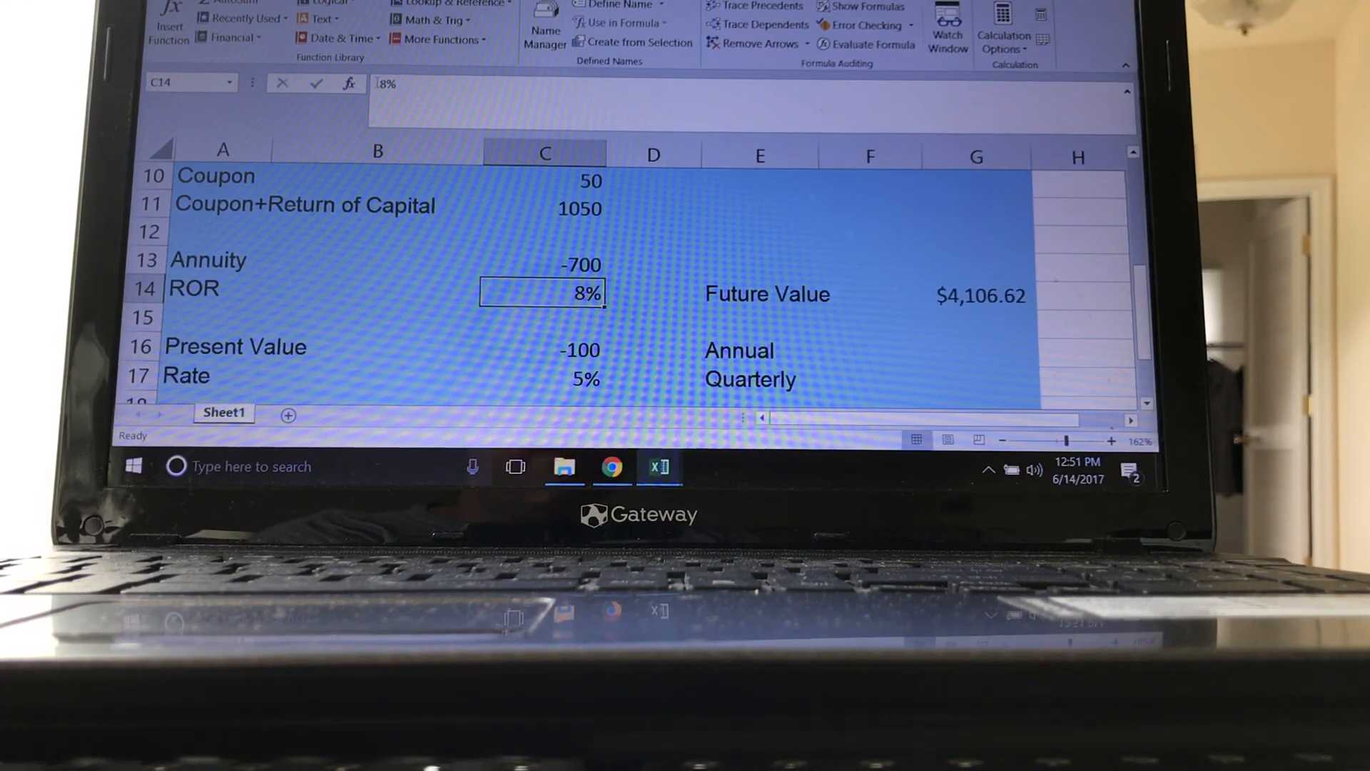
pyautogui.doubleClick(543, 292)
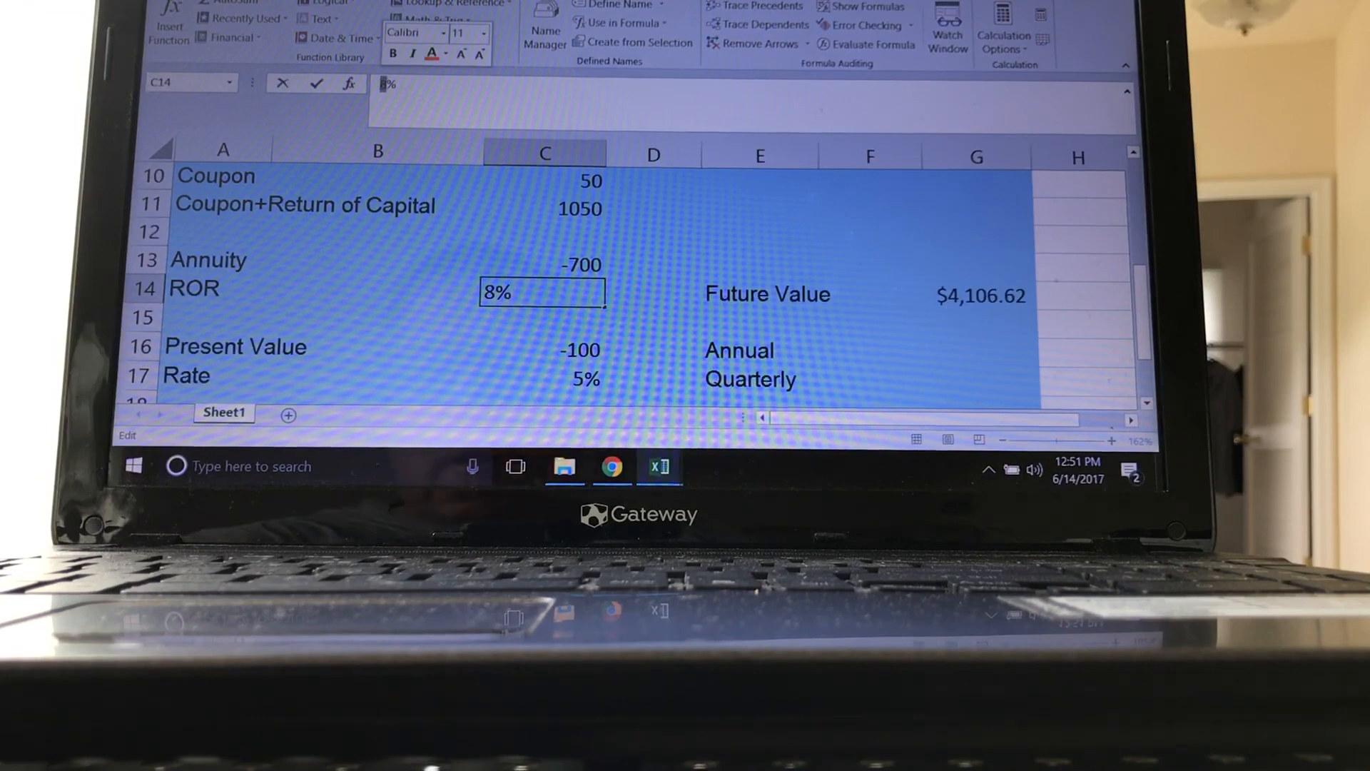
pyautogui.write('6%')
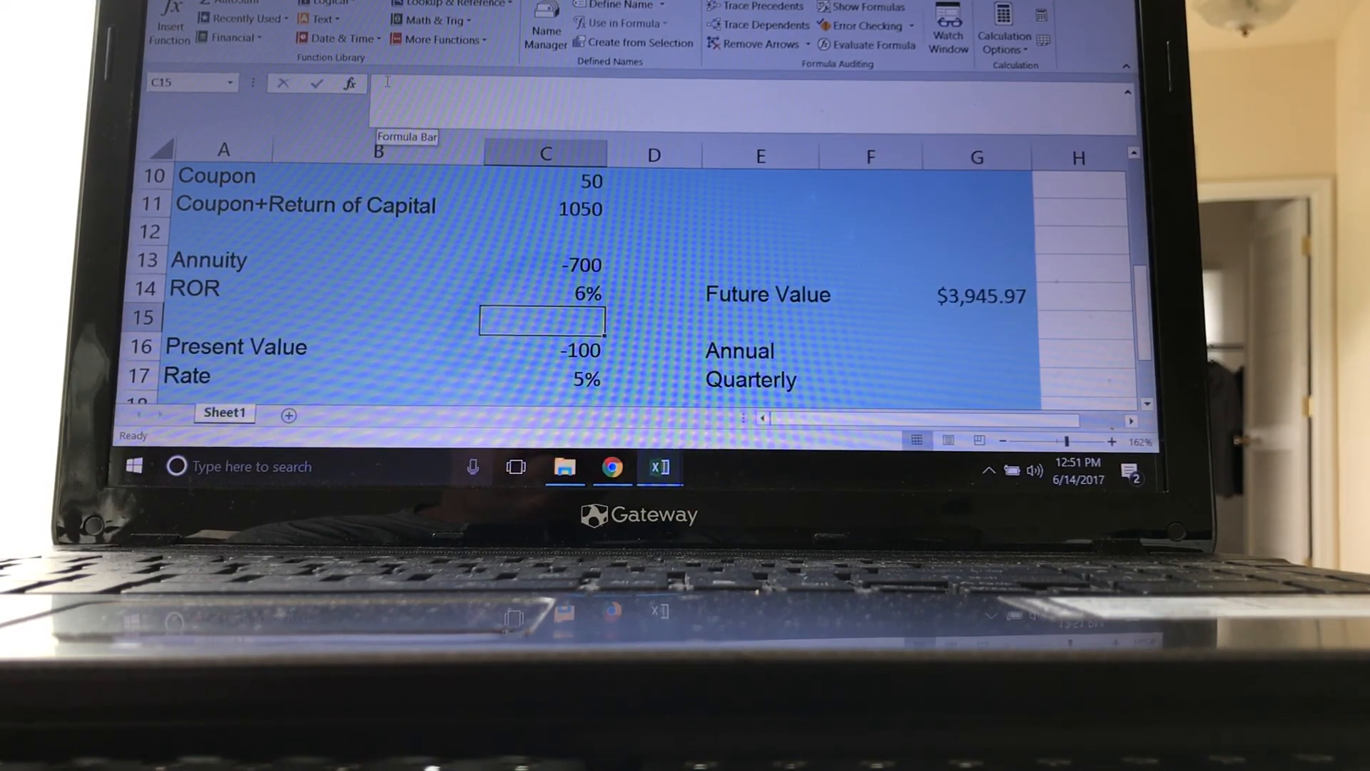
pyautogui.click(542, 294)
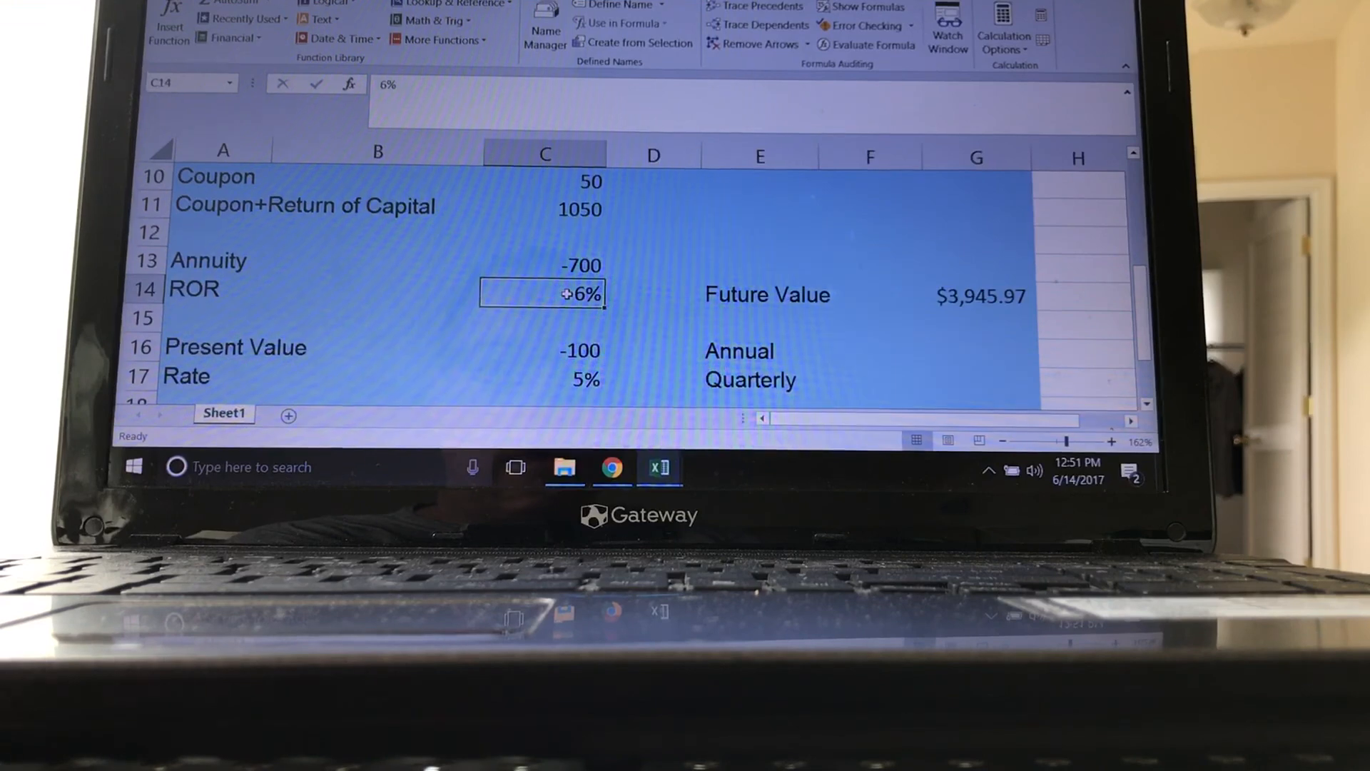
pyautogui.write('10%')
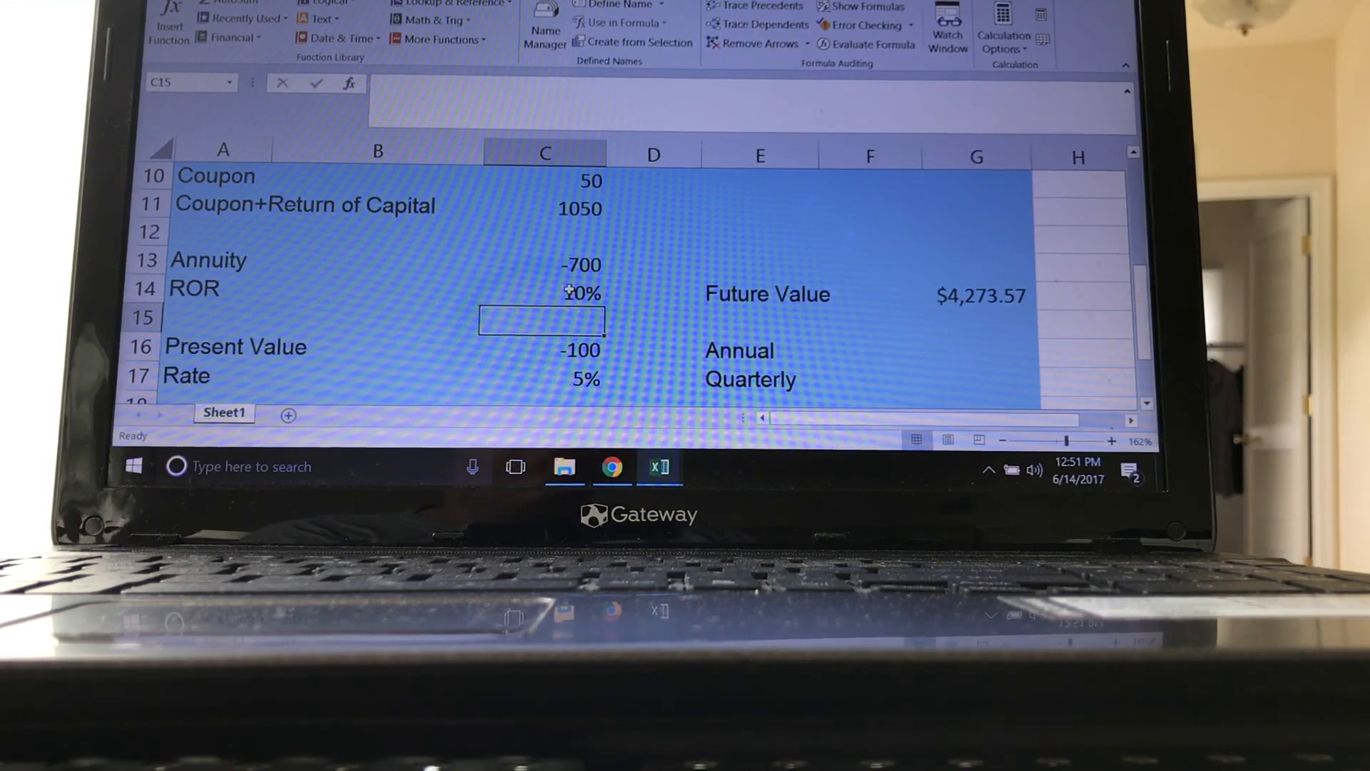
pyautogui.moveTo(490, 268)
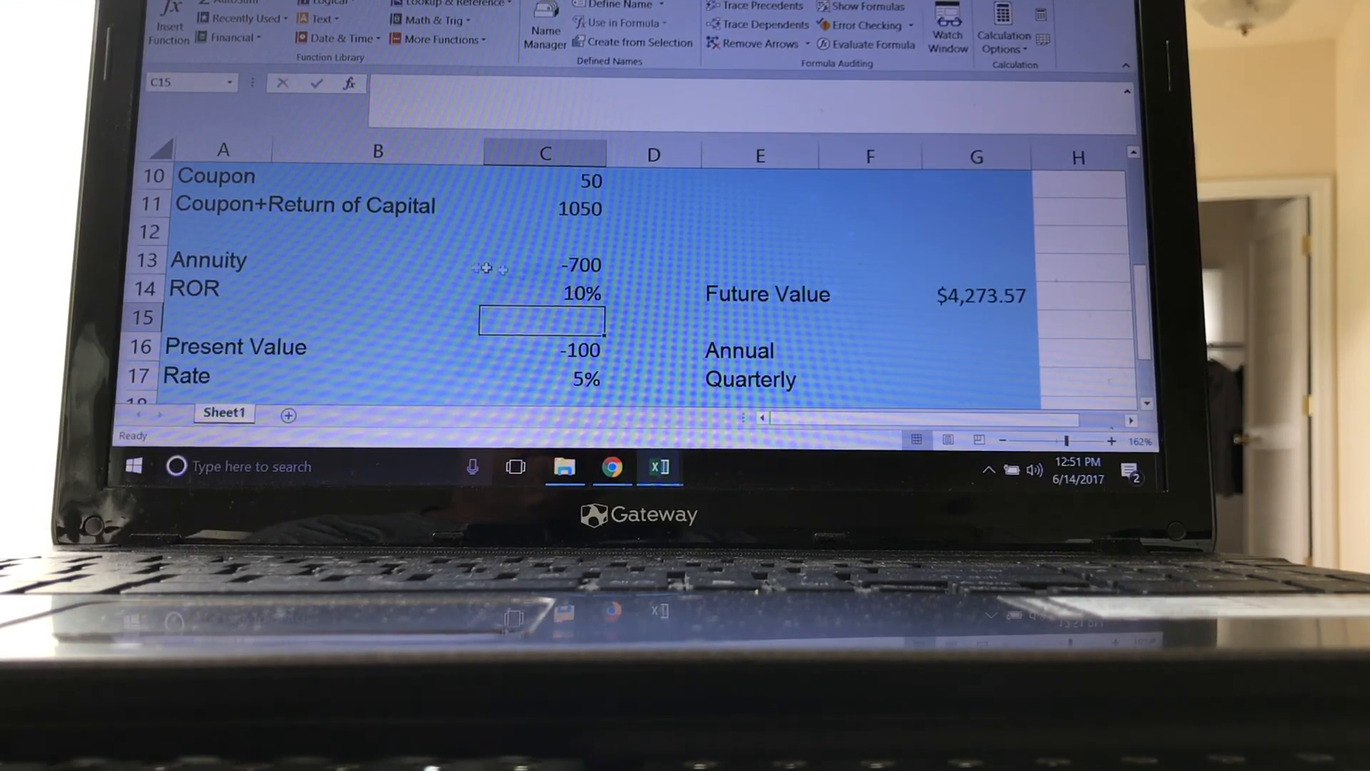
pyautogui.scroll(3)
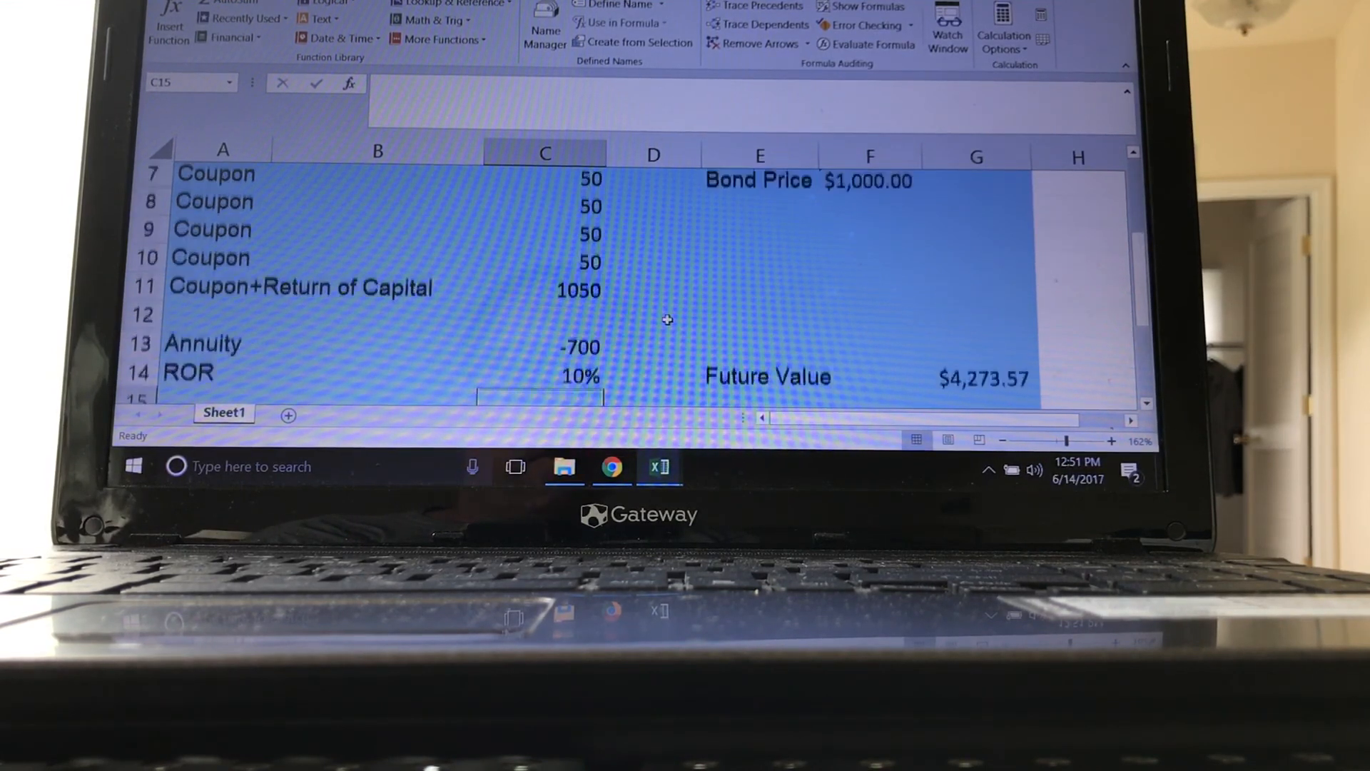
pyautogui.scroll(3)
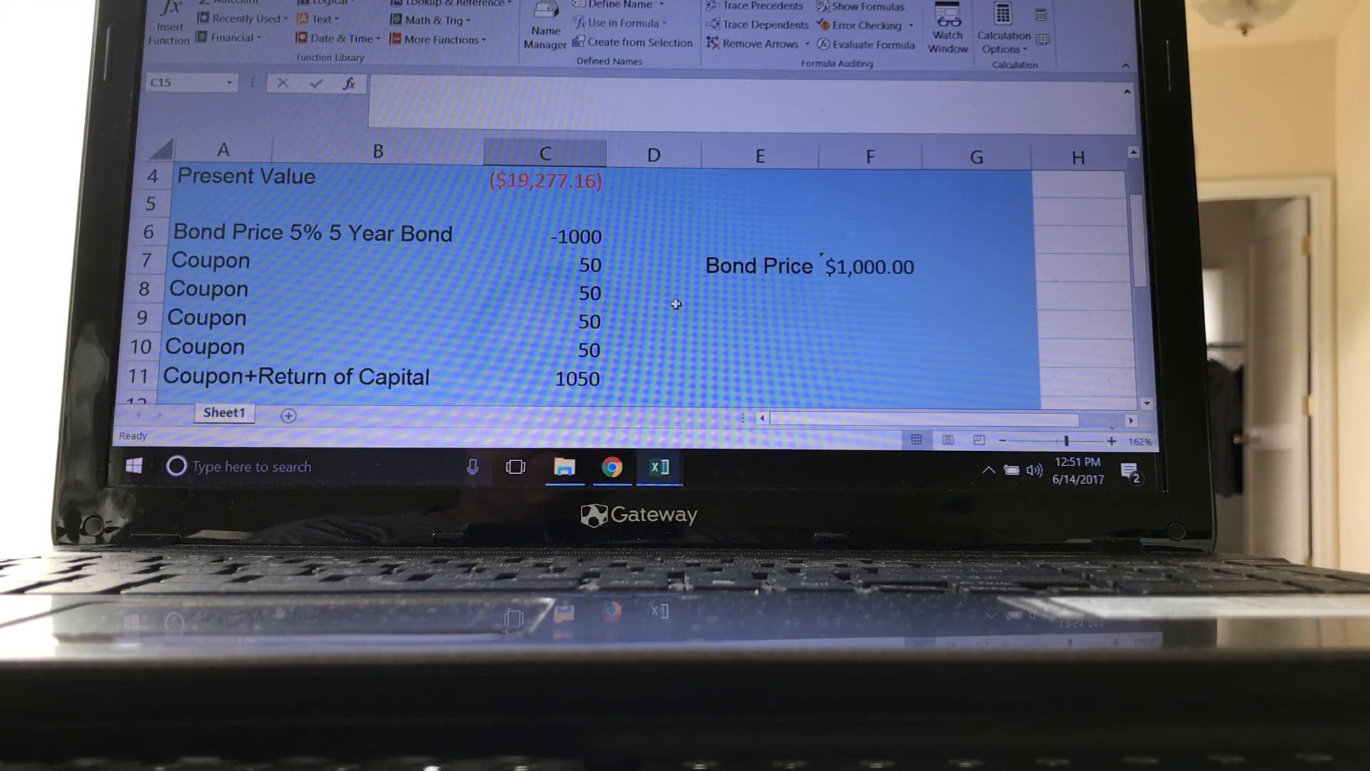
pyautogui.moveTo(659, 260)
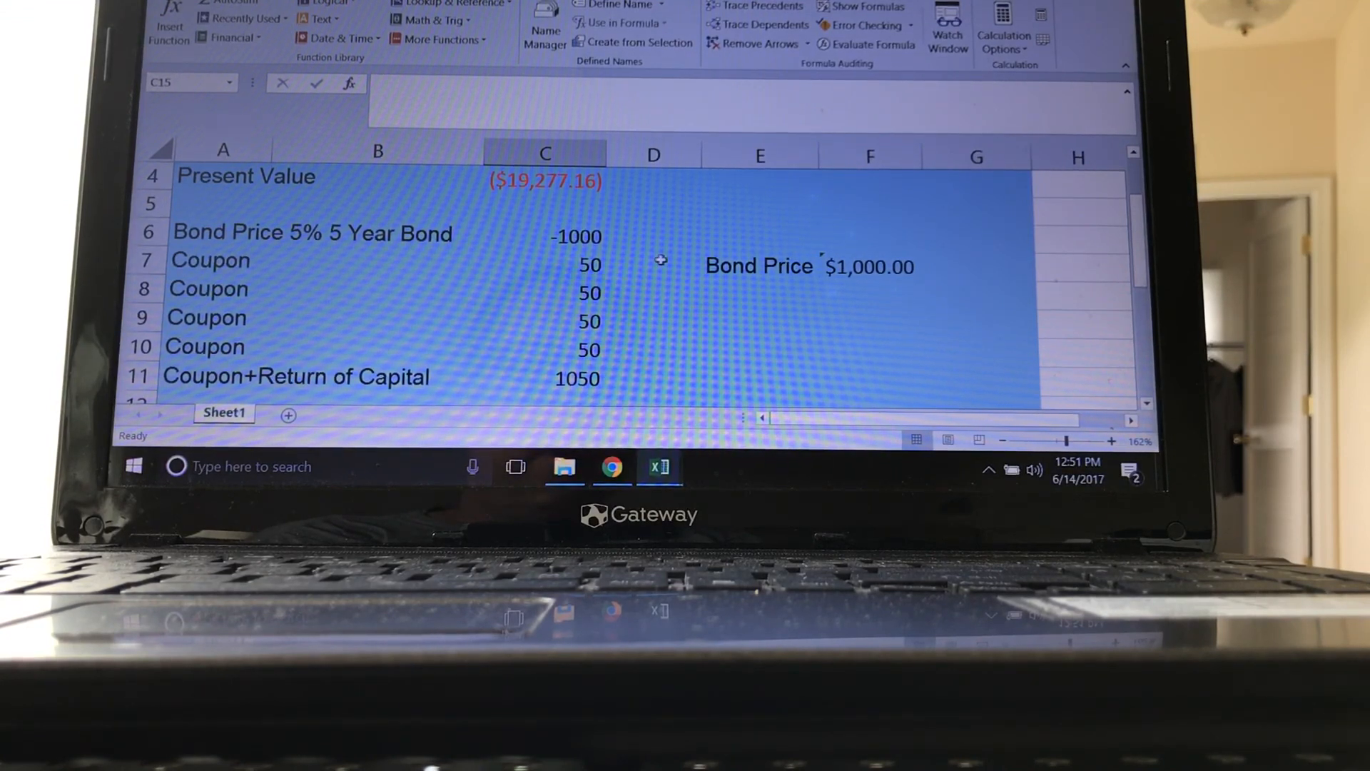
pyautogui.moveTo(712, 304)
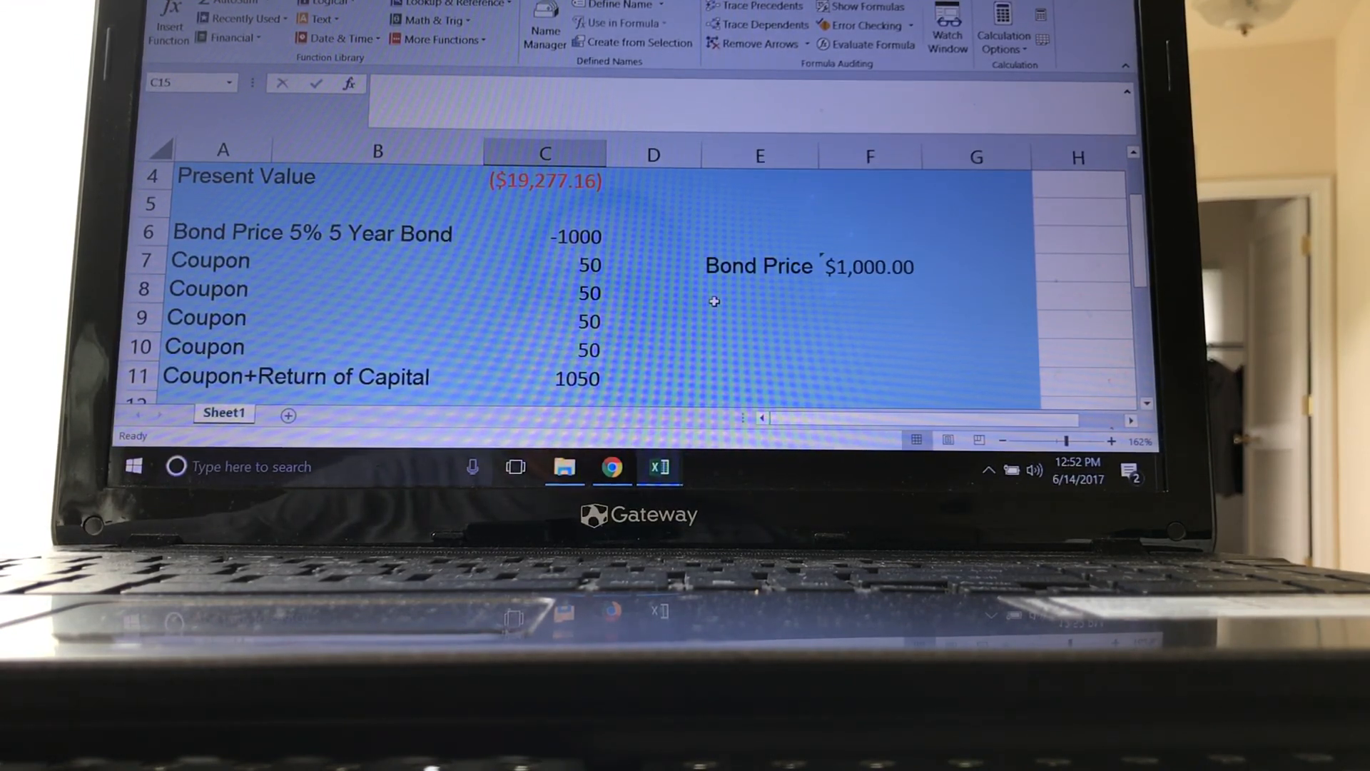
# - Enter an FV formula in the Annual cell with rate C17, 3 periods, Pmt 0 and Pv C16, giving $115.76
pyautogui.scroll(-3)
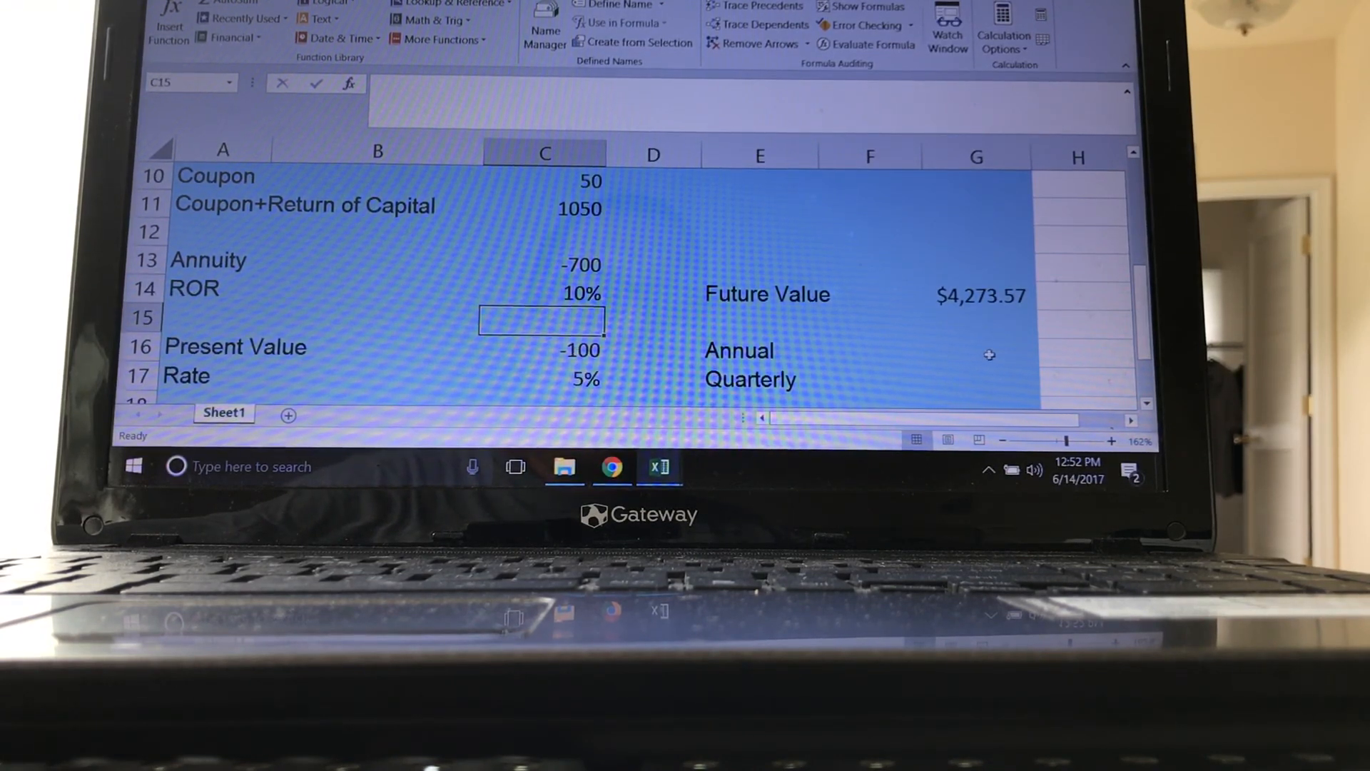
pyautogui.click(982, 352)
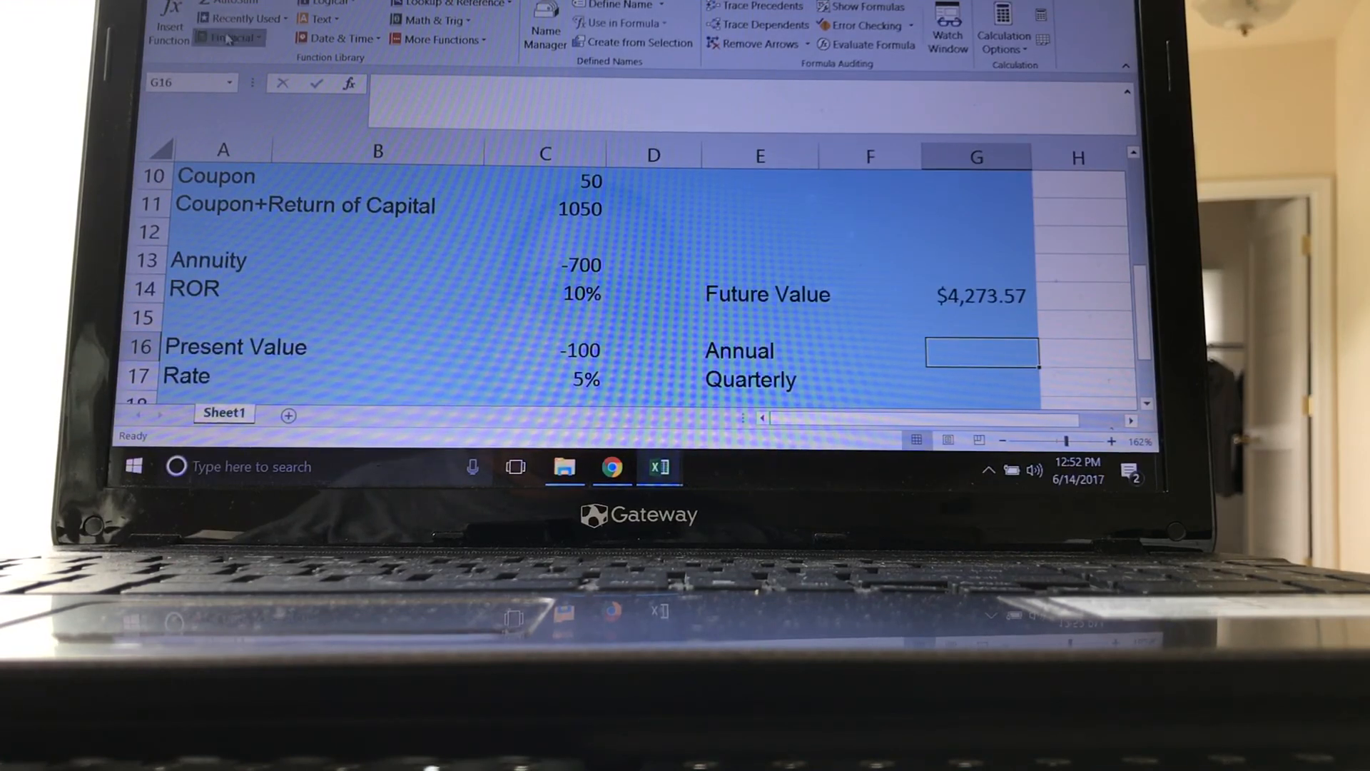
pyautogui.click(228, 37)
pyautogui.write('3')
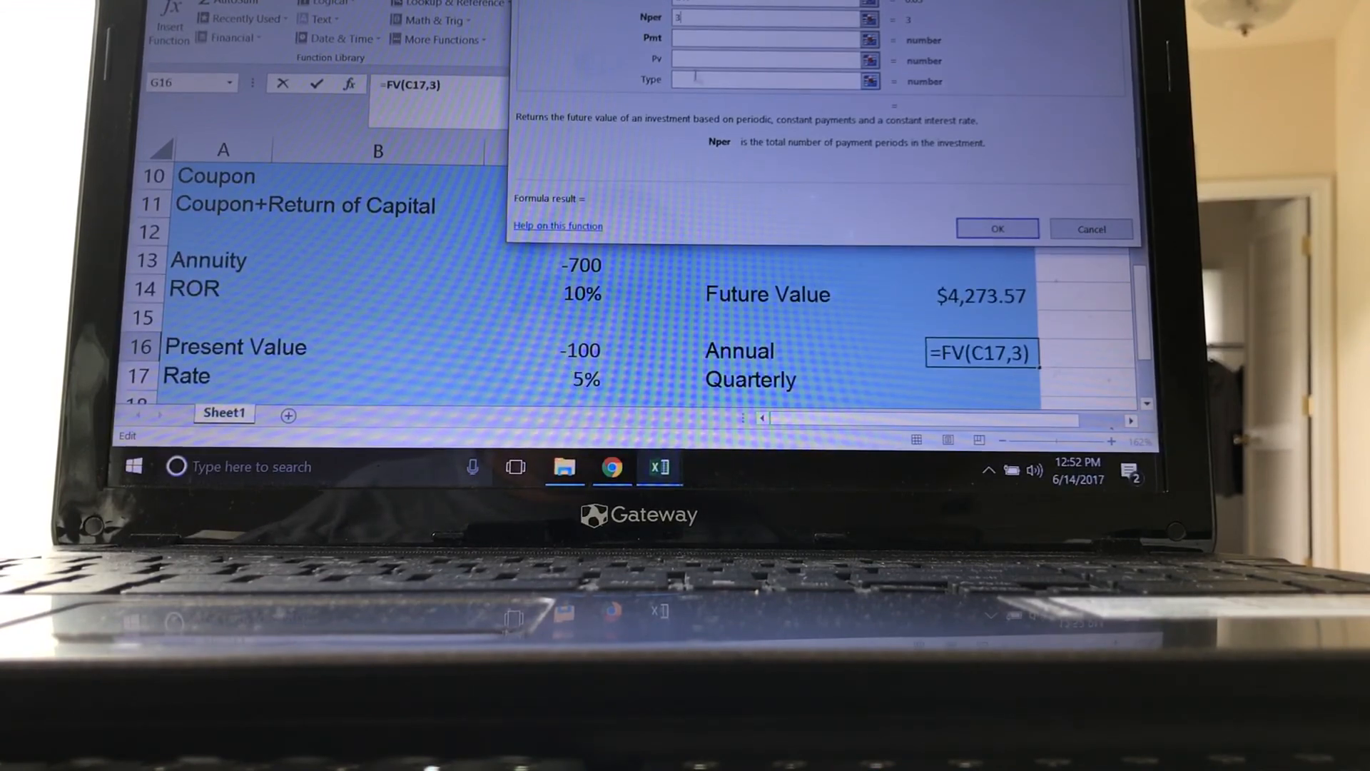
pyautogui.click(769, 40)
pyautogui.write('0')
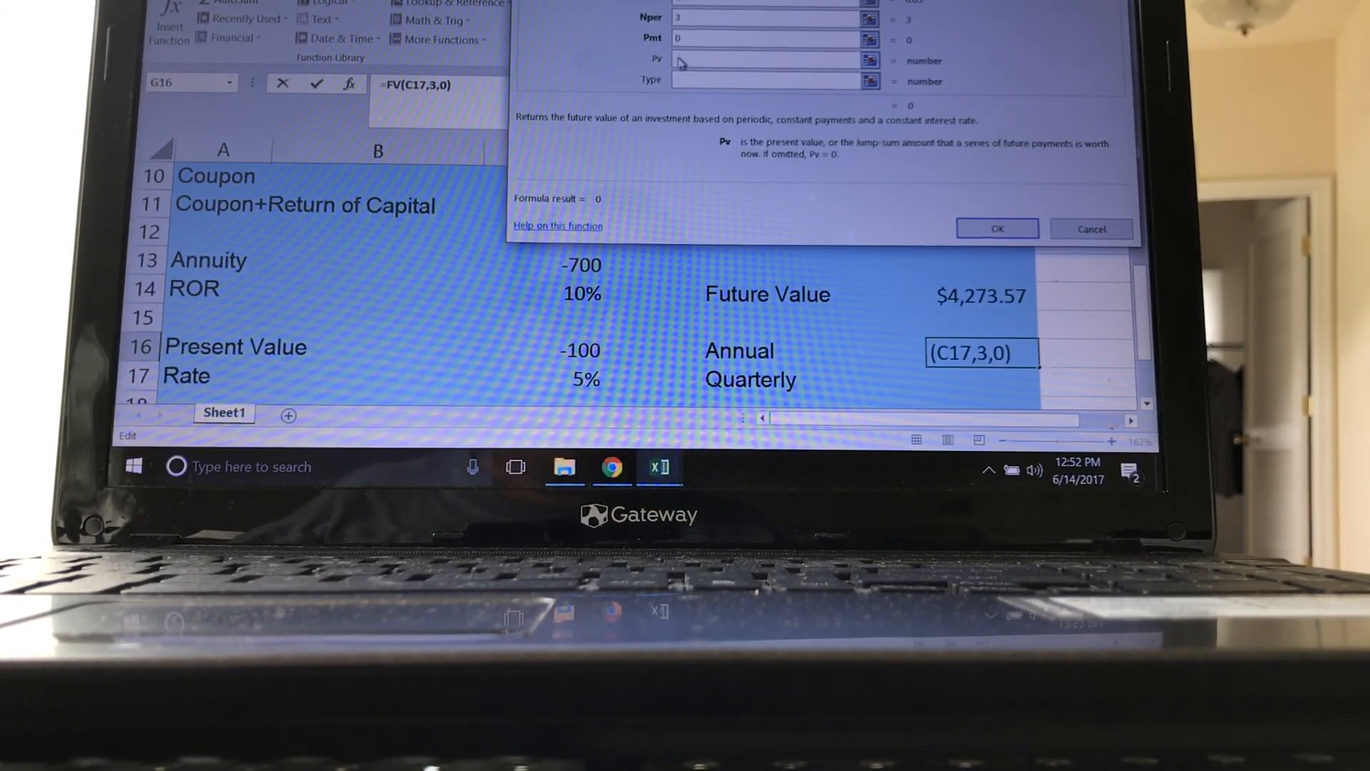
pyautogui.click(578, 350)
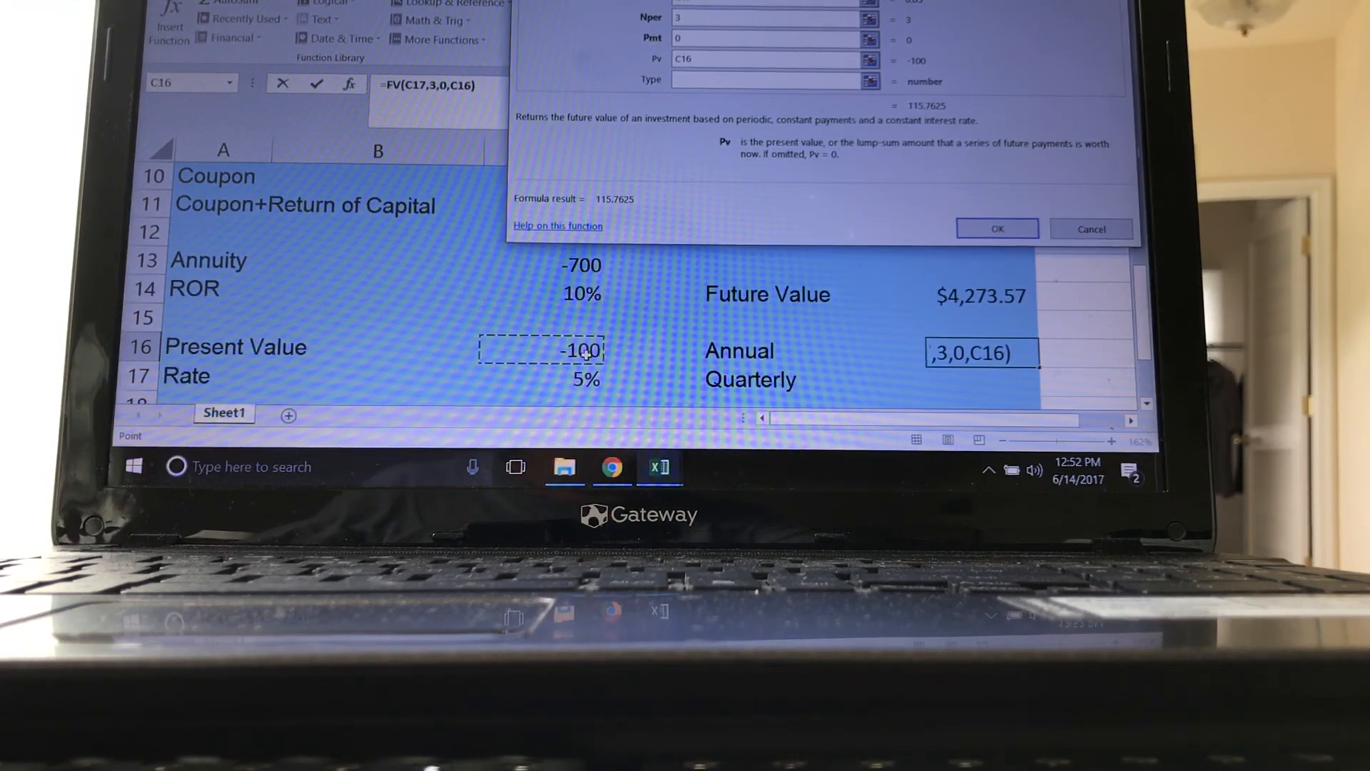
pyautogui.click(996, 228)
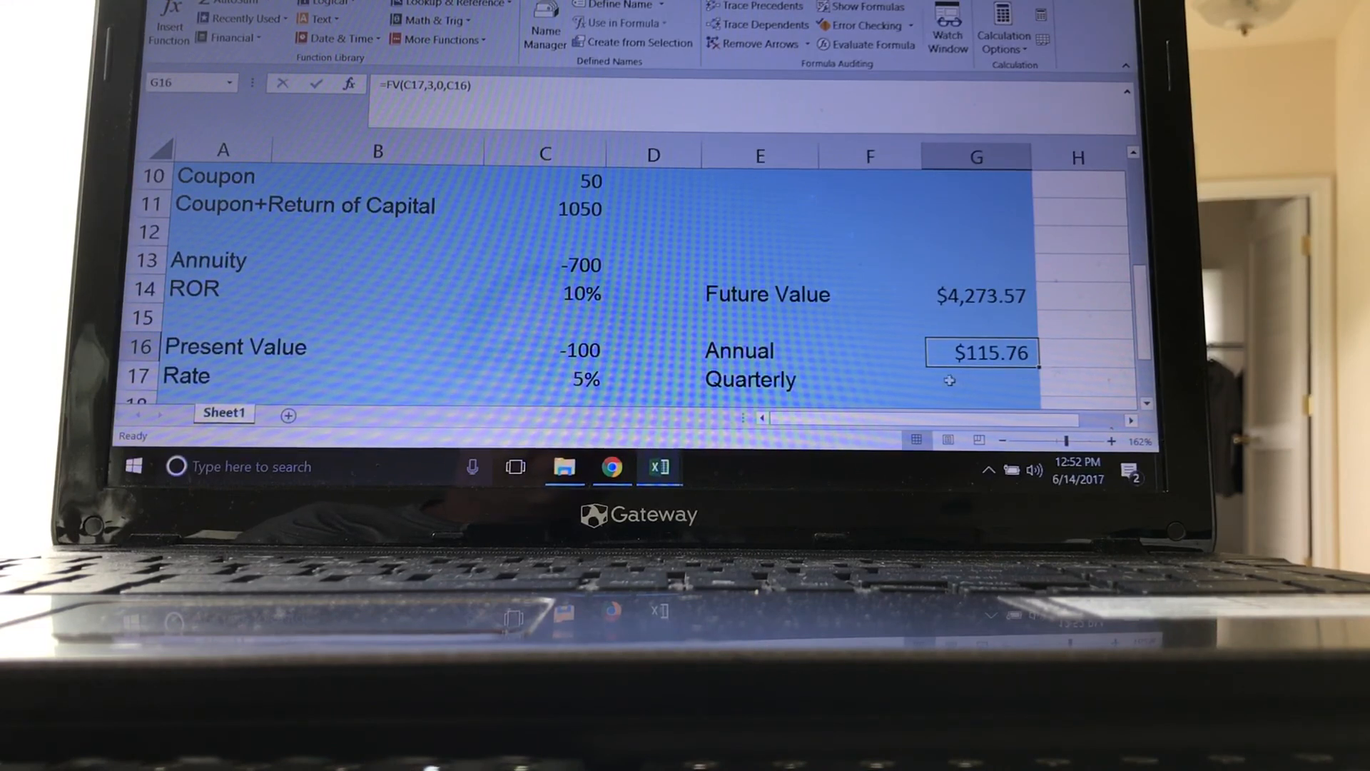
pyautogui.click(981, 383)
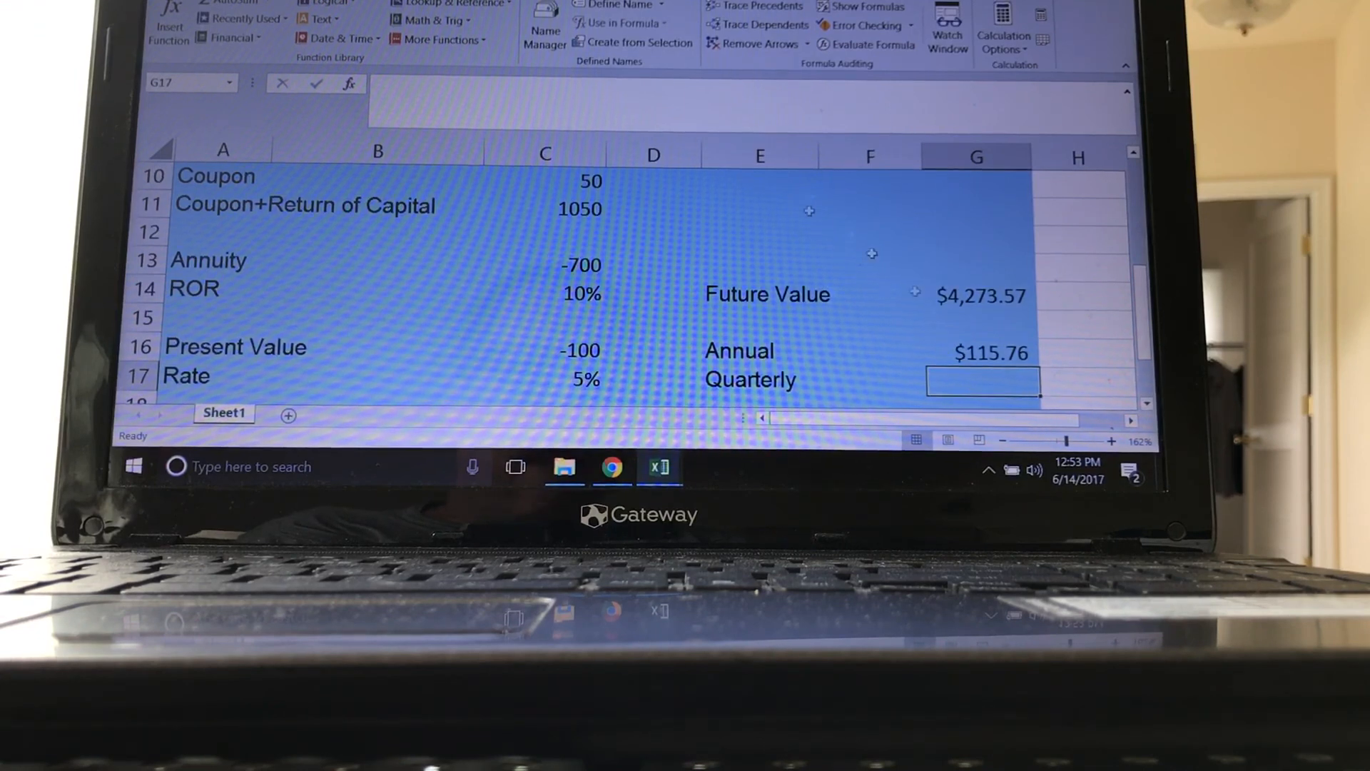
pyautogui.moveTo(318, 17)
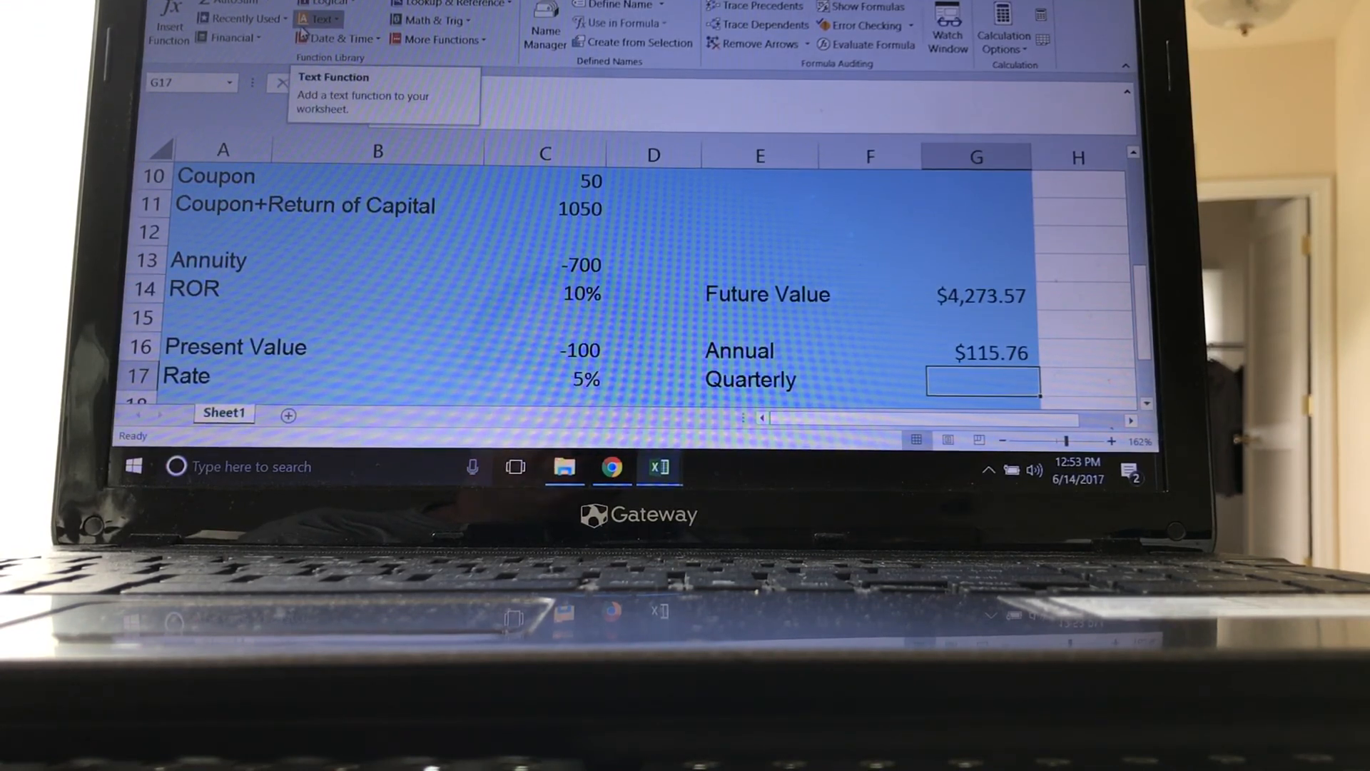
# - Enter FV in G17 with rate C17/4, 3*4 periods, payment 0, present value C16, giving $116.08
pyautogui.click(229, 38)
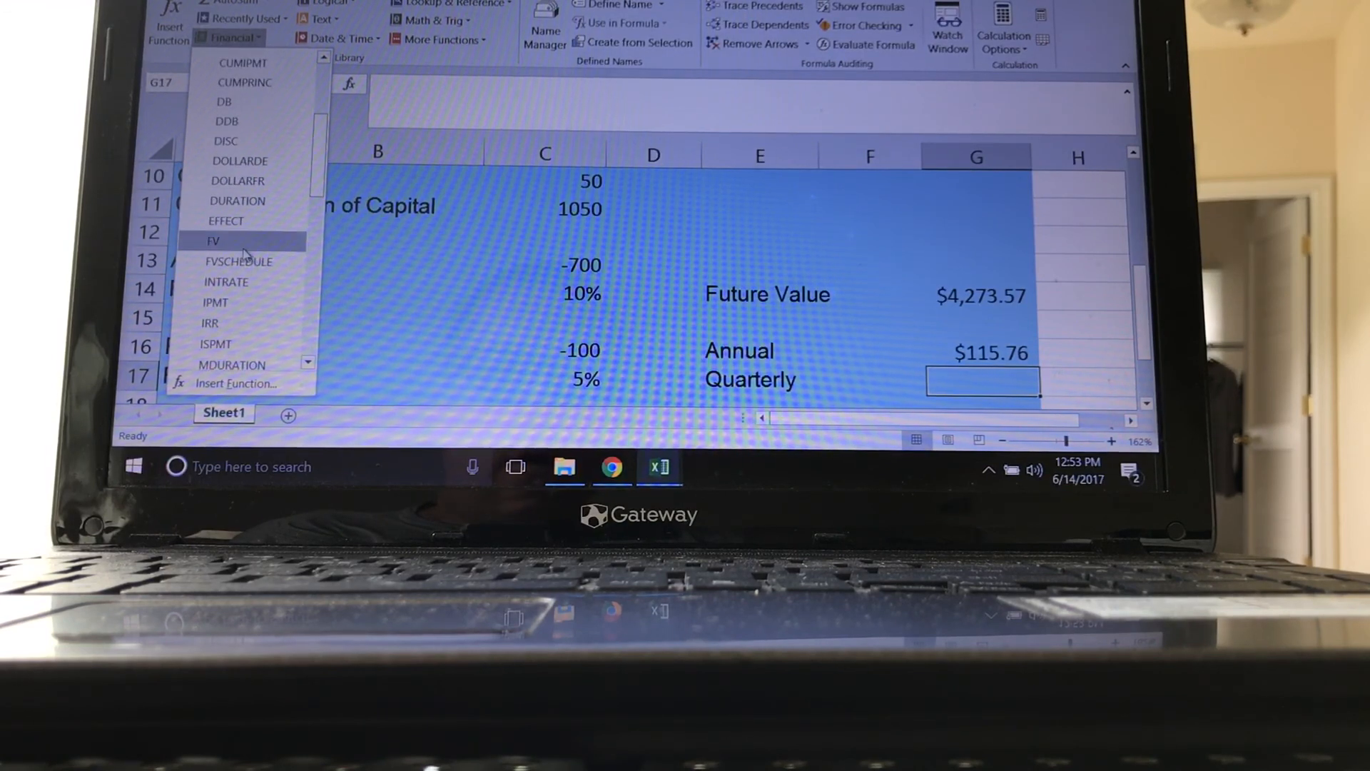
pyautogui.click(212, 239)
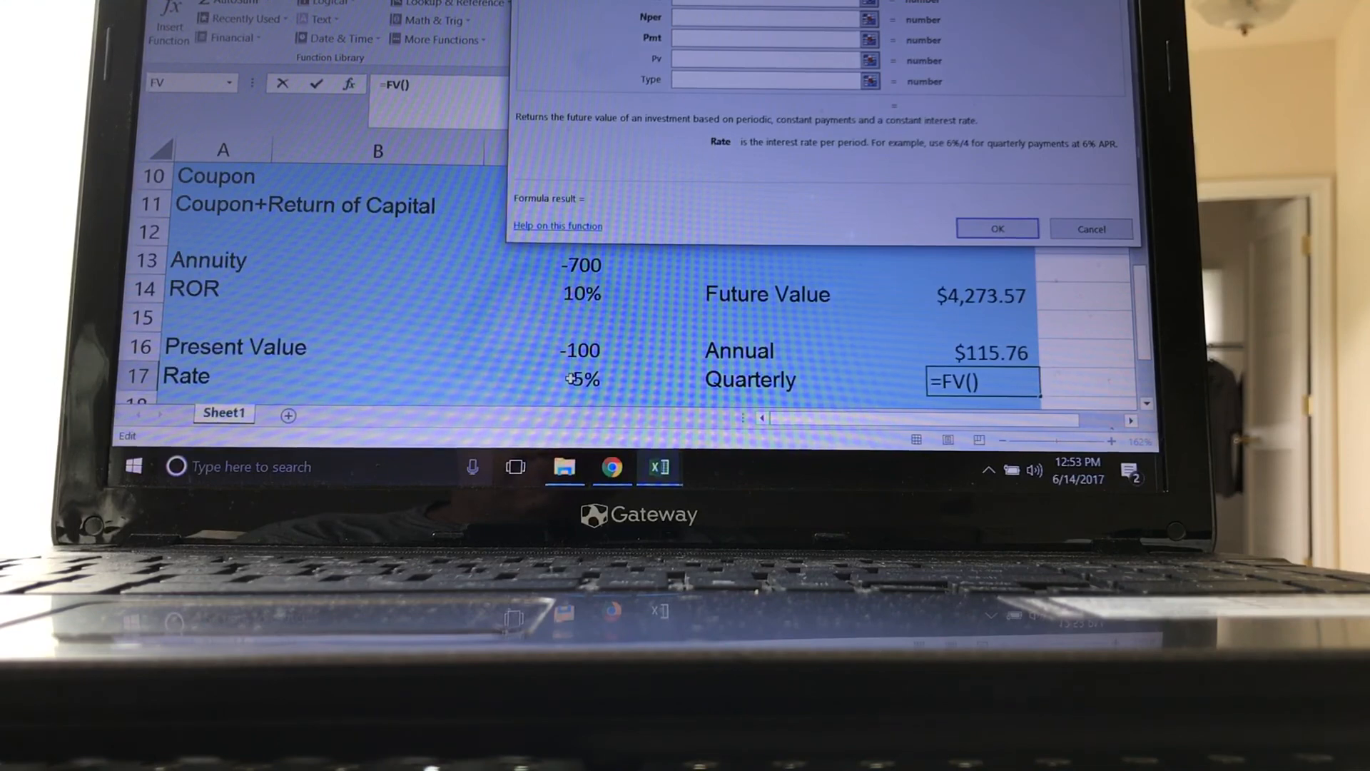
pyautogui.click(577, 378)
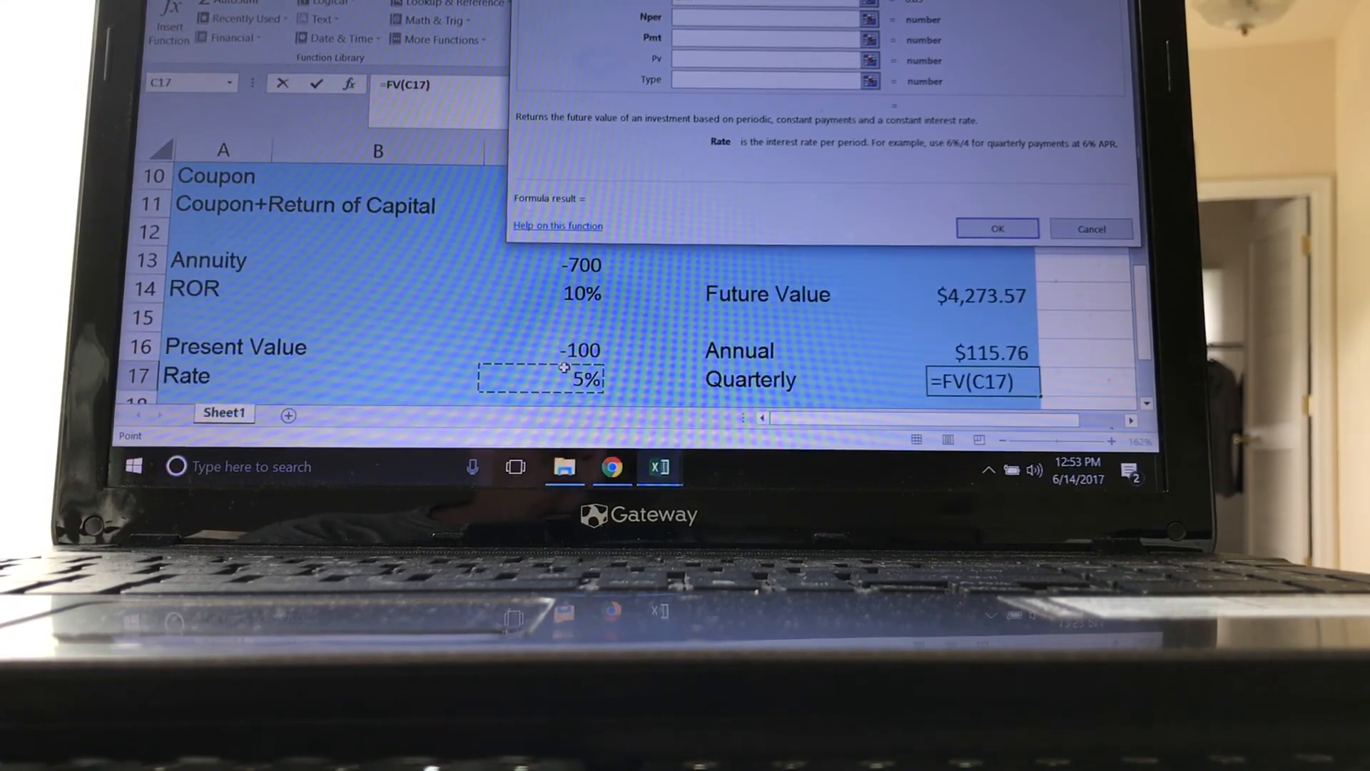
pyautogui.write('/4')
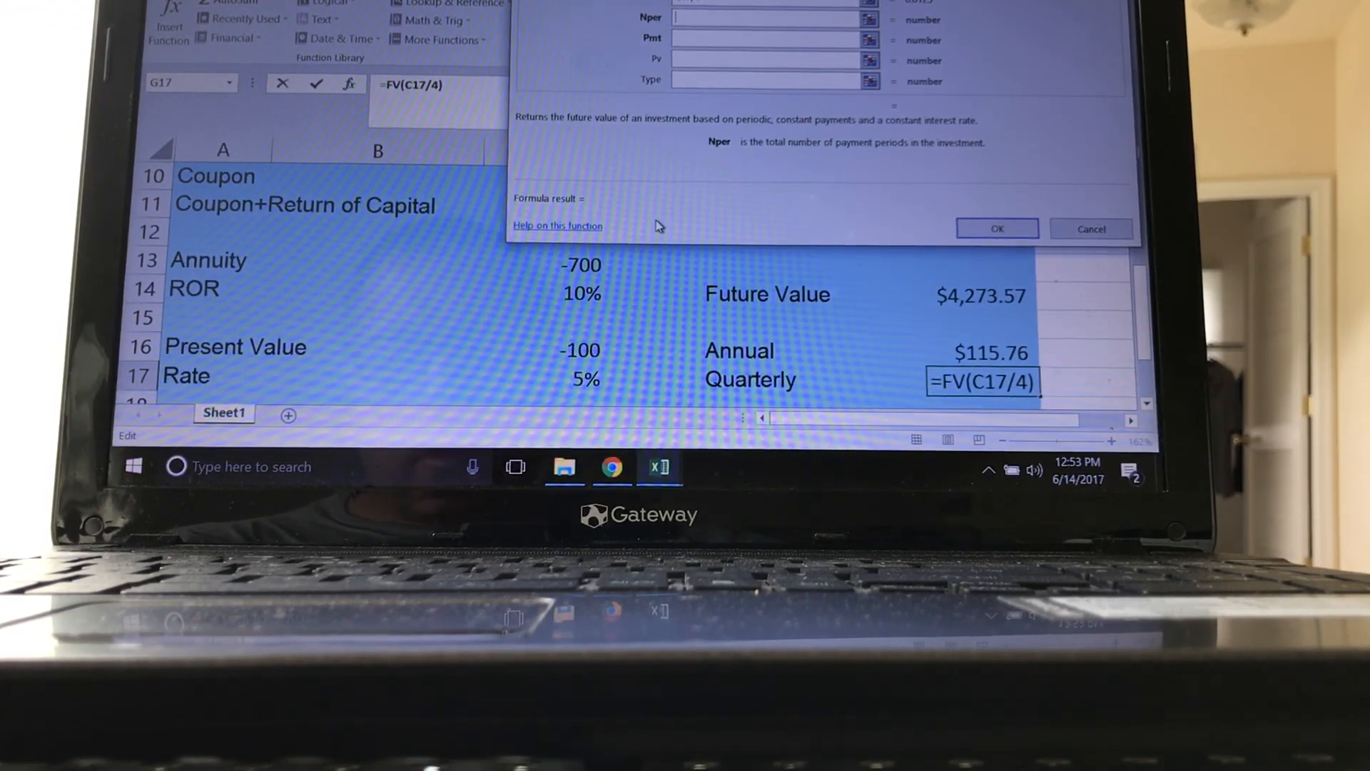
pyautogui.write(',3*4')
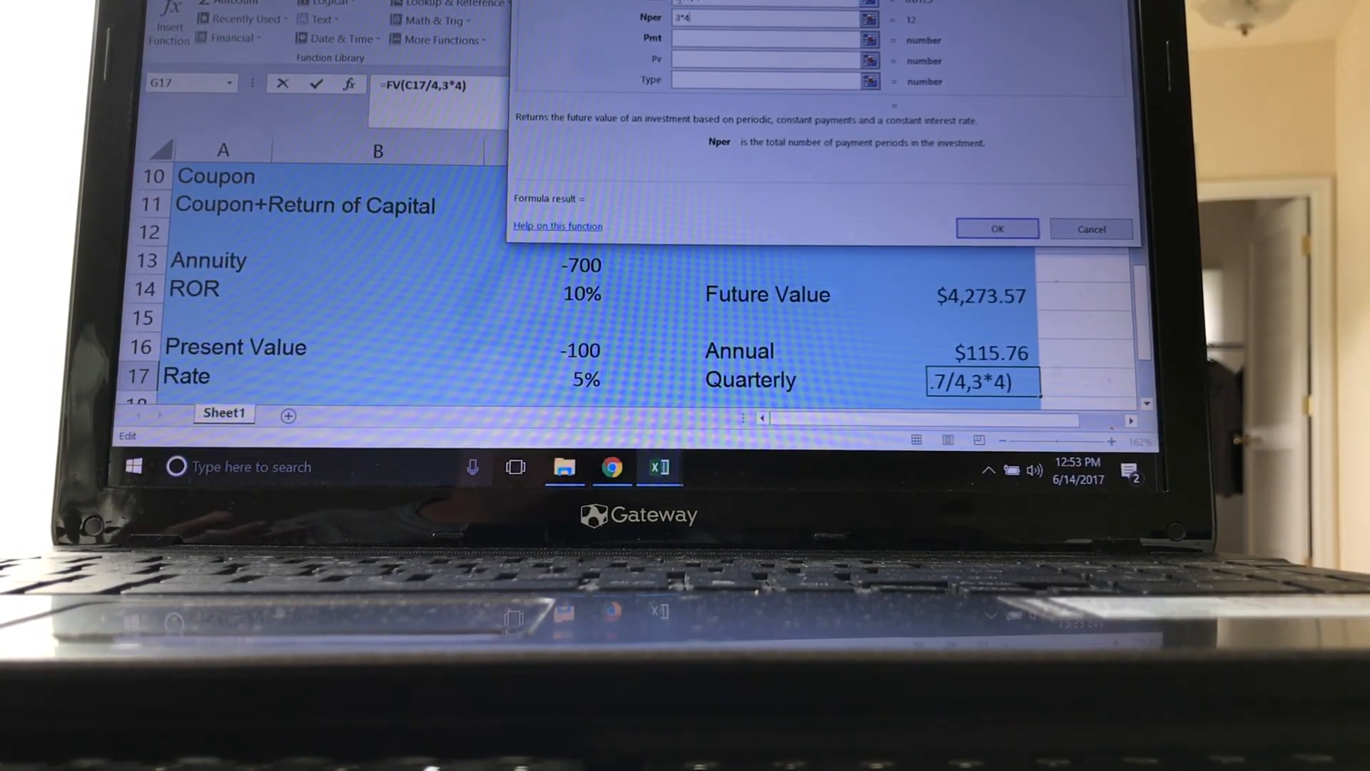
pyautogui.click(770, 40)
pyautogui.write('0')
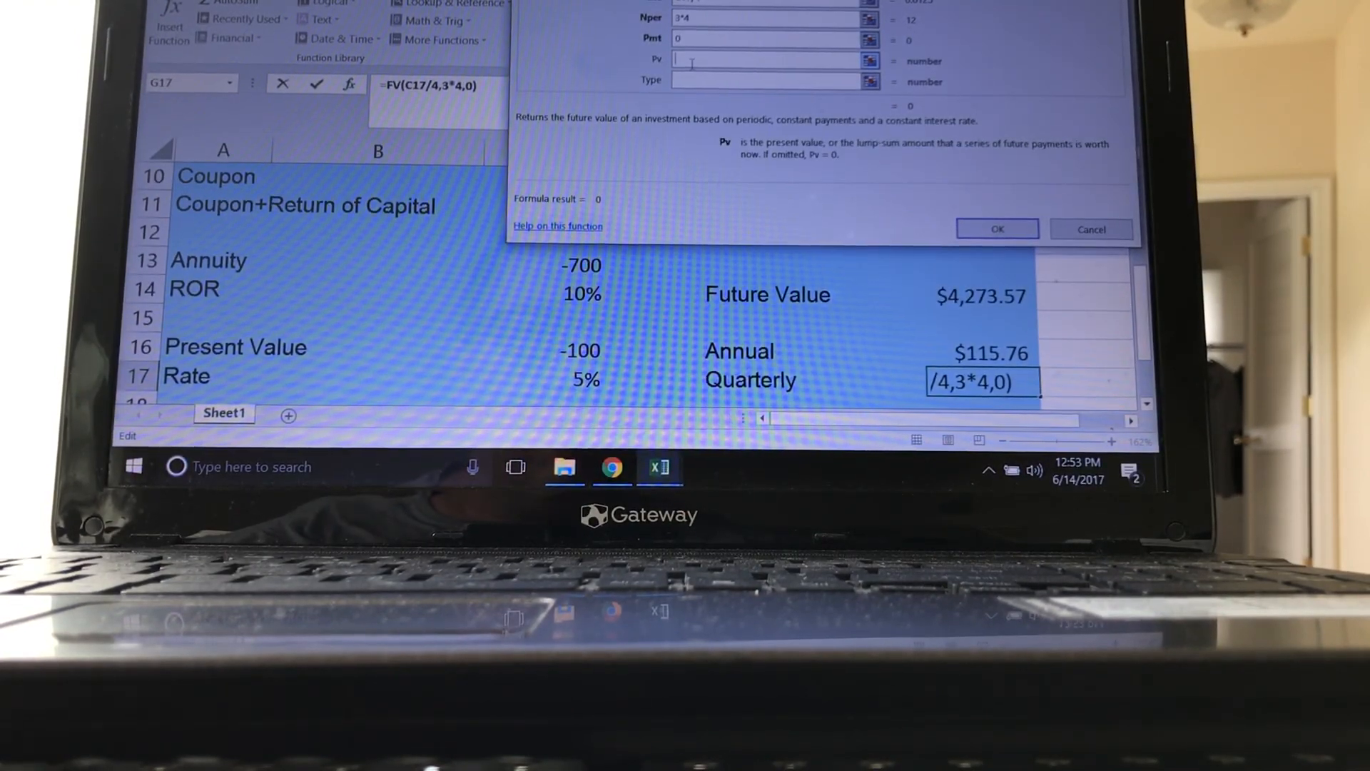
pyautogui.click(576, 350)
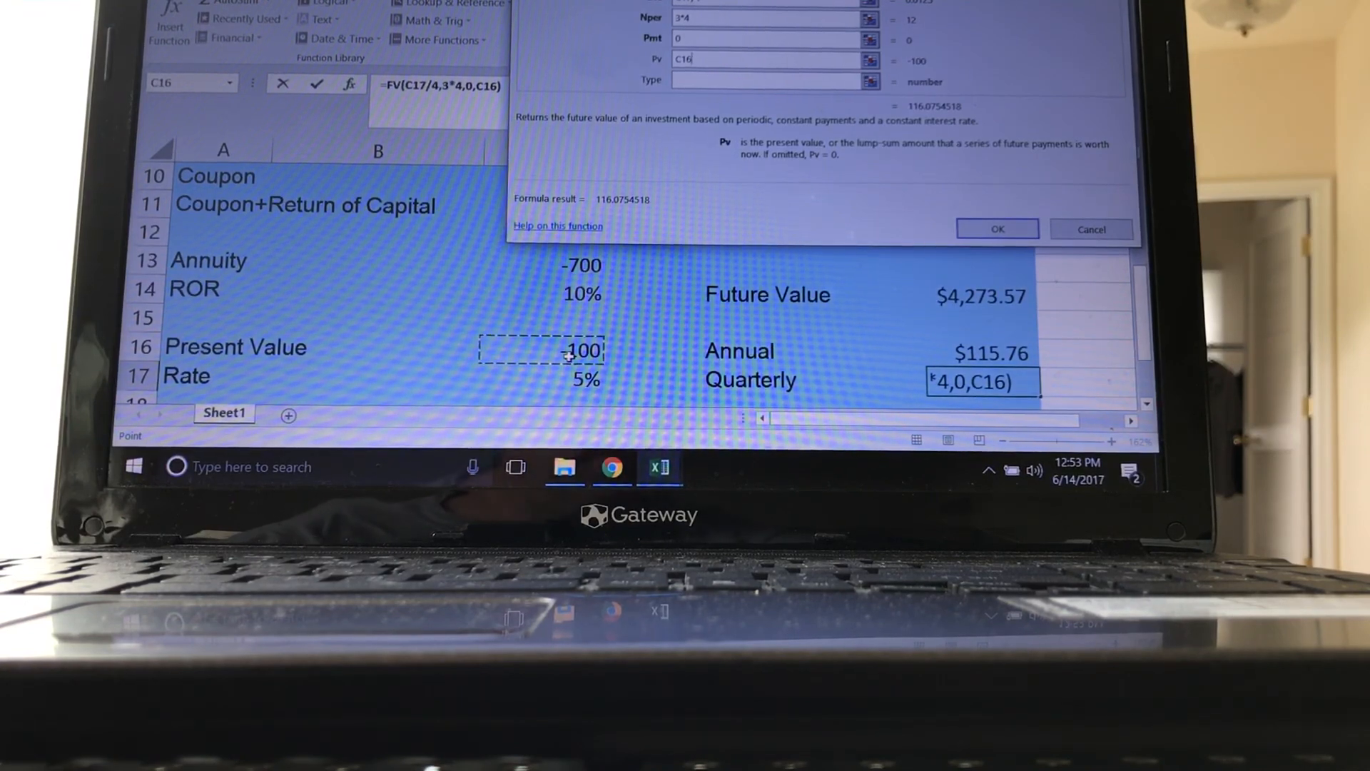
pyautogui.click(995, 228)
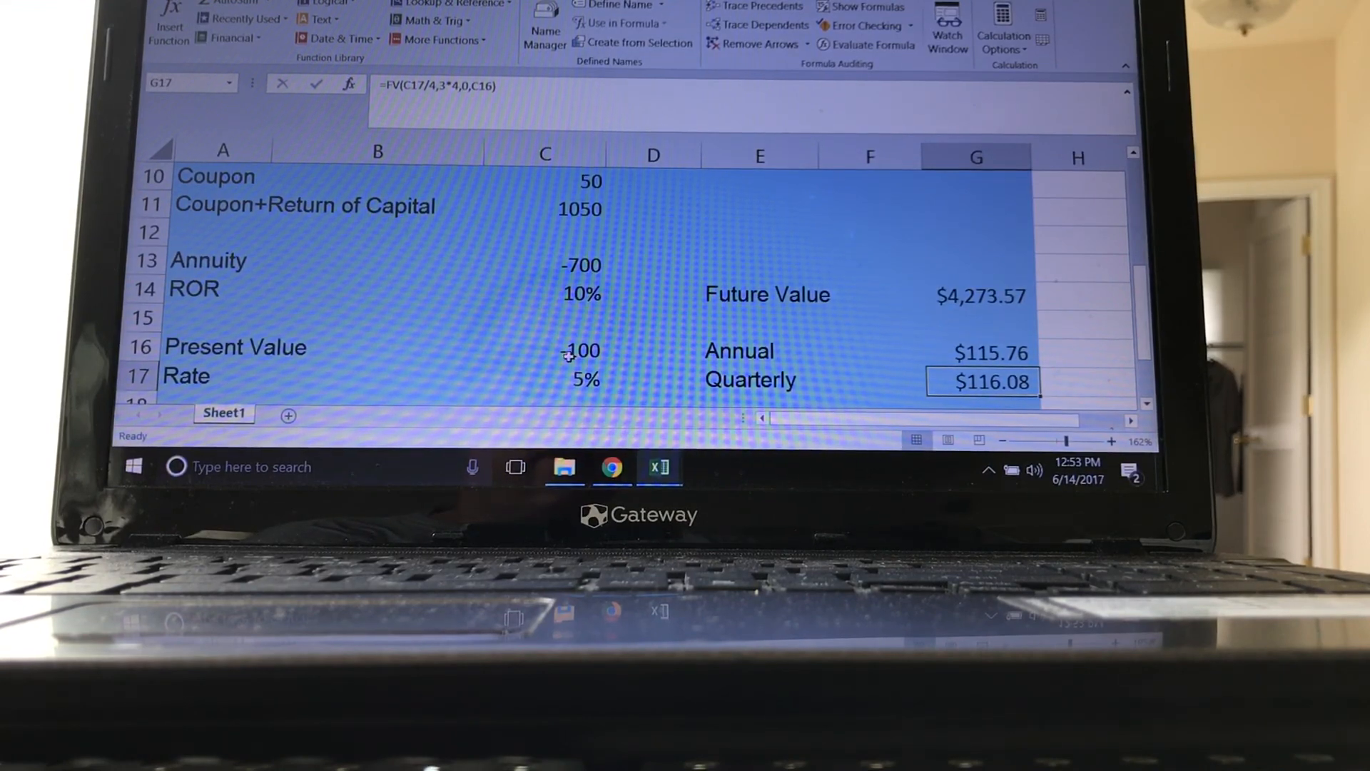
# - Enter FV in G18 with rate C17/12, 3*12 periods, payment 0, present value C16, giving $116.15
pyautogui.scroll(-3)
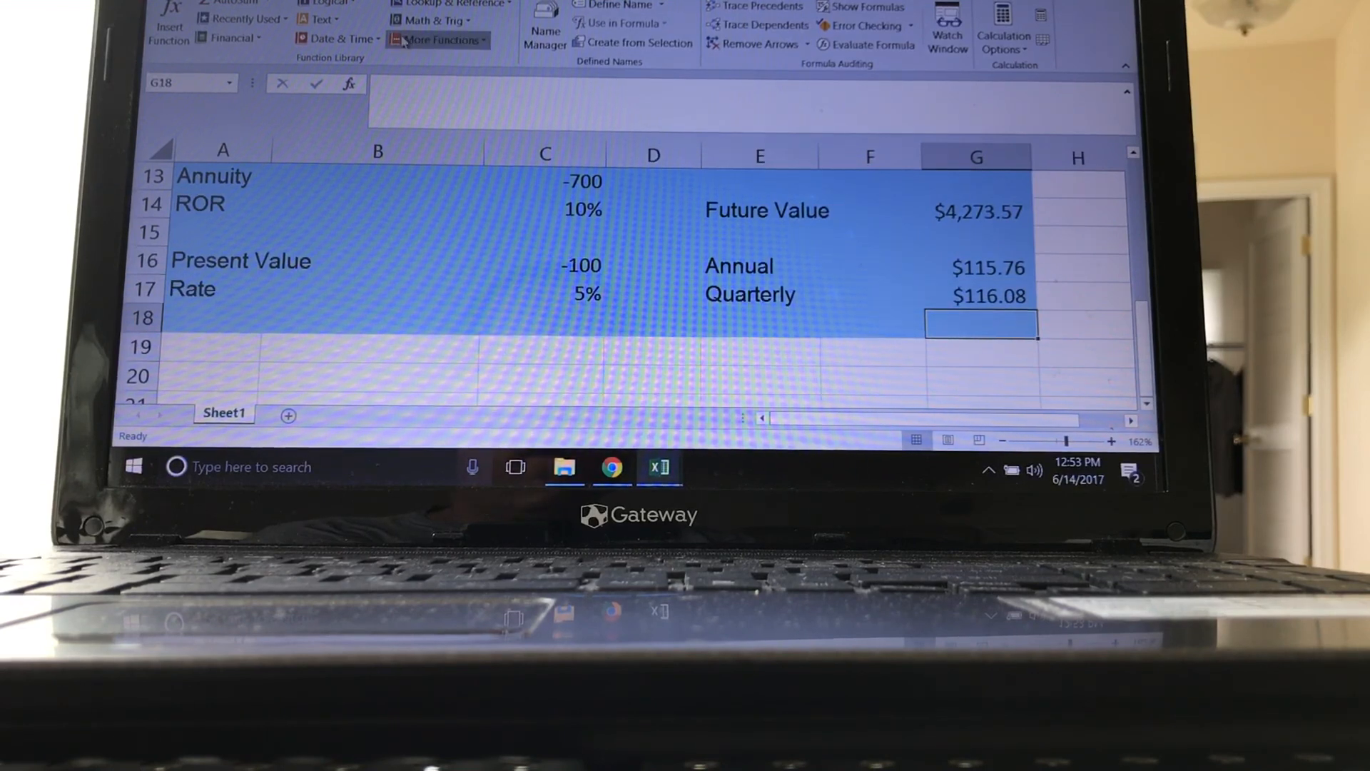
pyautogui.click(231, 37)
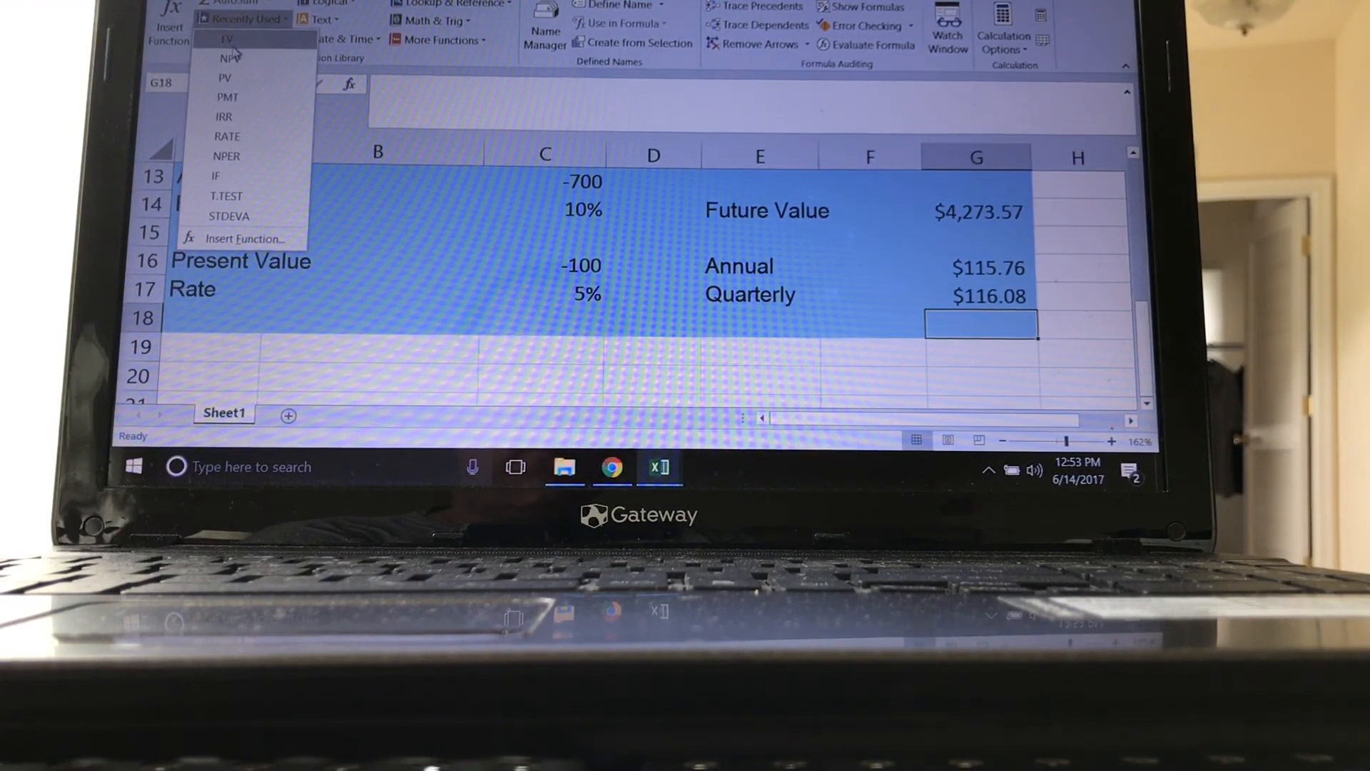
pyautogui.click(225, 38)
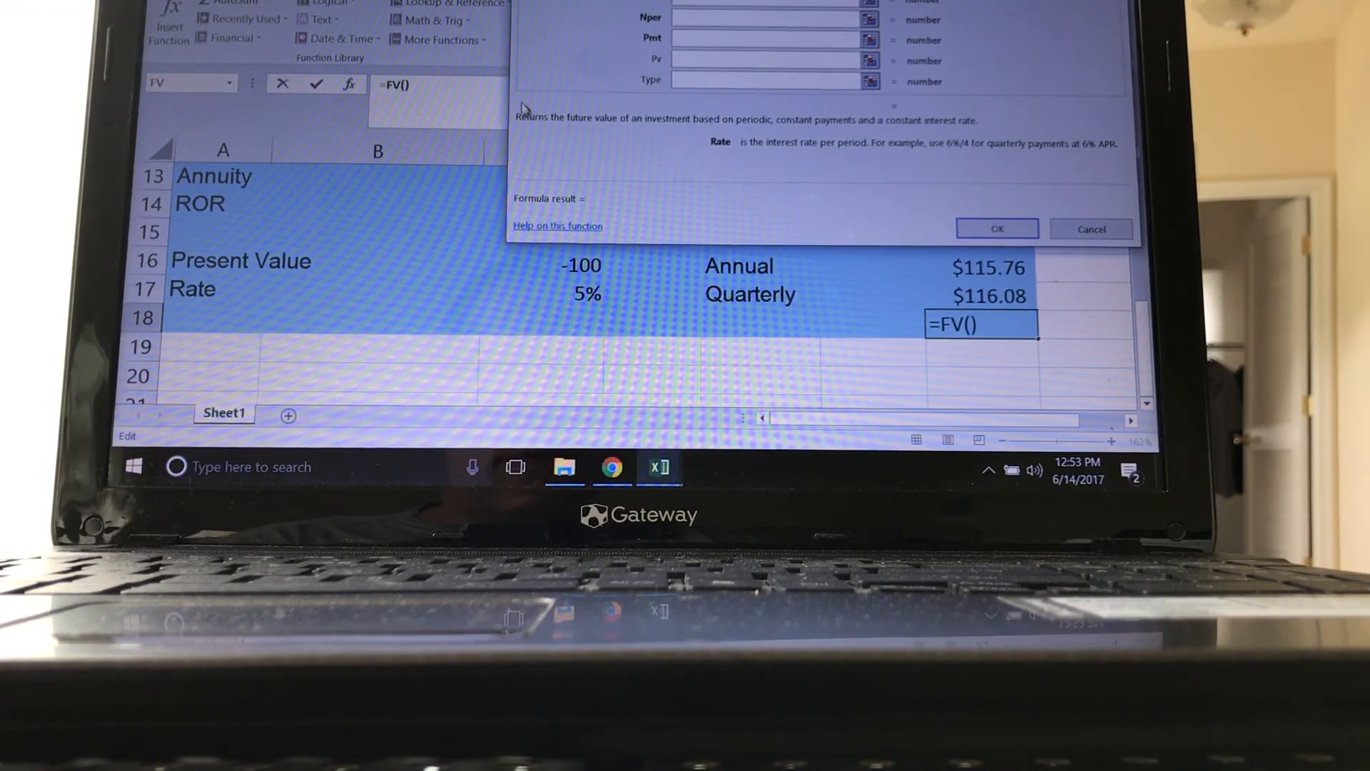
pyautogui.click(585, 291)
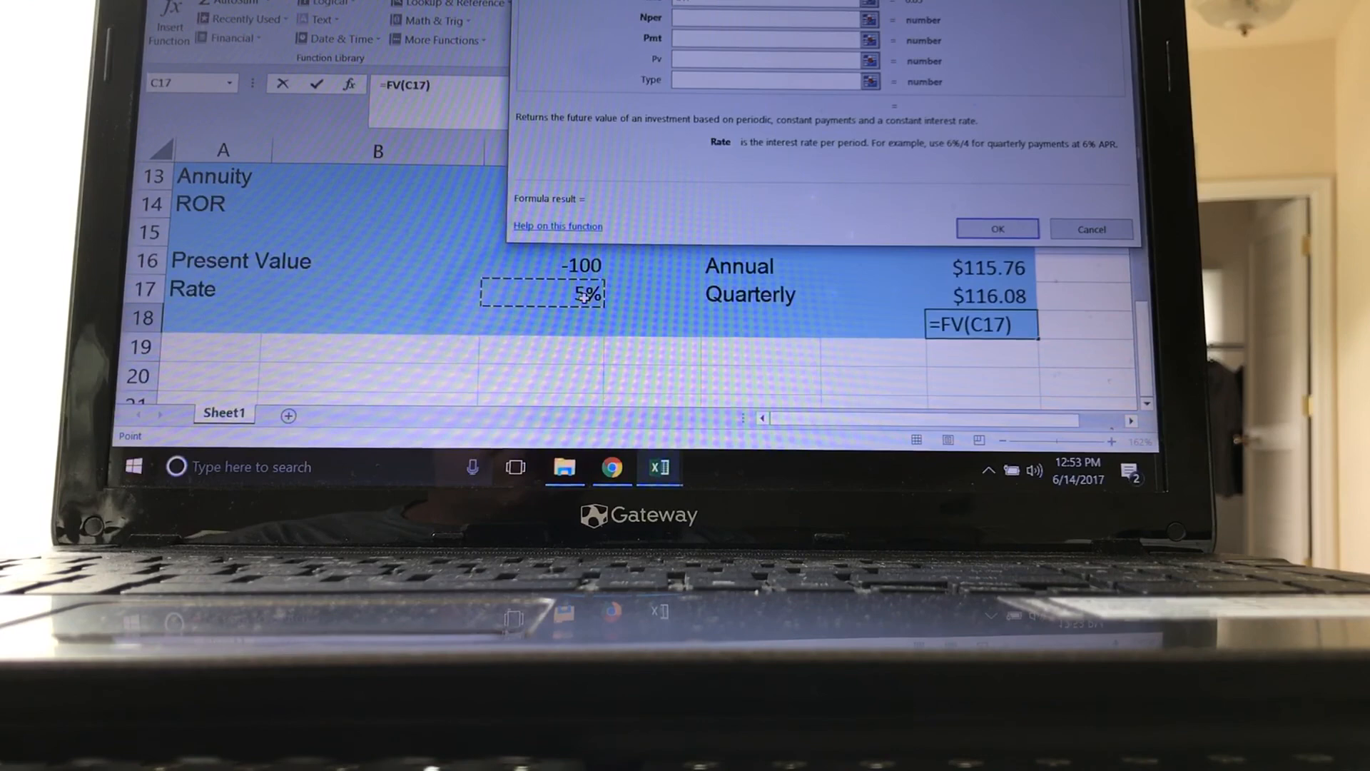
pyautogui.write('/')
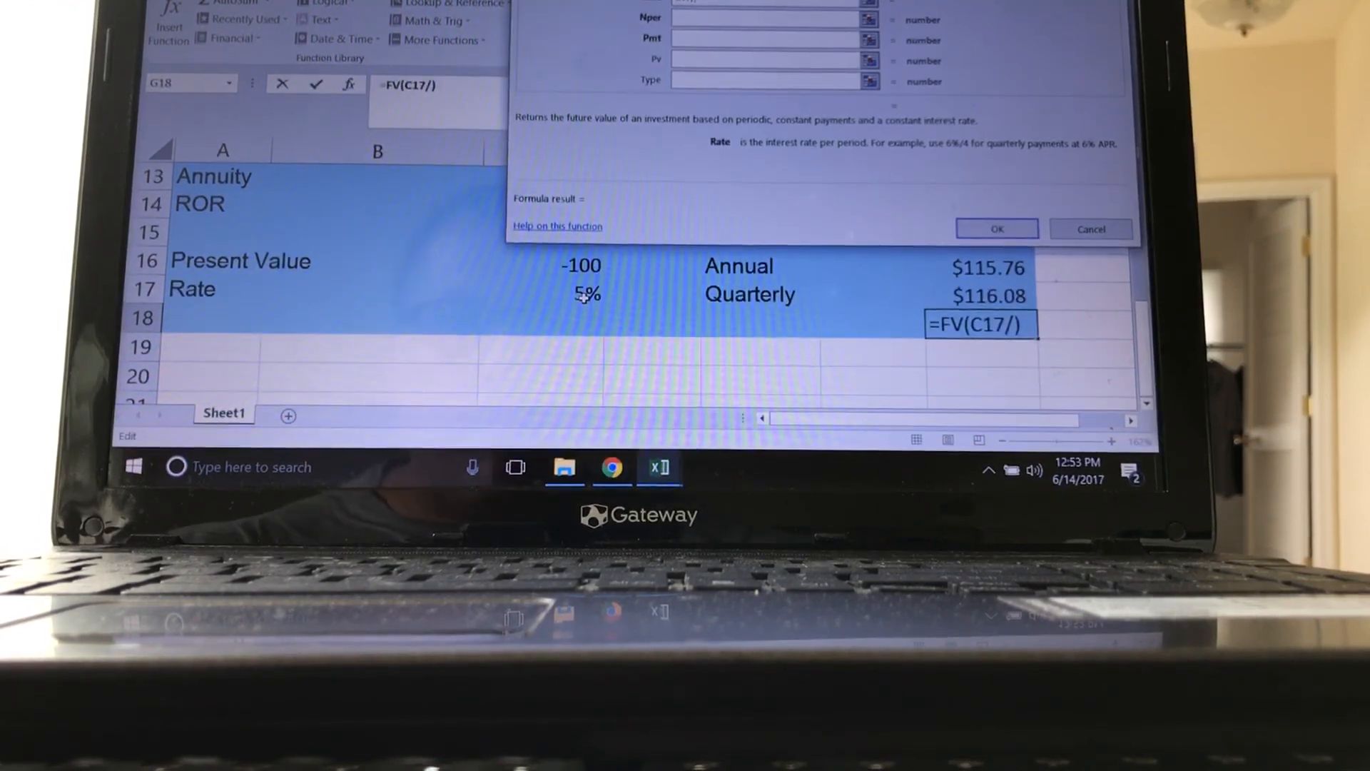
pyautogui.write('12')
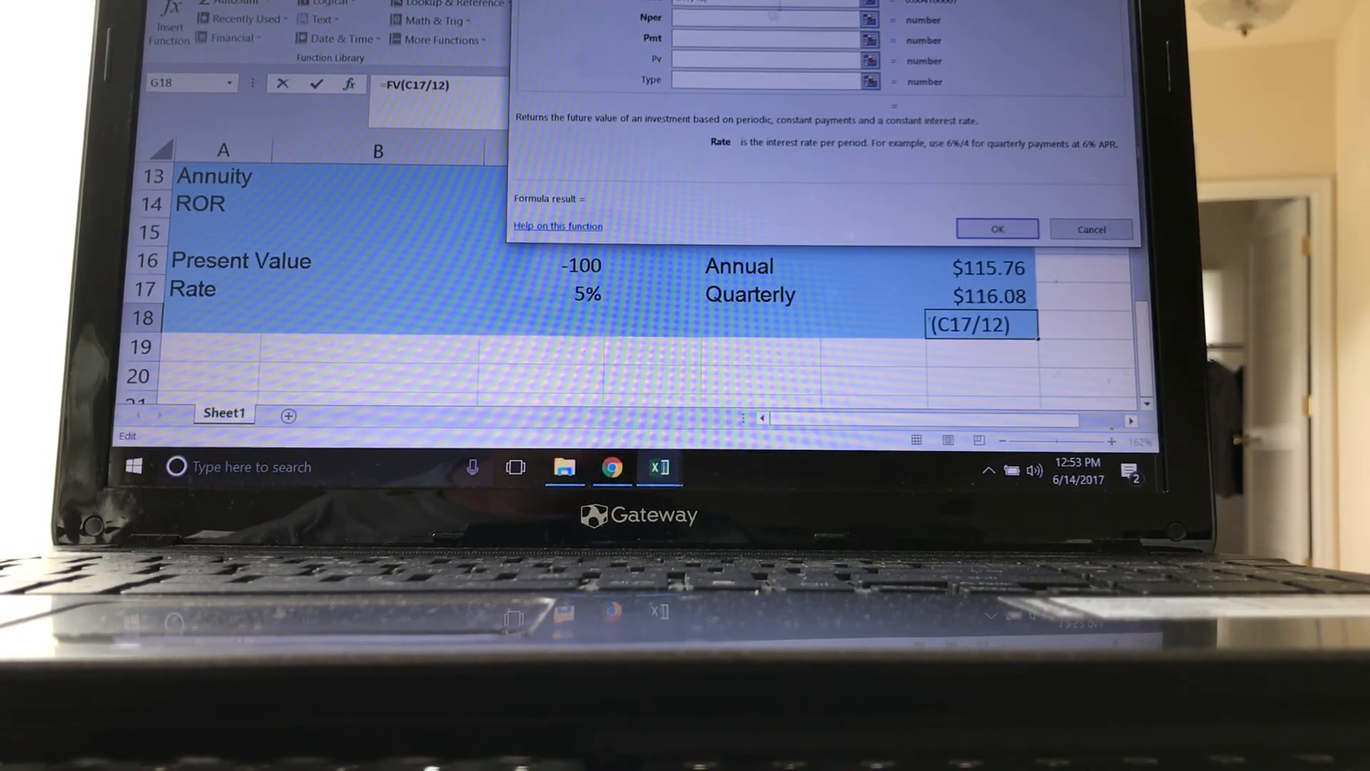
pyautogui.write(',3')
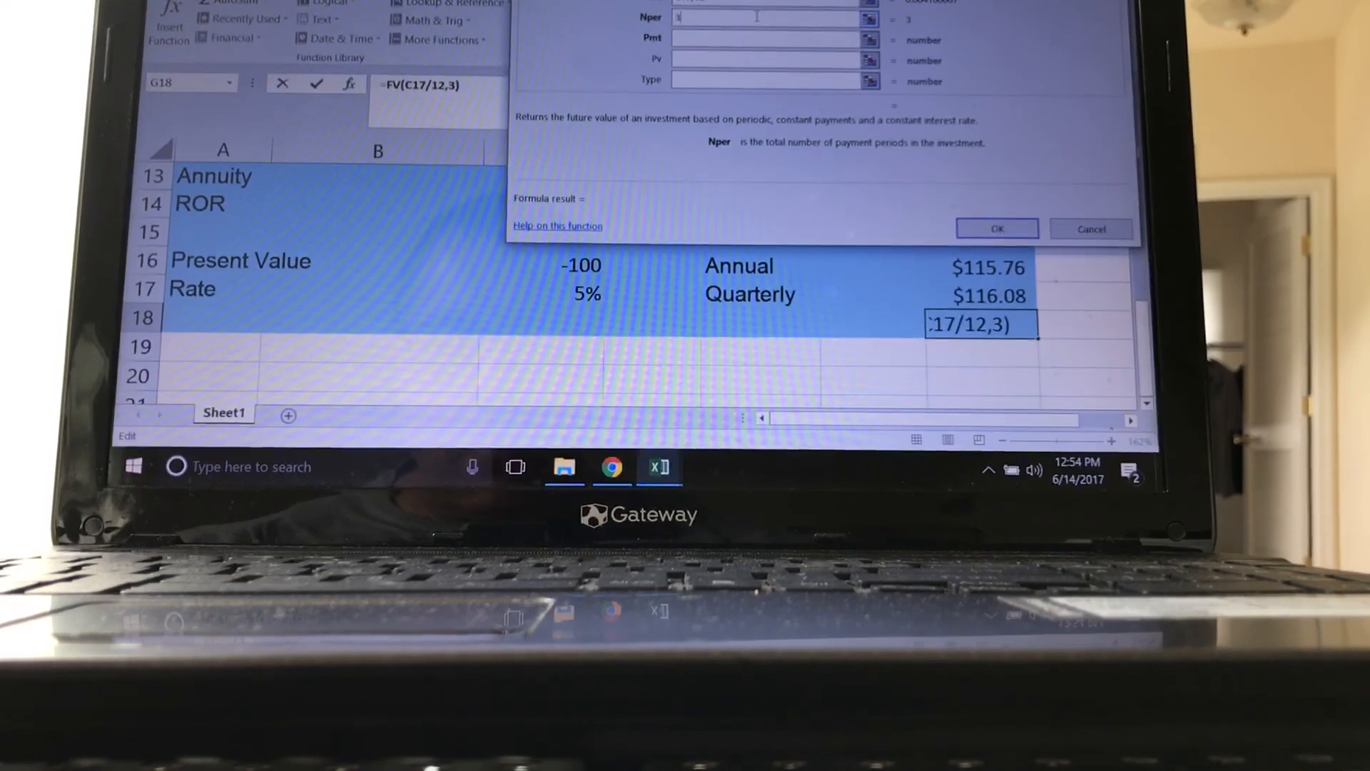
pyautogui.write('*12')
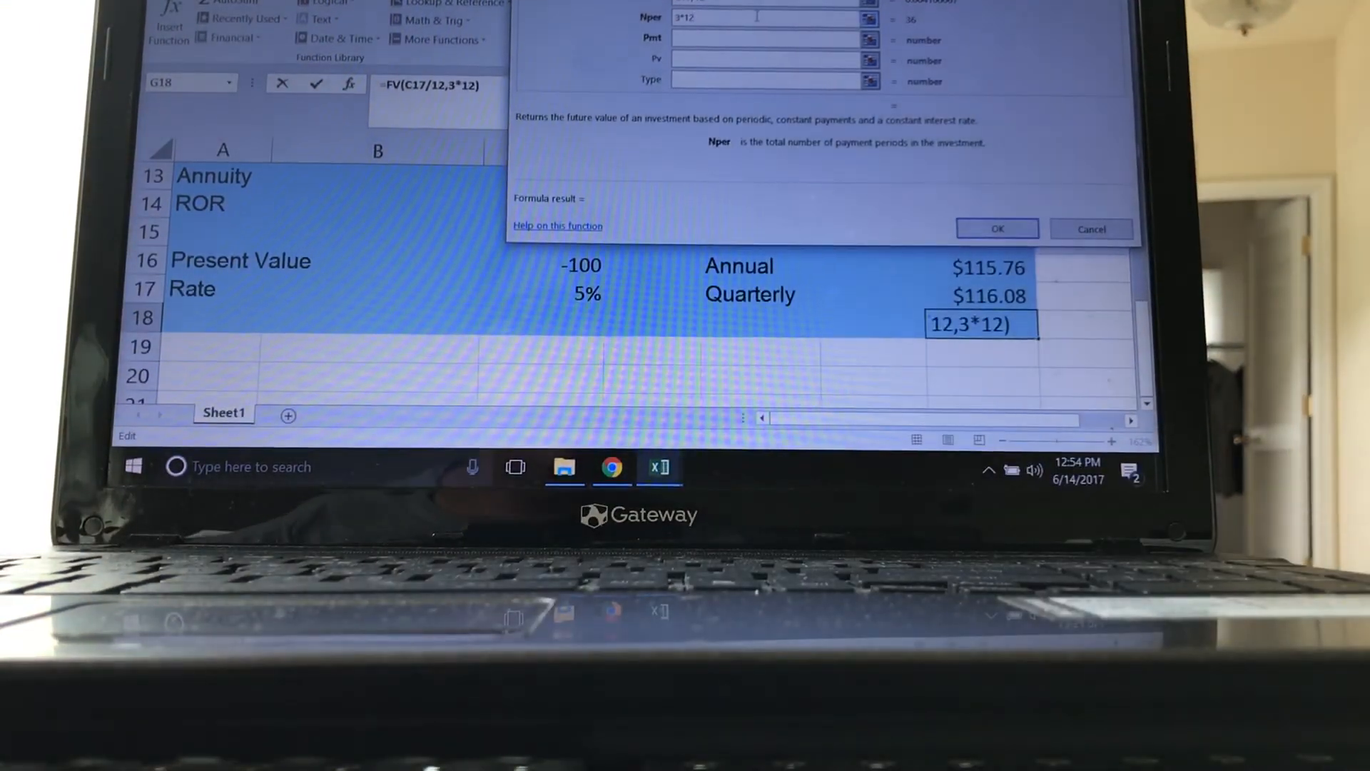
pyautogui.click(772, 40)
pyautogui.write('0')
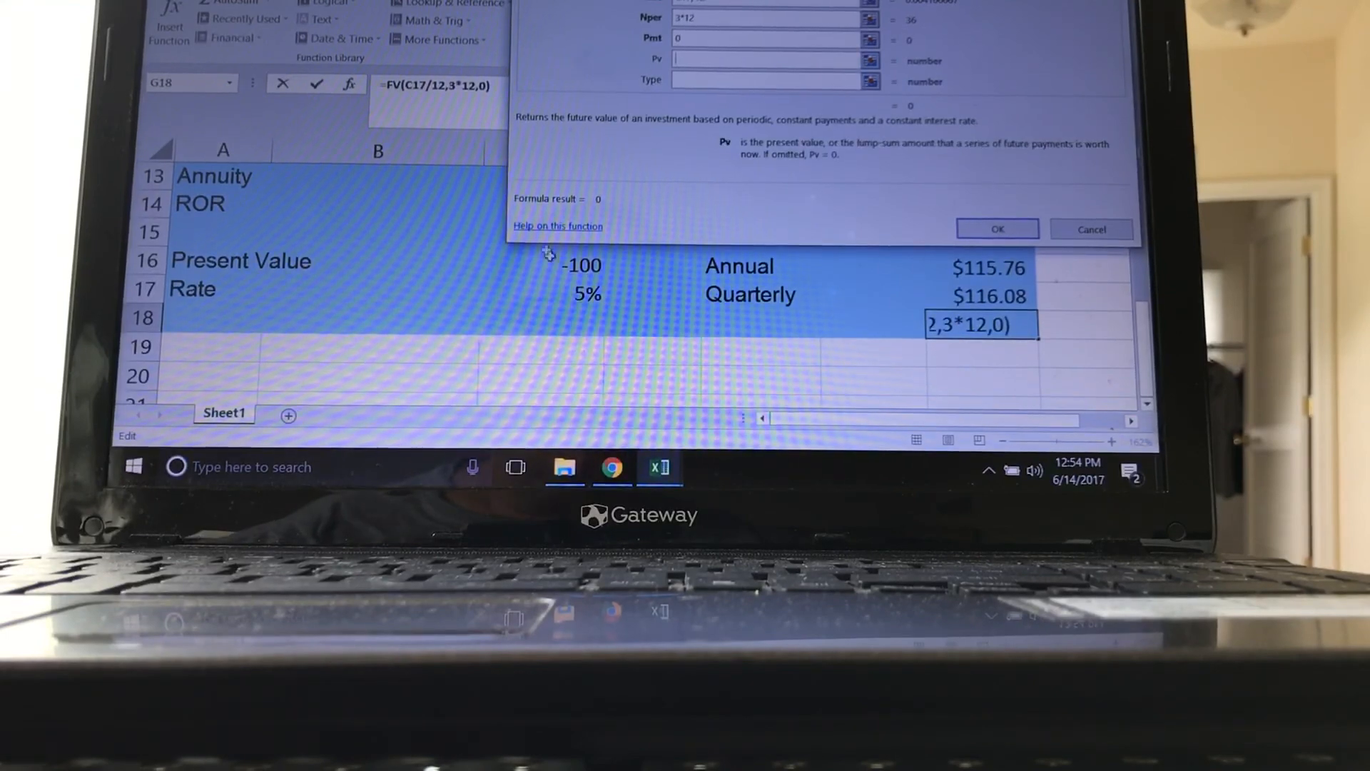
pyautogui.click(579, 265)
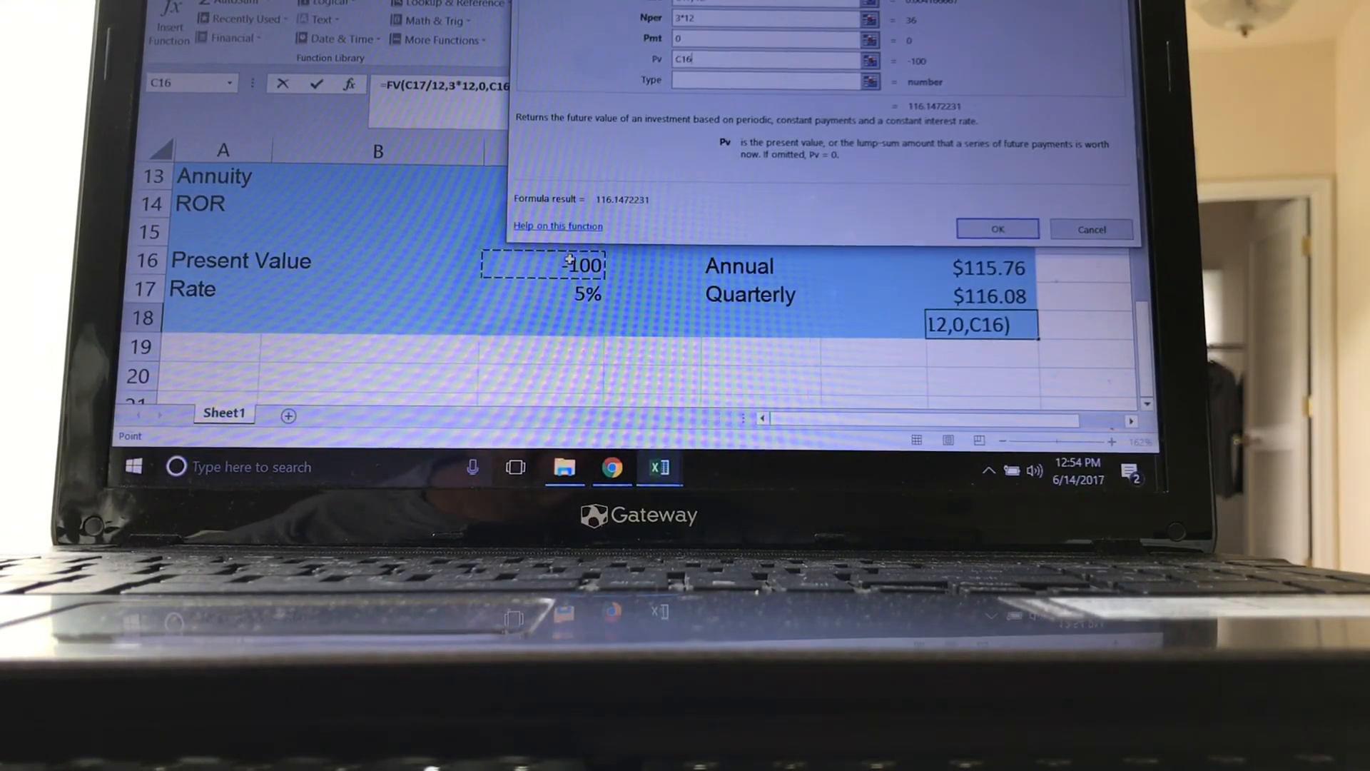
pyautogui.click(996, 228)
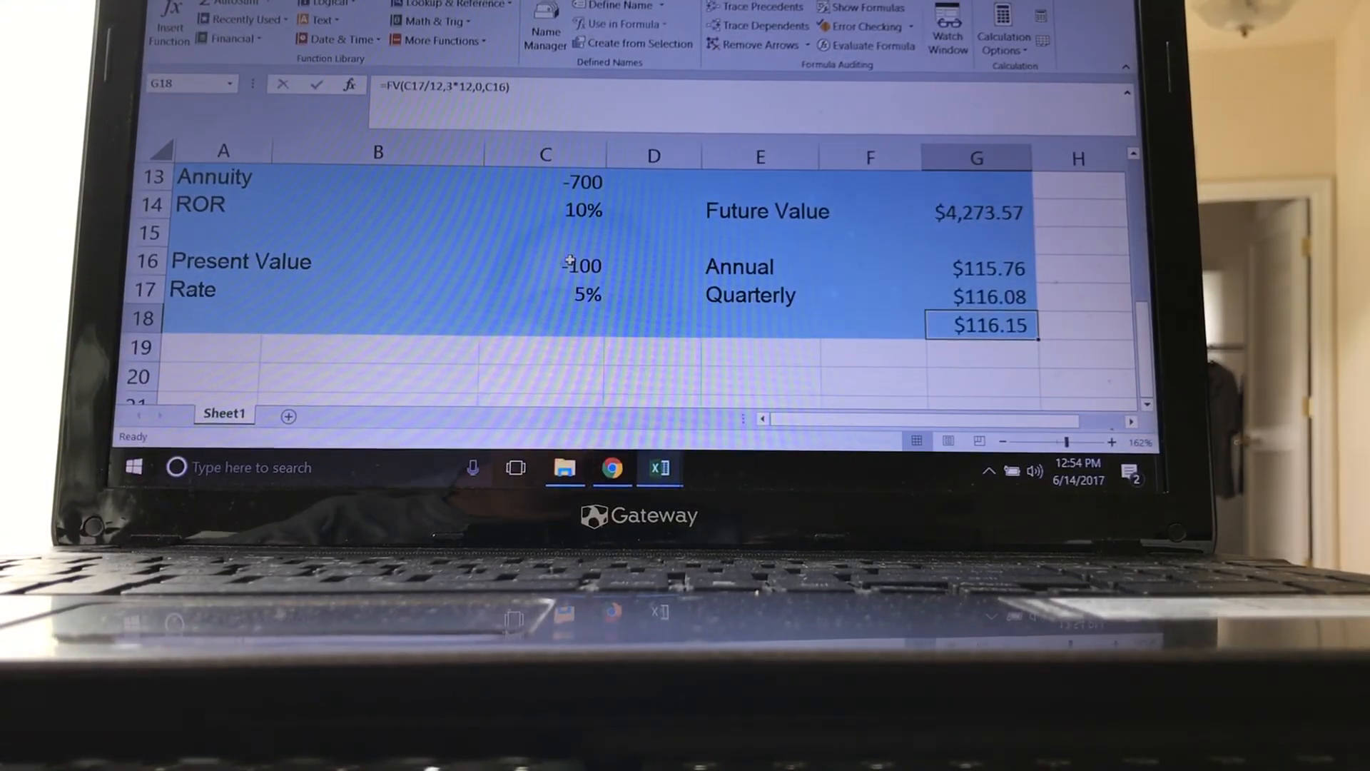
# - Type the label 'Monthly' in E18 beside the $116.15 result
pyautogui.click(757, 321)
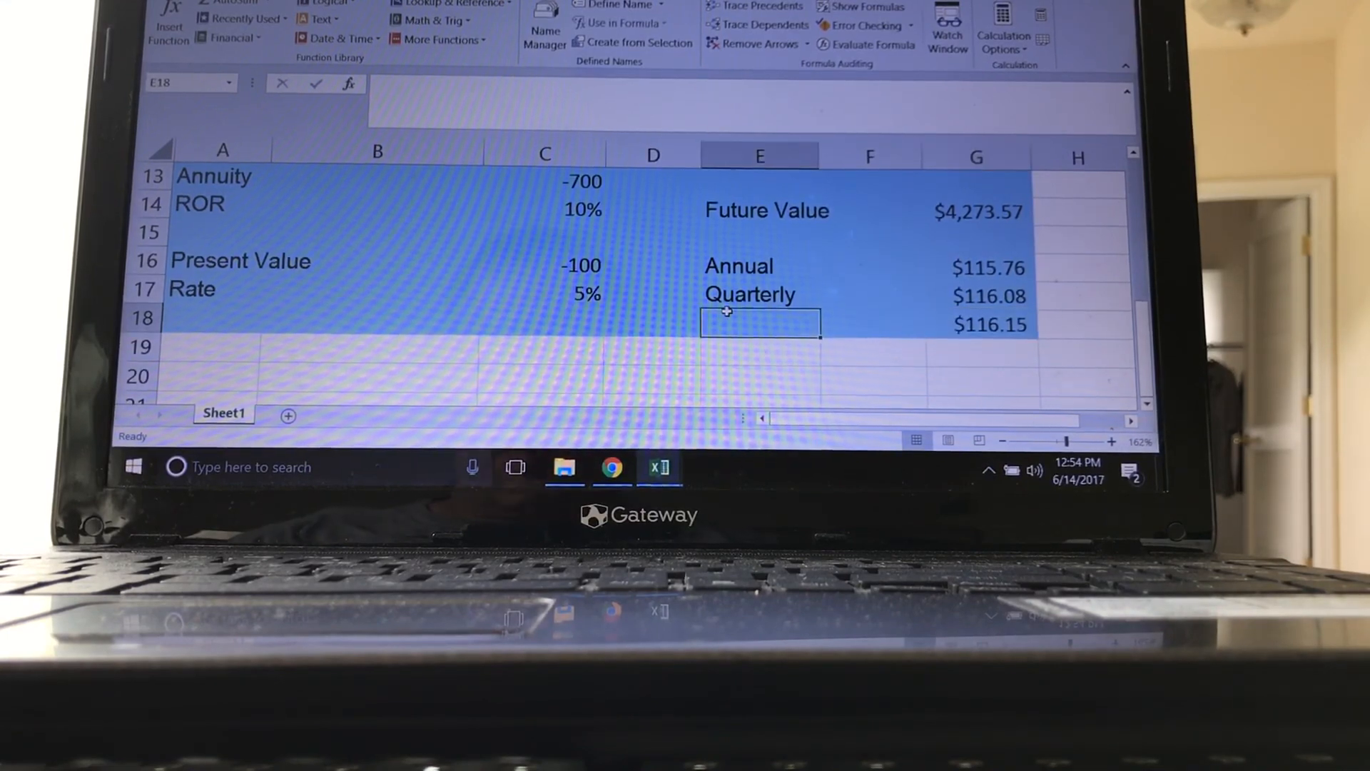
pyautogui.write('Mo')
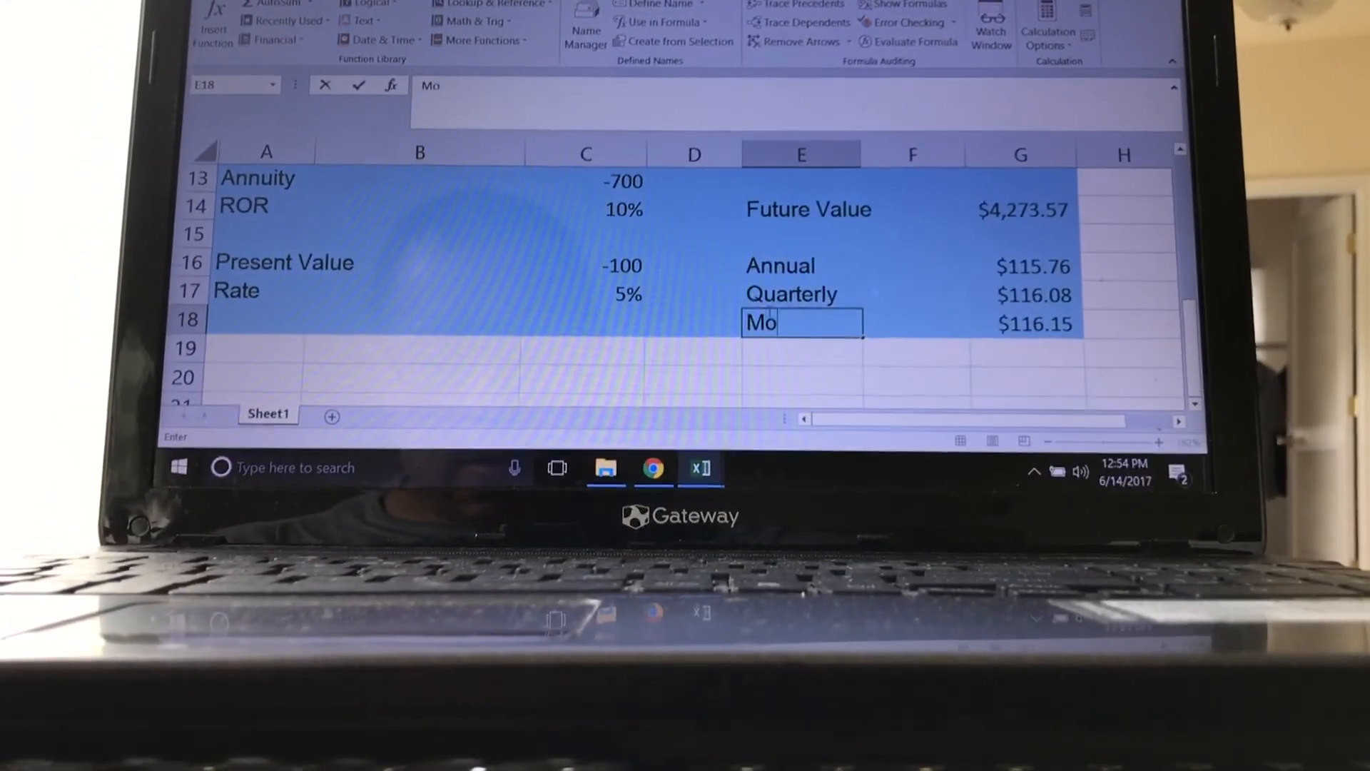
pyautogui.write('nthly')
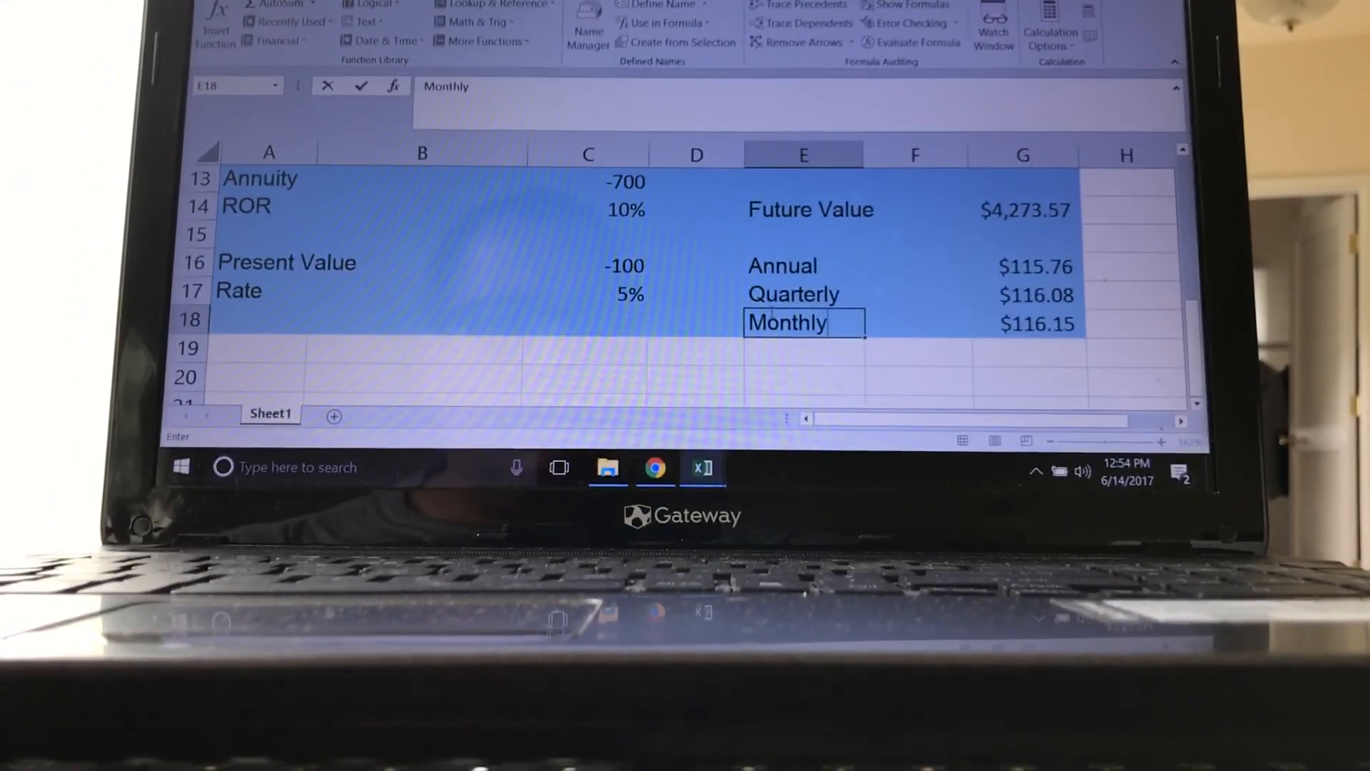